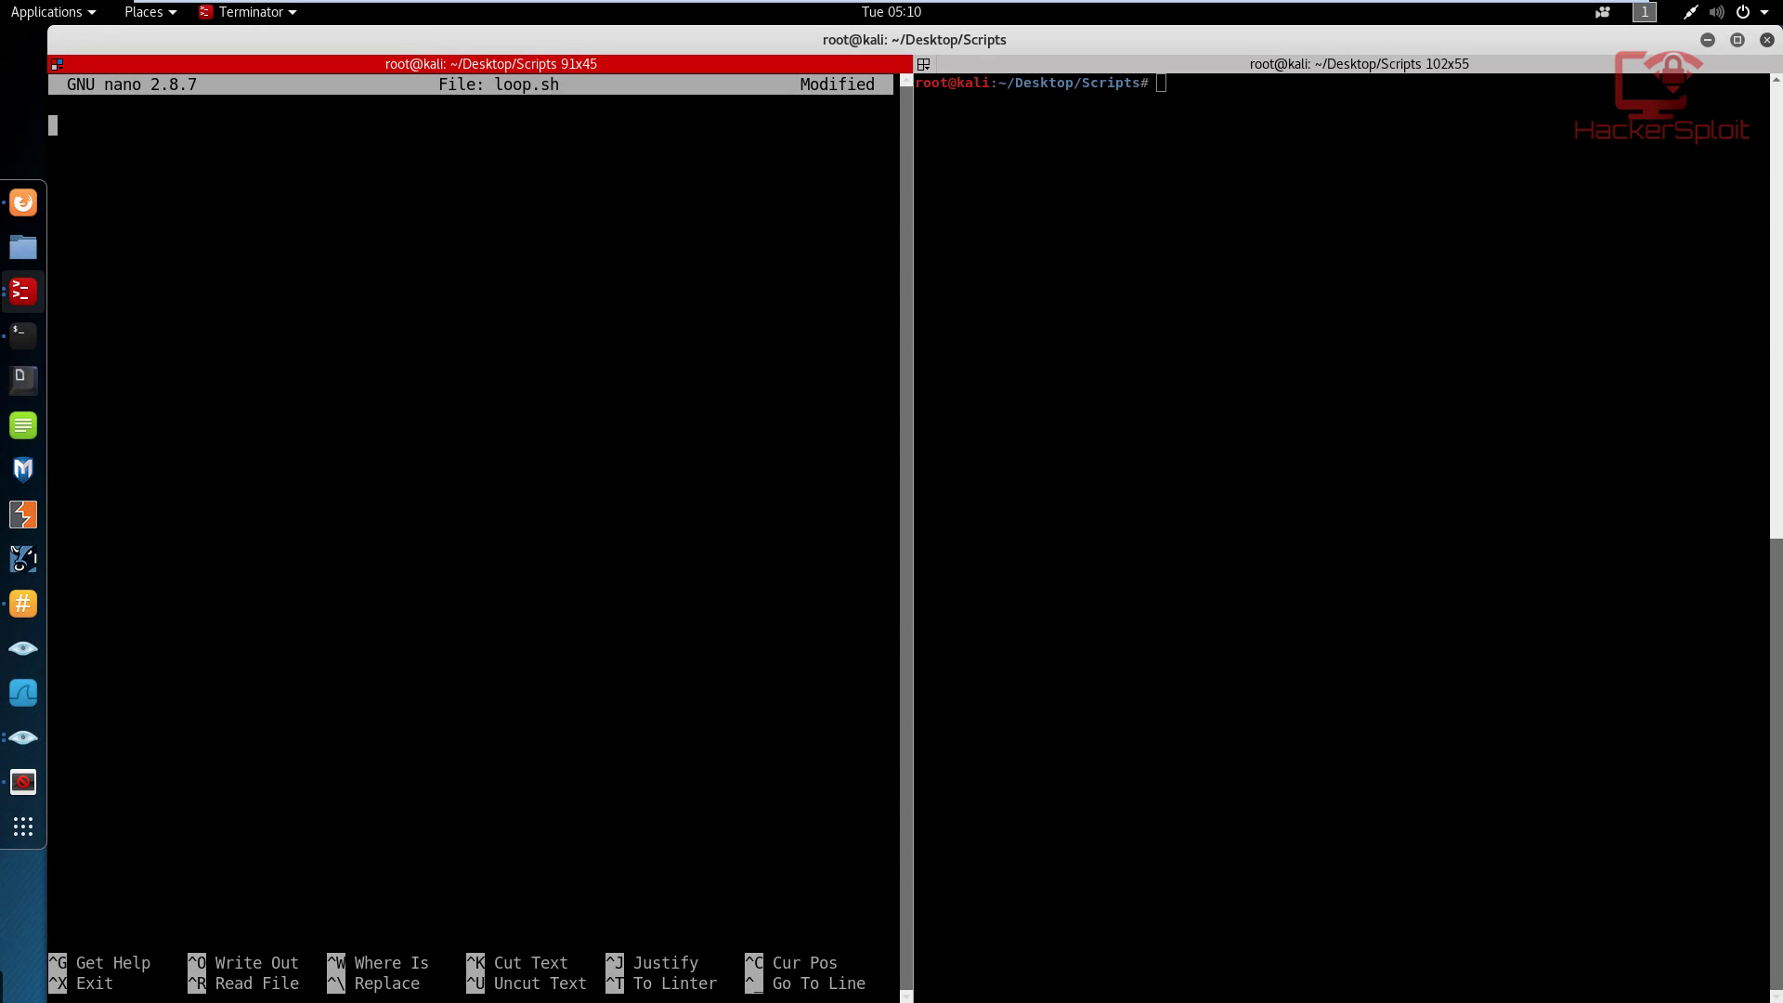
pyautogui.moveTo(390, 102)
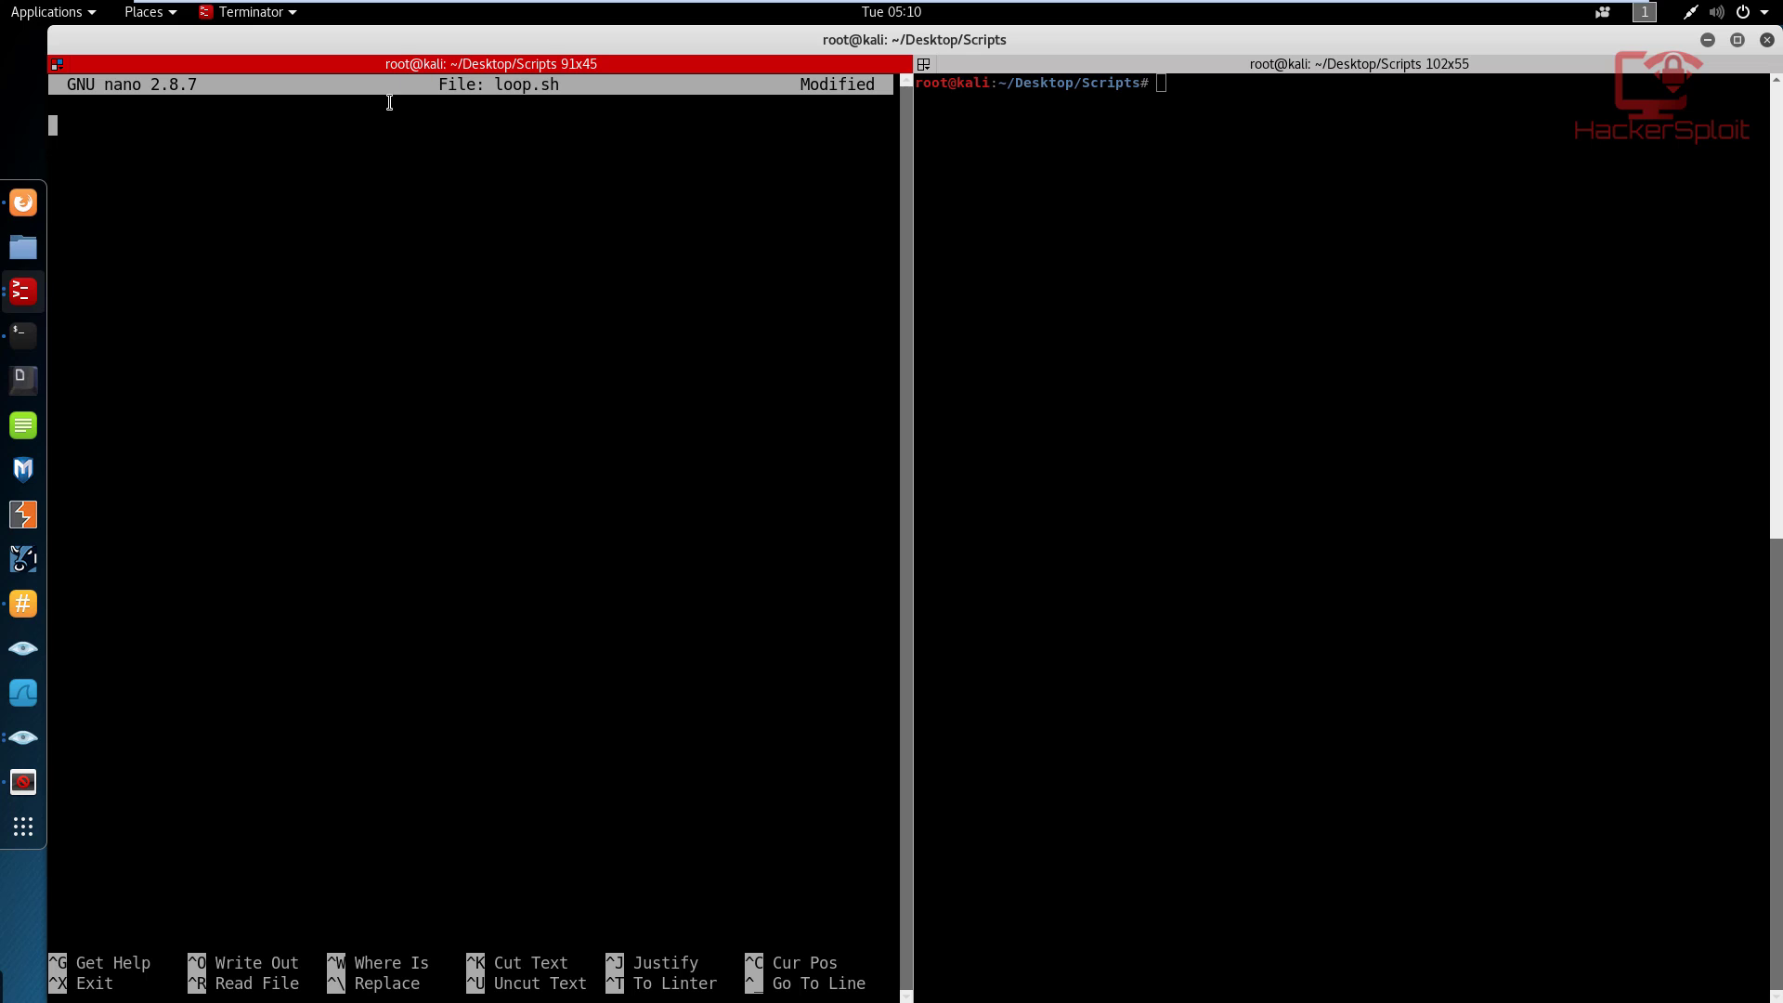
pyautogui.moveTo(366, 130)
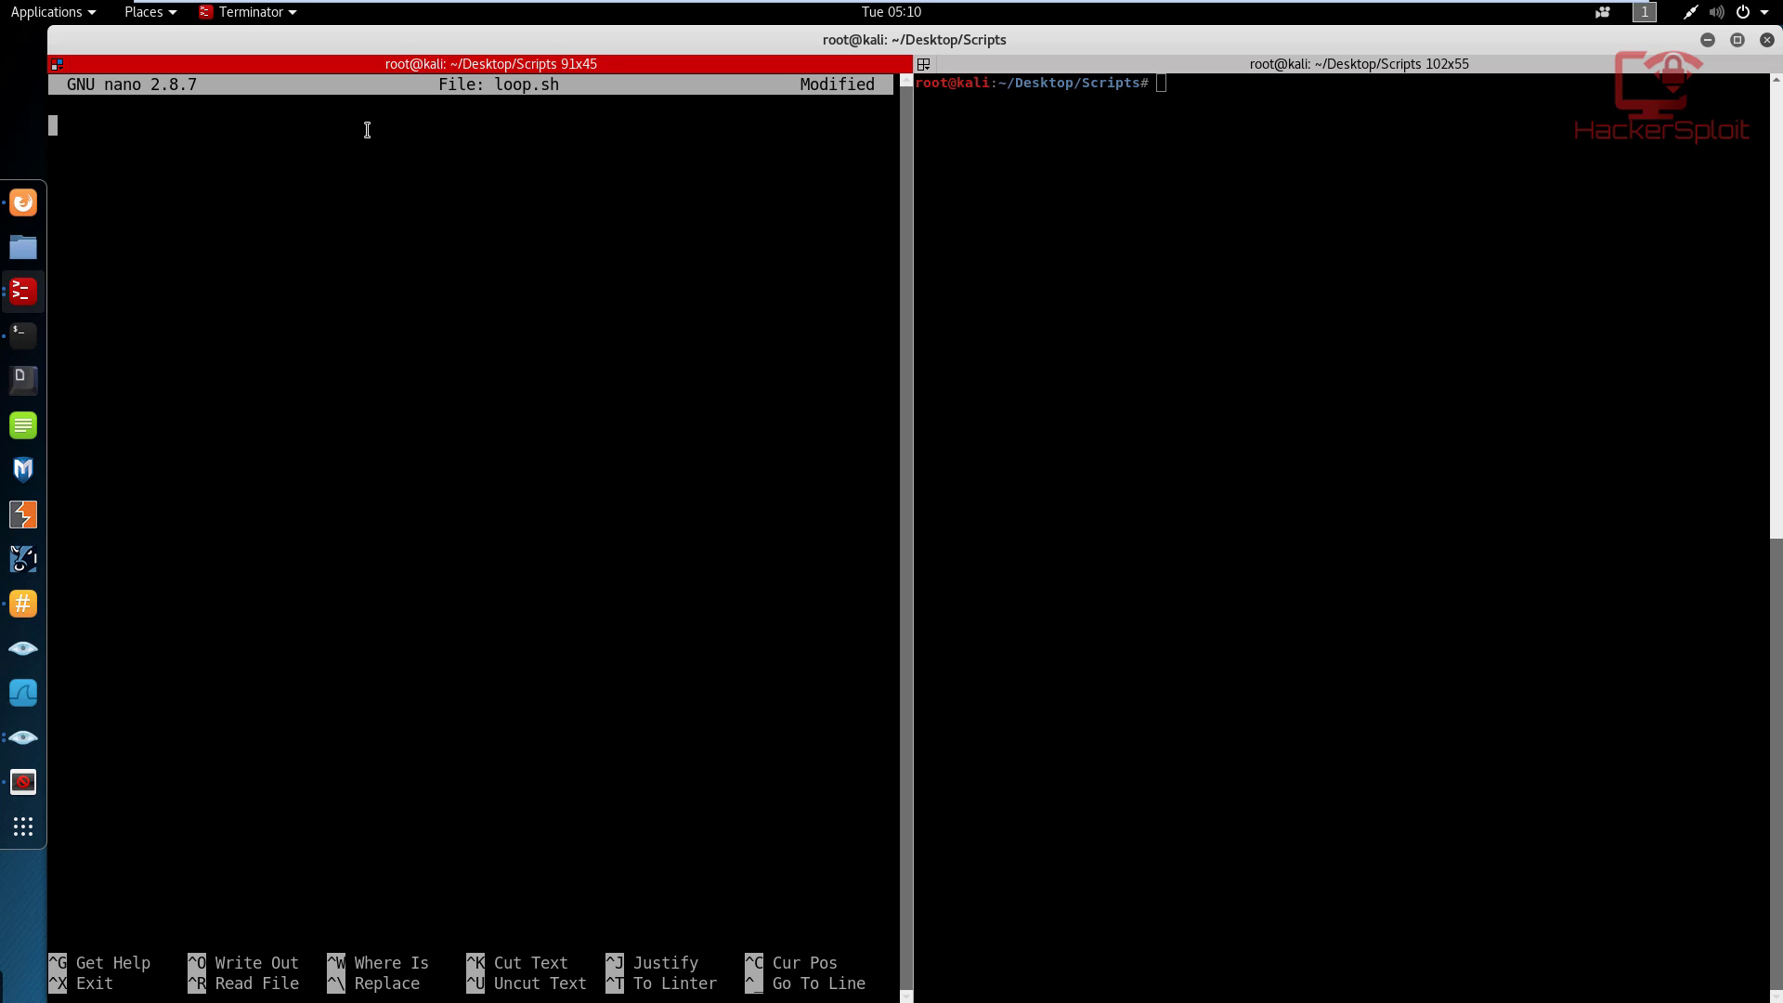
pyautogui.moveTo(350, 146)
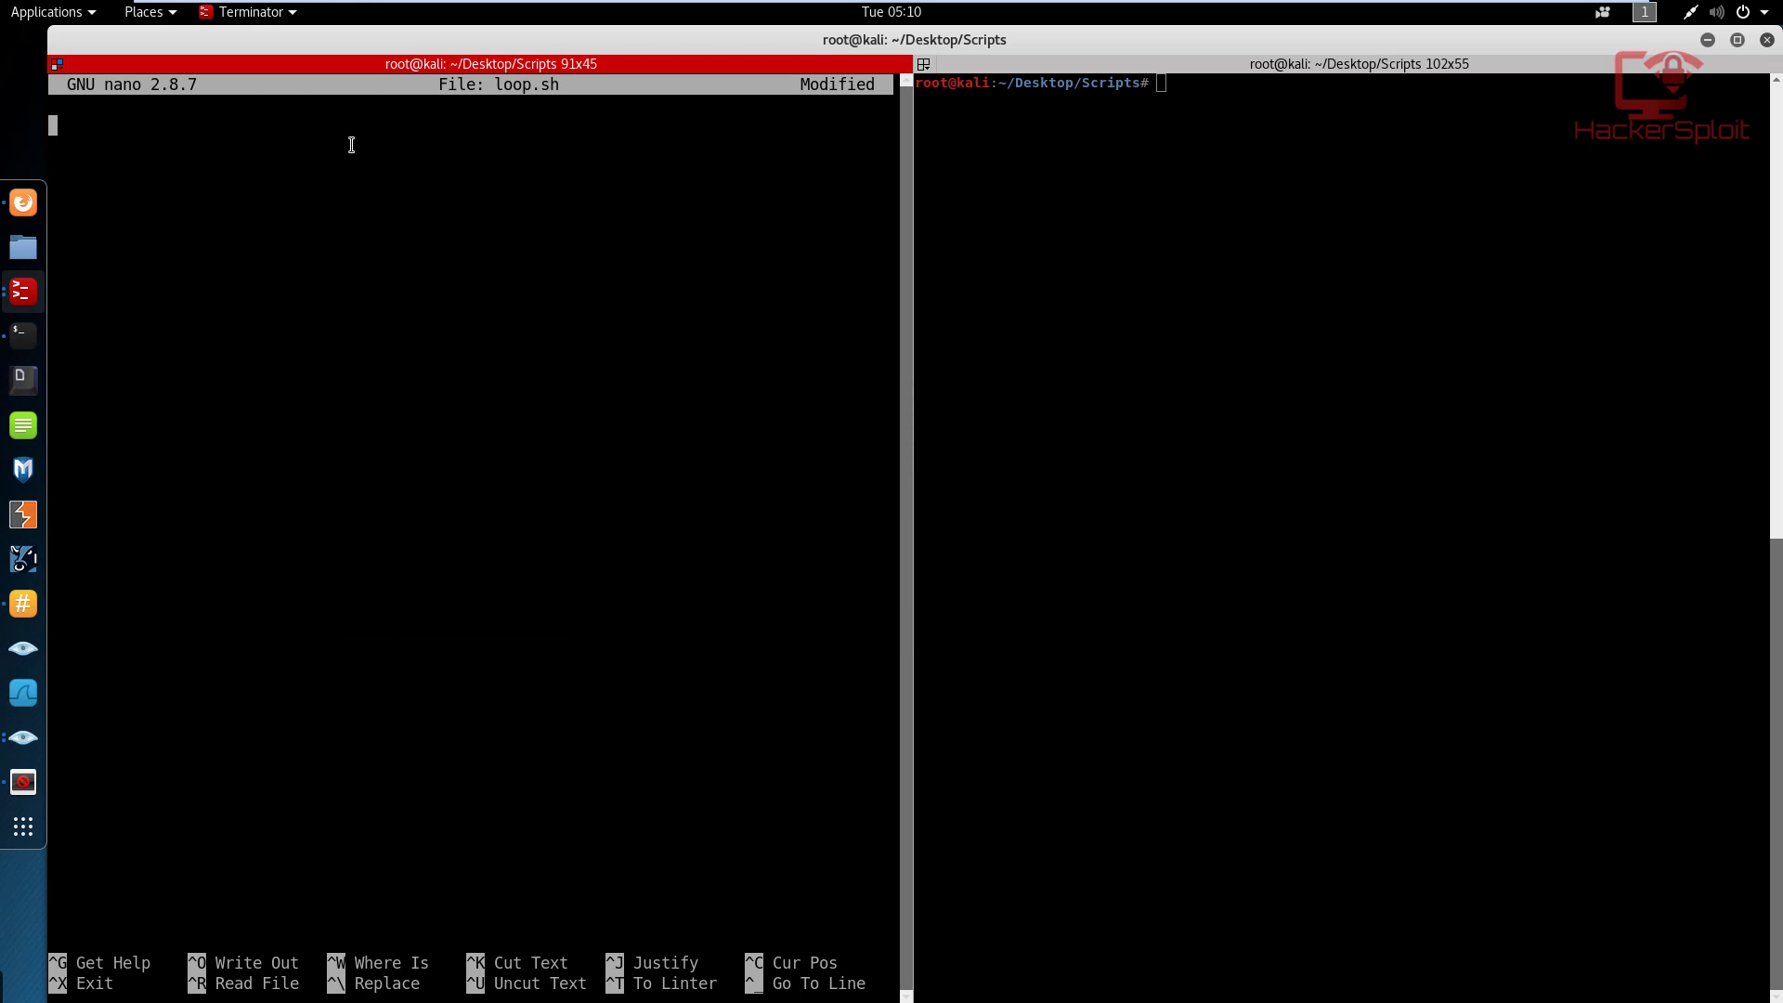
pyautogui.moveTo(367, 149)
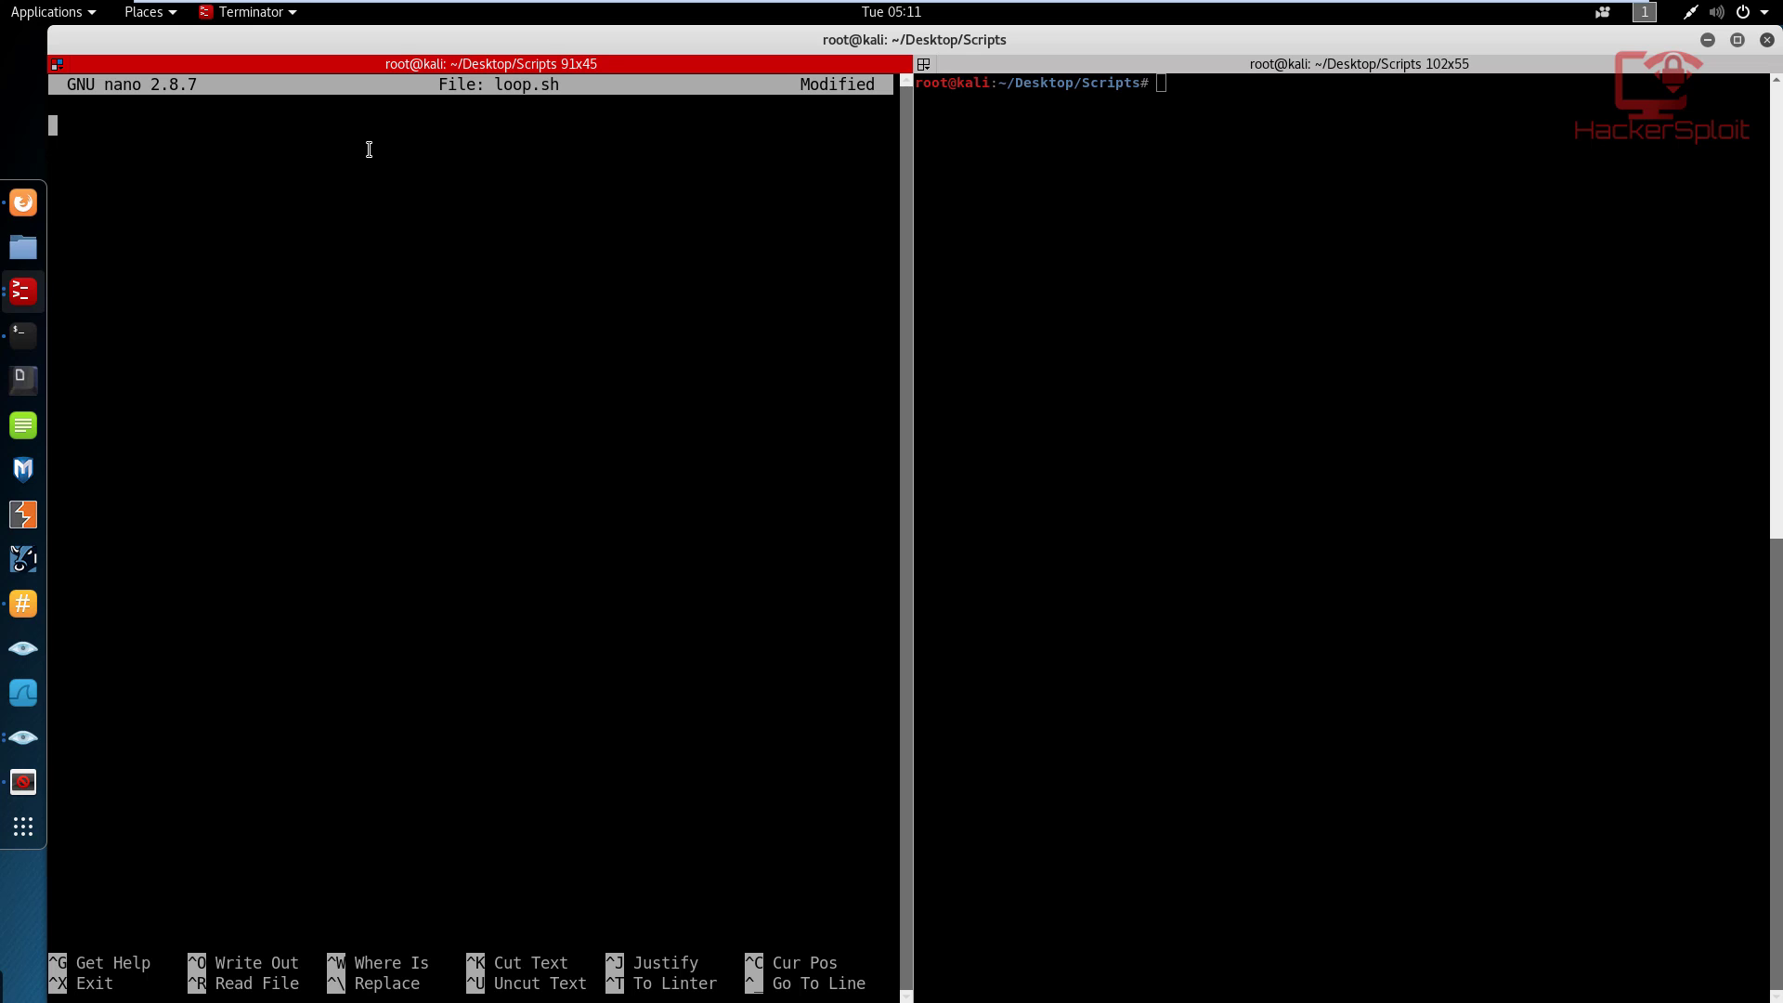
pyautogui.moveTo(326, 145)
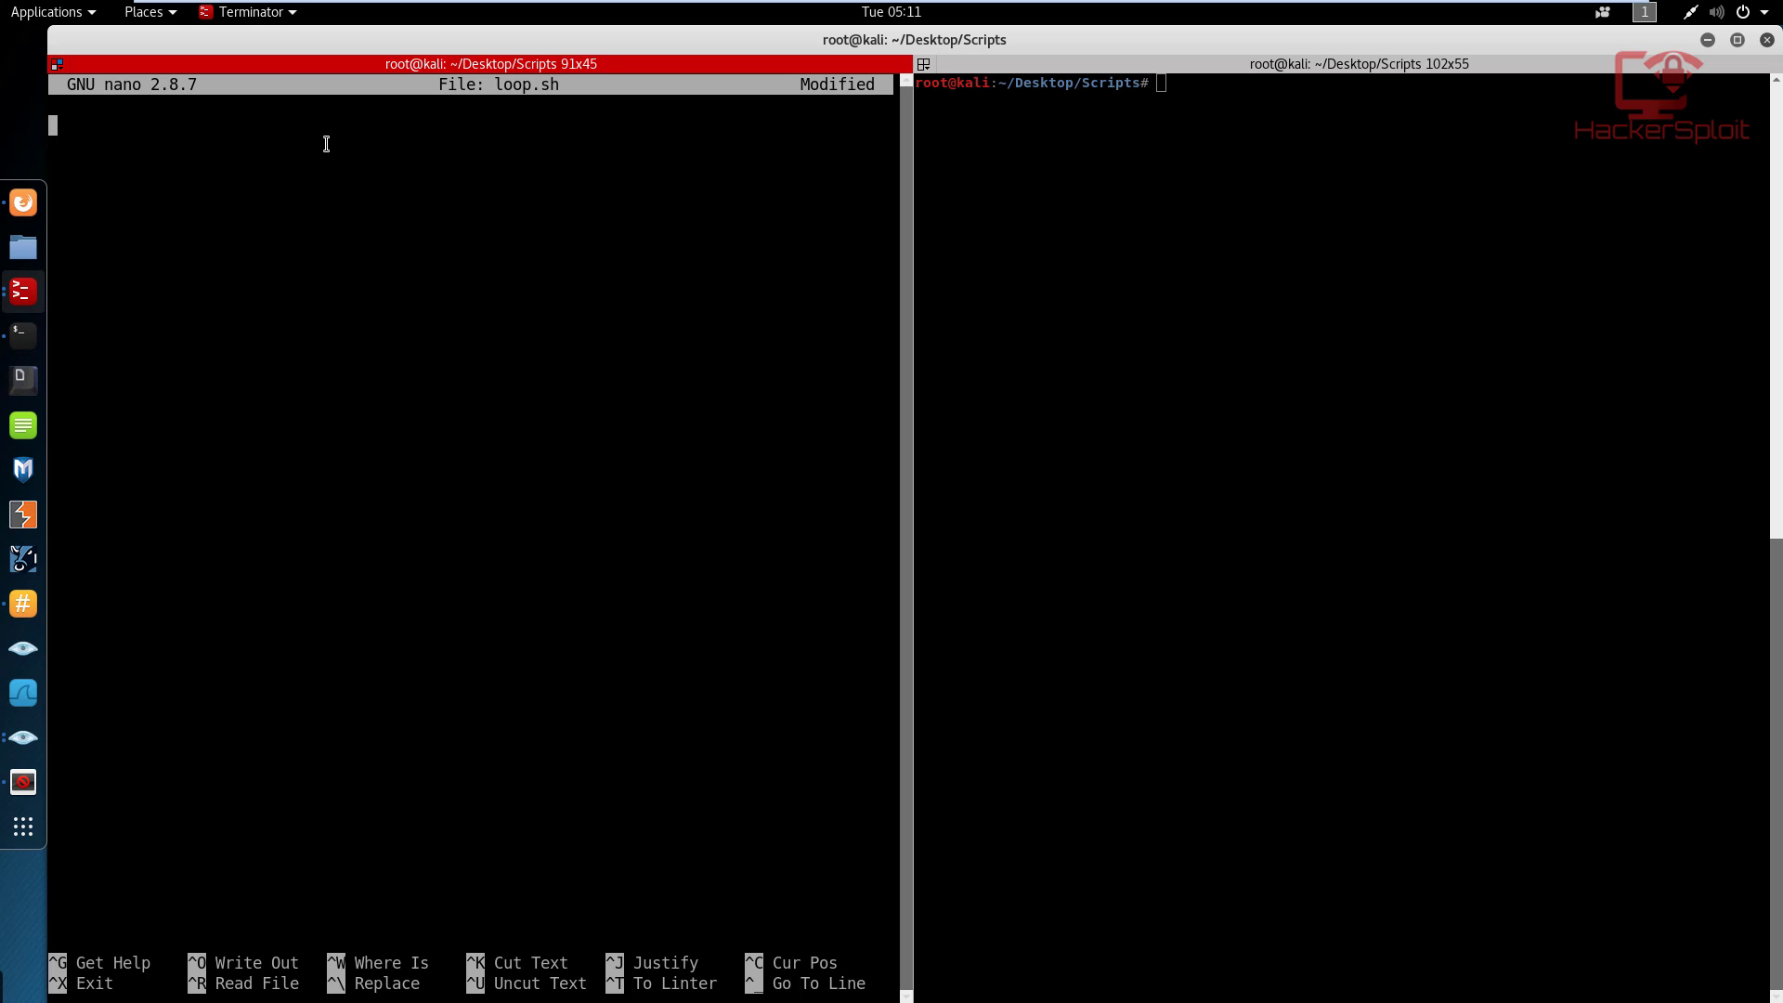
# Type #! on the first line of loop.sh to start the shebang.
pyautogui.write('#!')
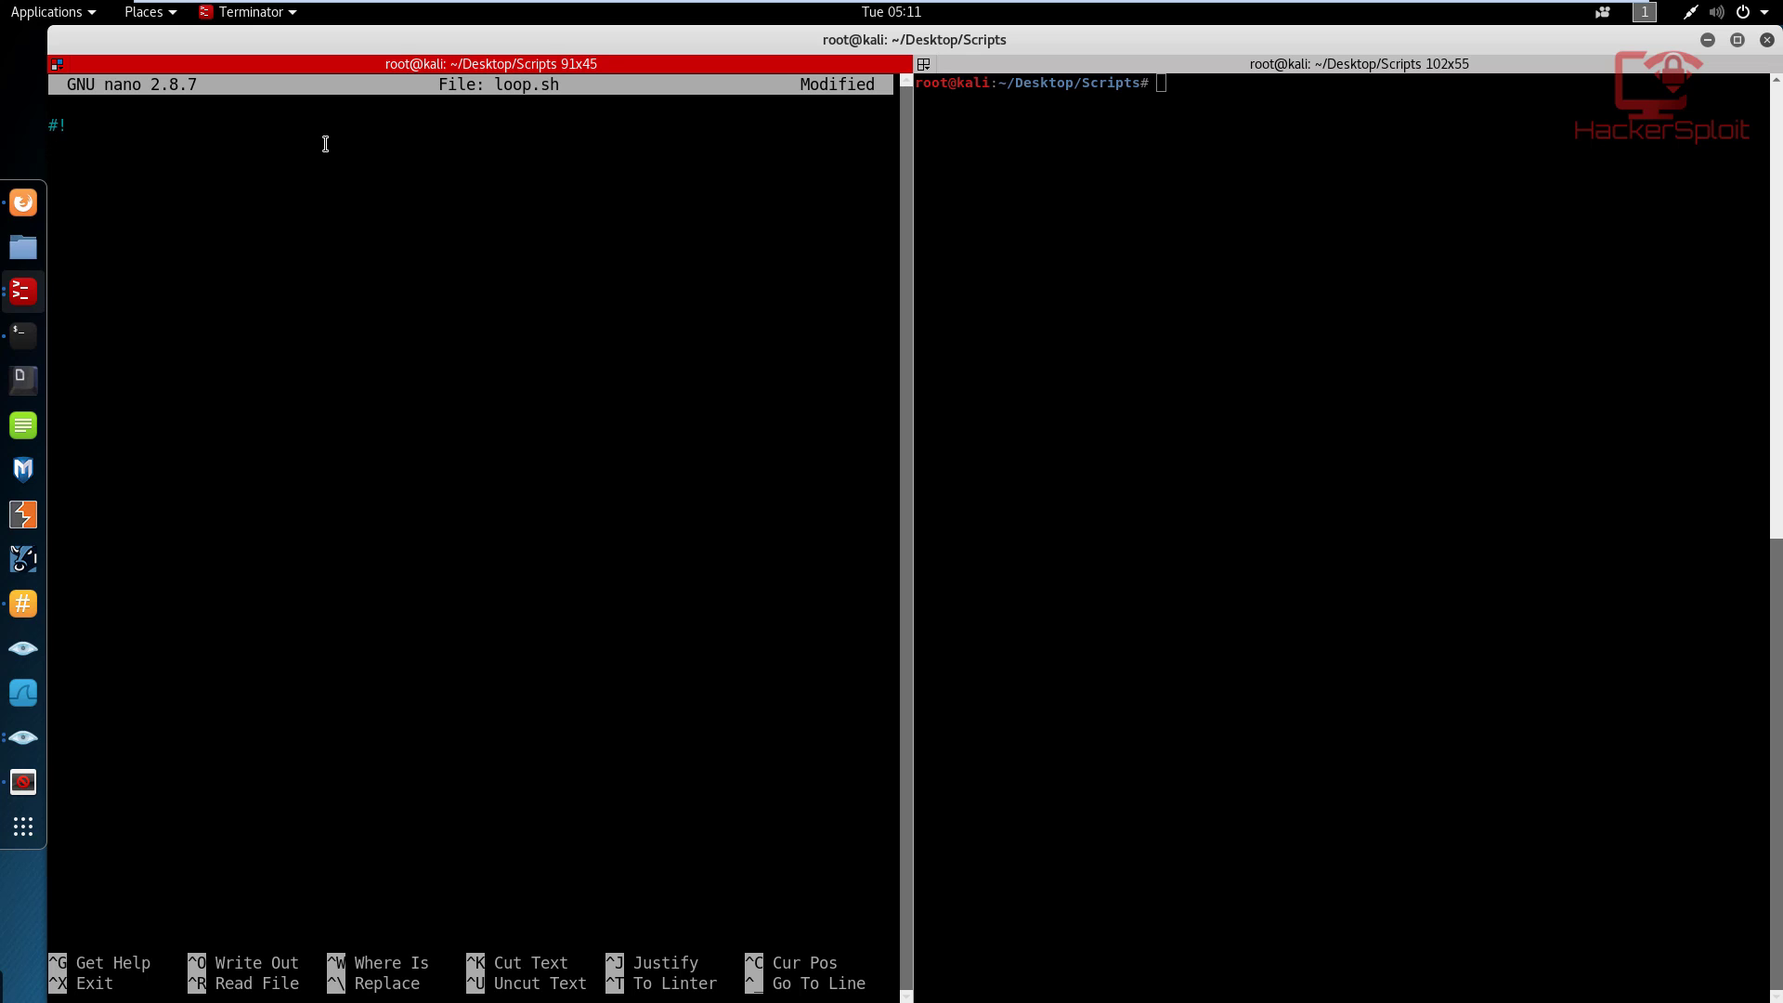
# Complete the first line as #!/bin/bash.
pyautogui.write('/')
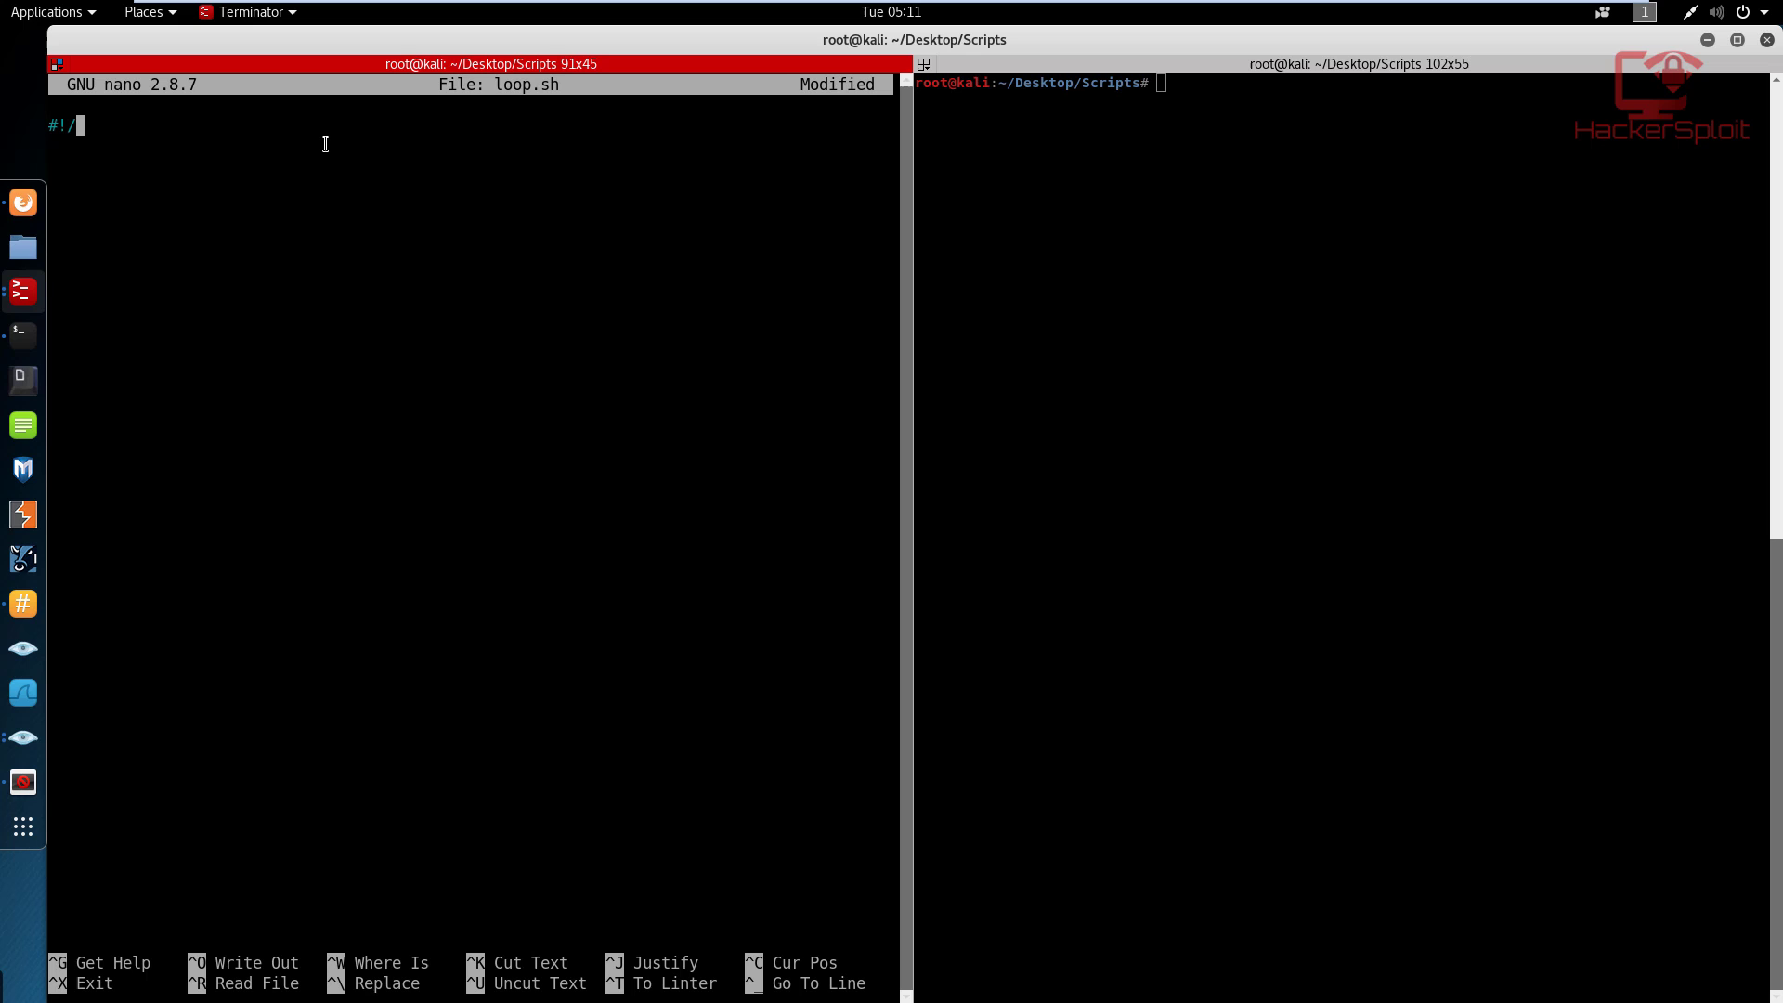
pyautogui.write('bin/')
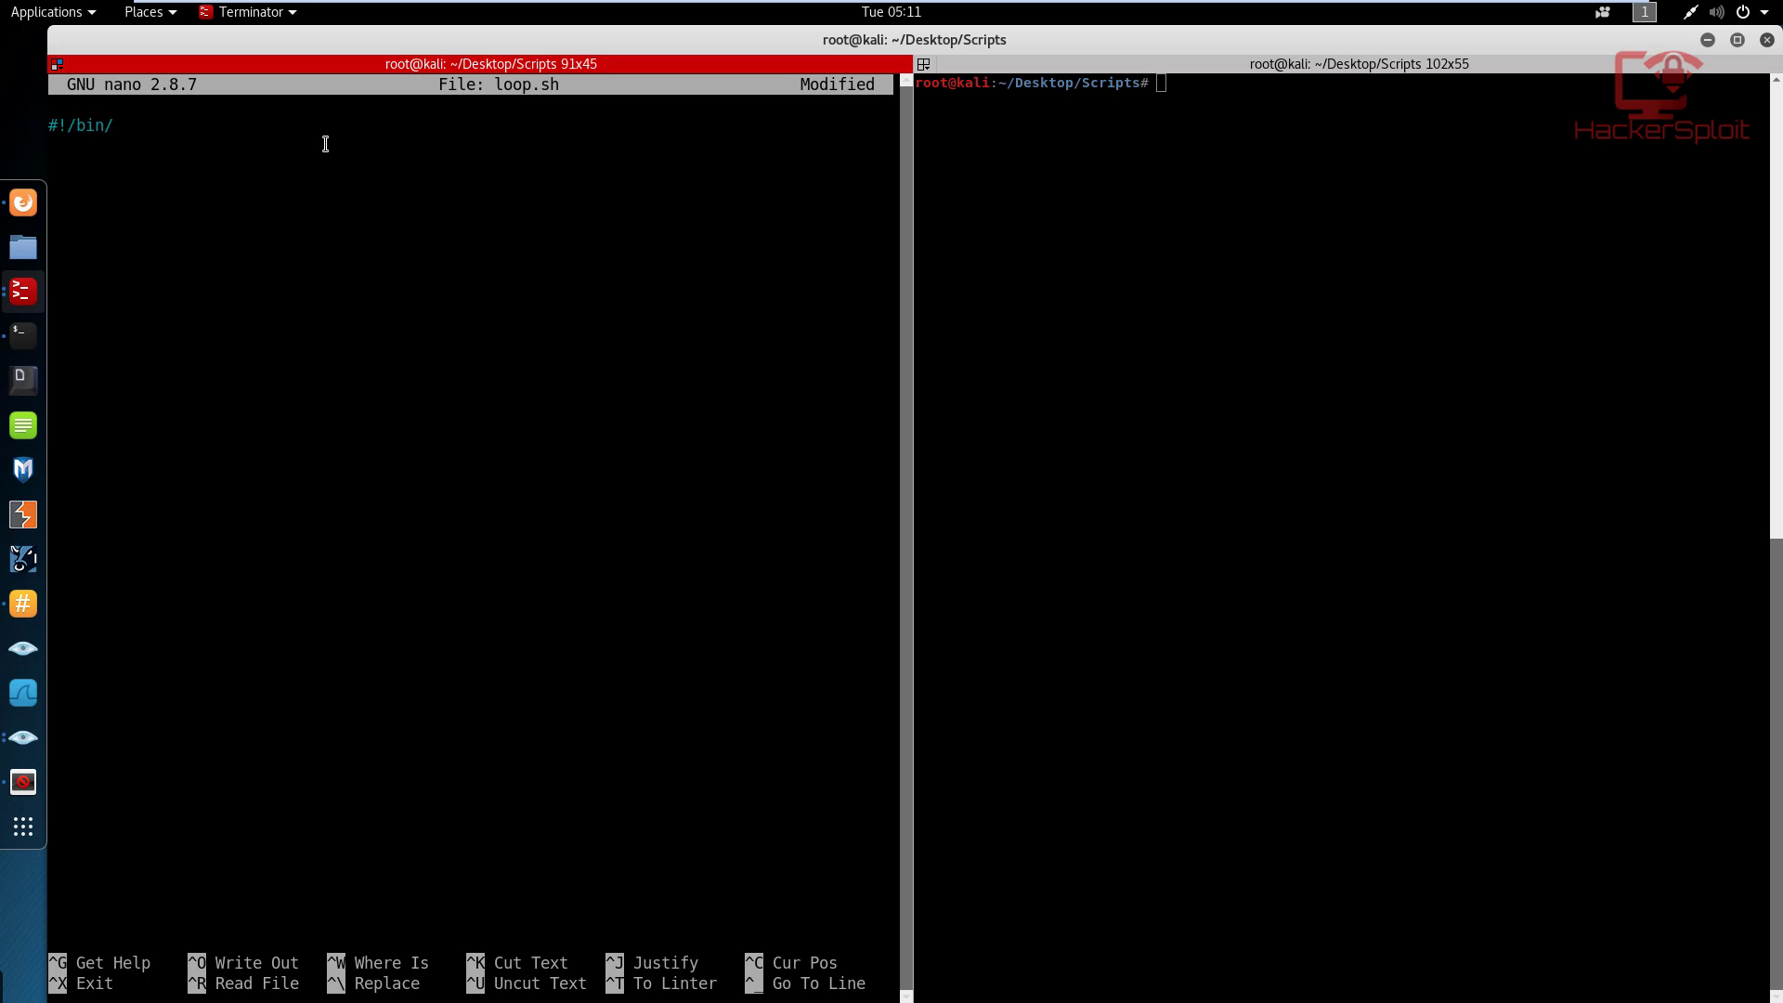
pyautogui.write('bash')
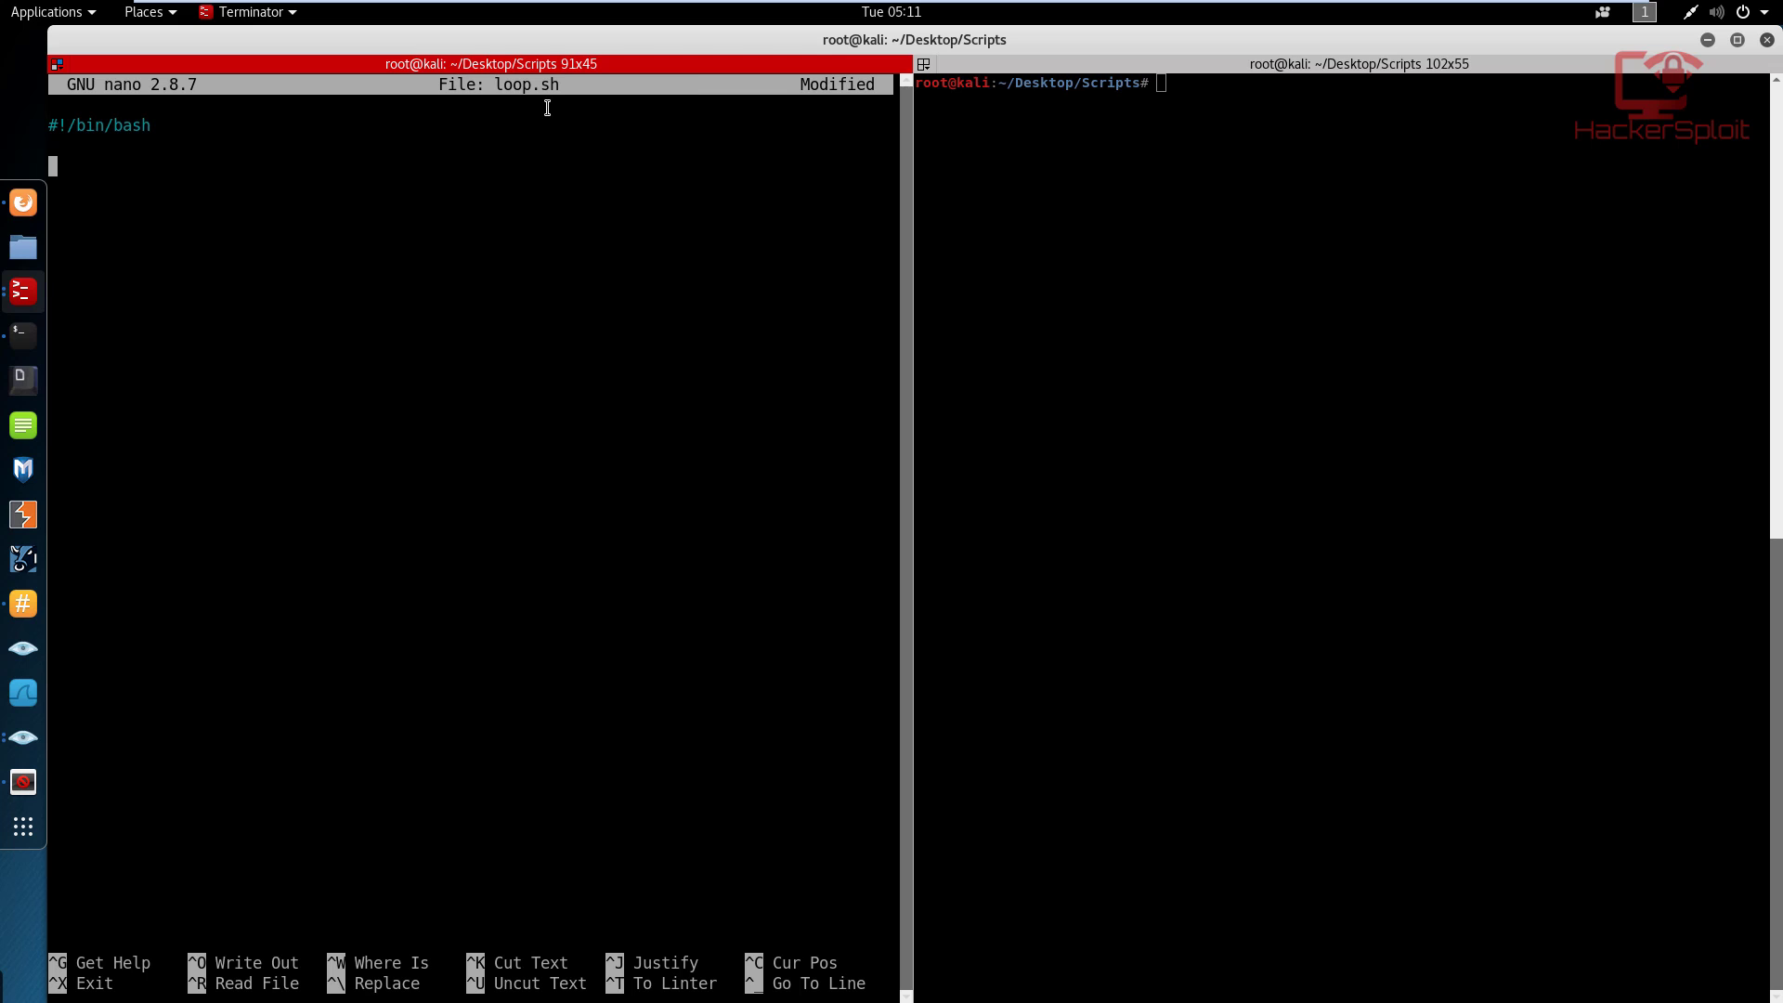
pyautogui.moveTo(501, 178)
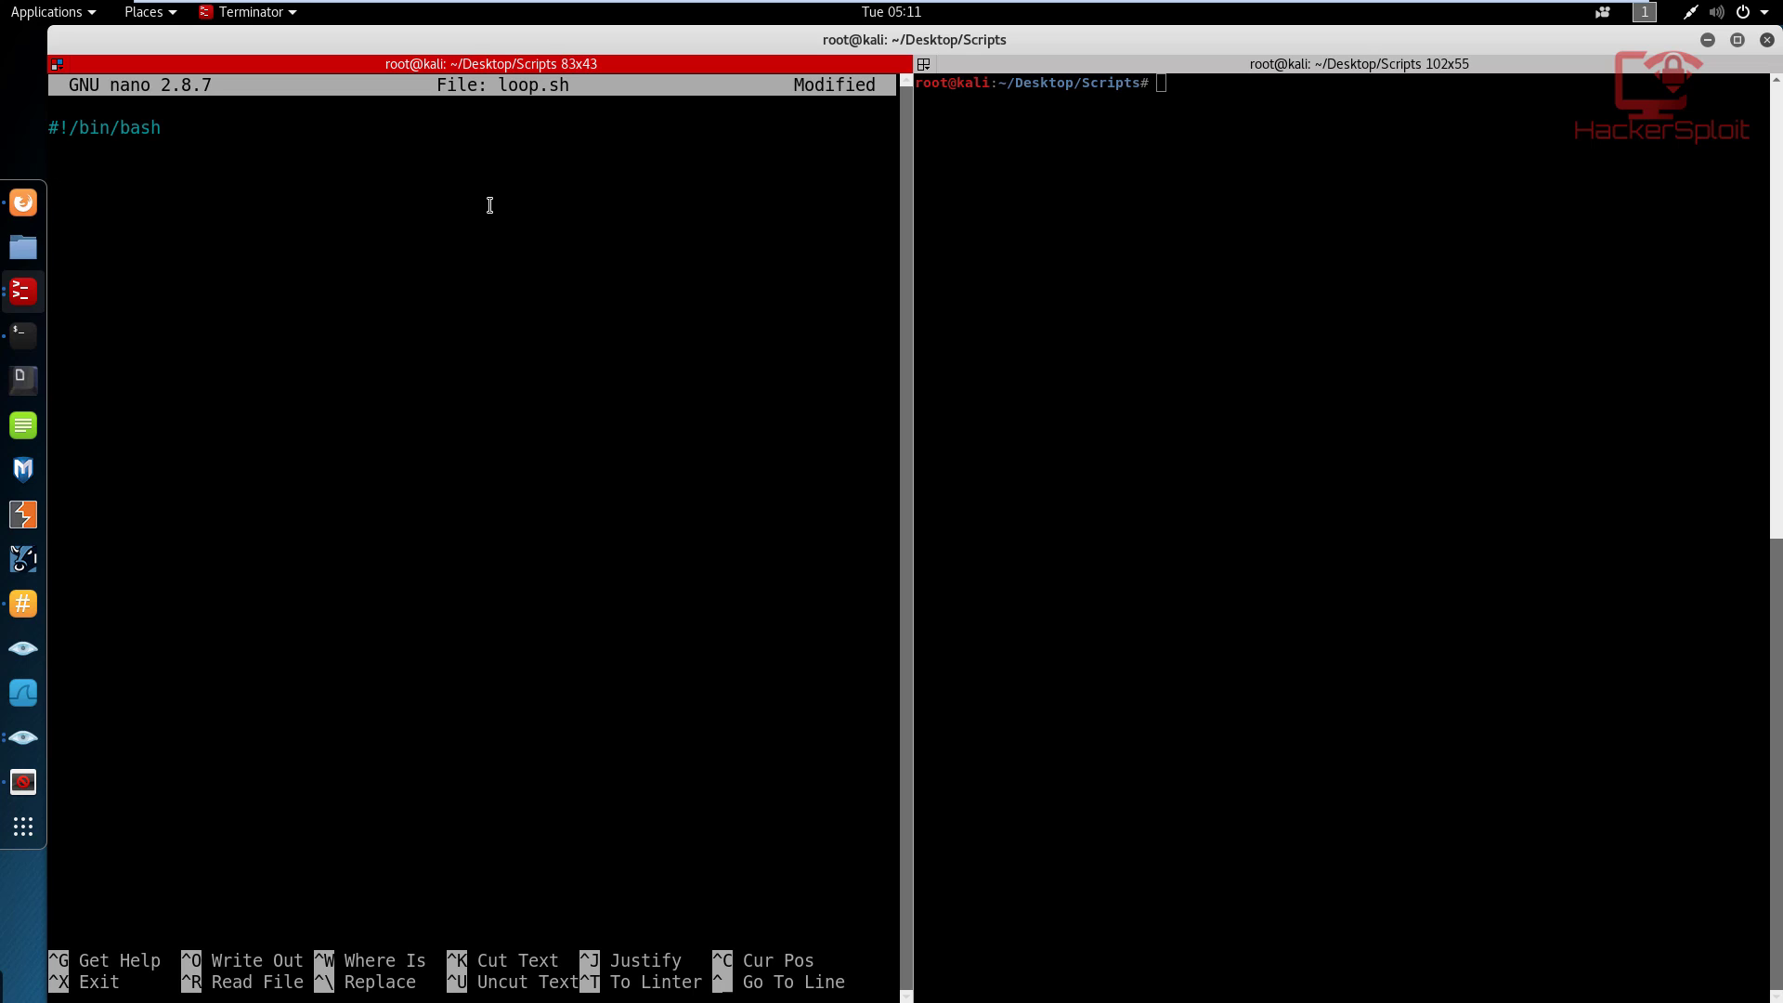
pyautogui.moveTo(1264, 263)
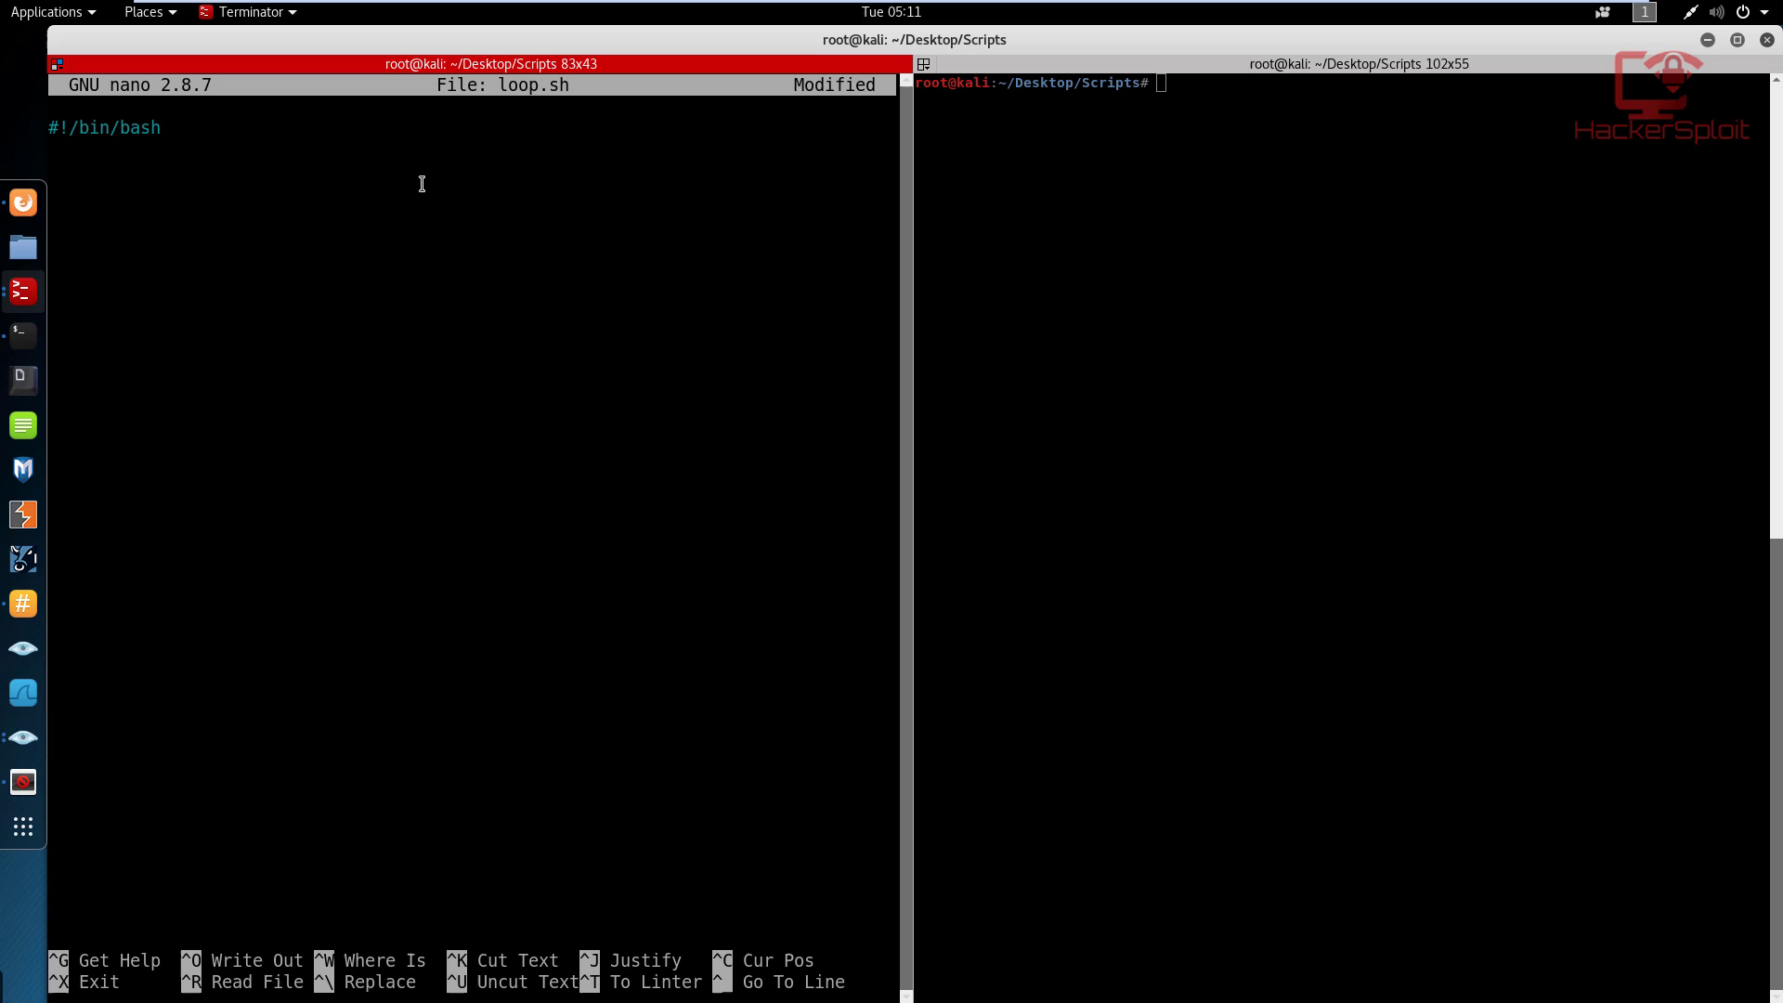
# Add a blank line below #!/bin/bash and type 'for' on the next line.
pyautogui.press('Return')
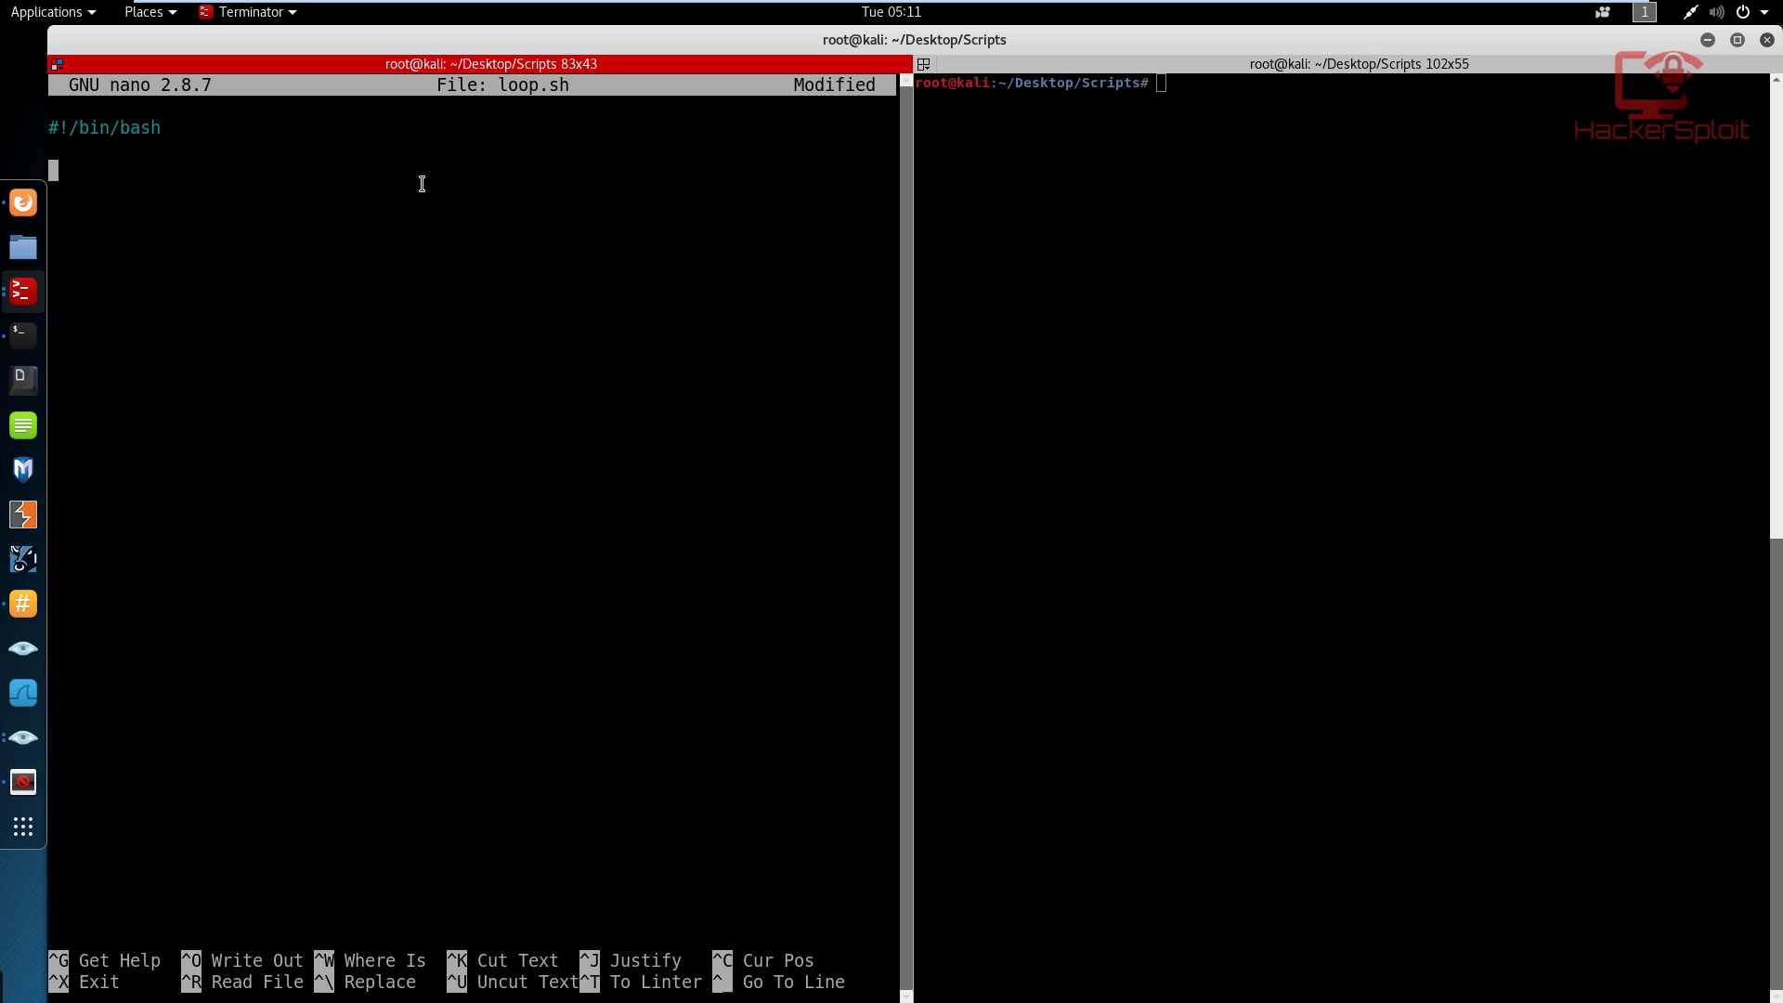
pyautogui.write('for')
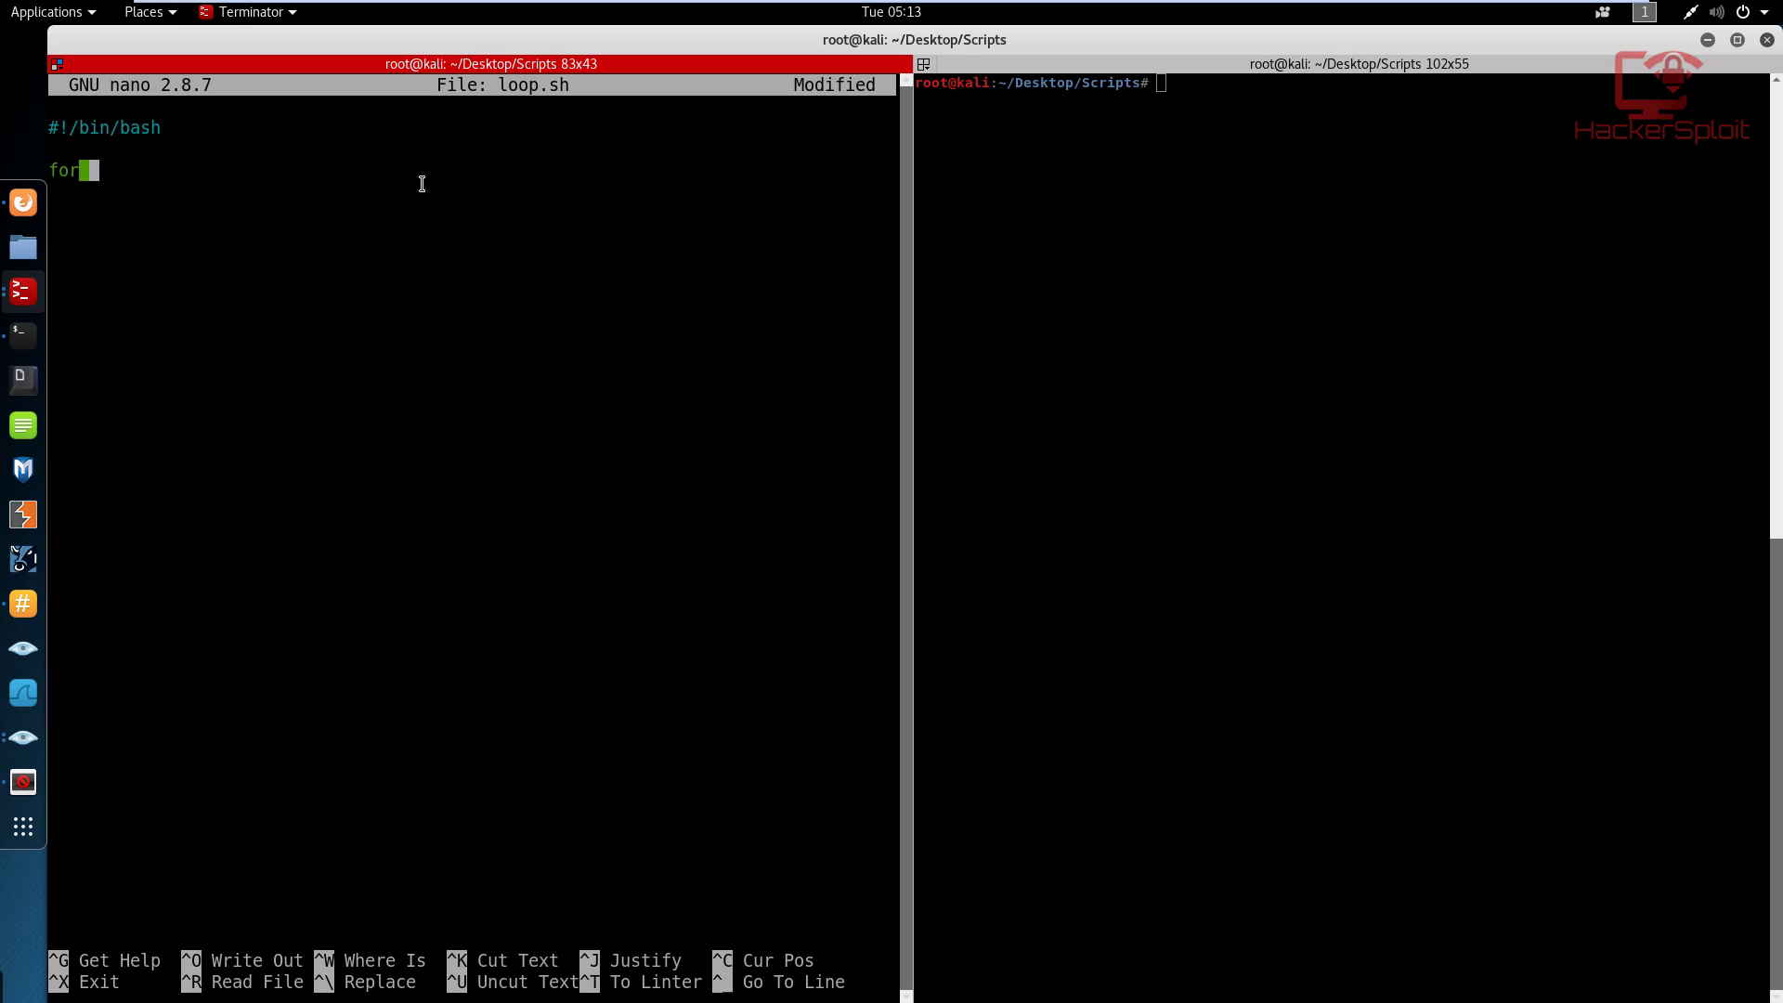
# Write the header 'for VARIABLE in $()', removing the sample name Alexis.
pyautogui.write('VARIABLE')
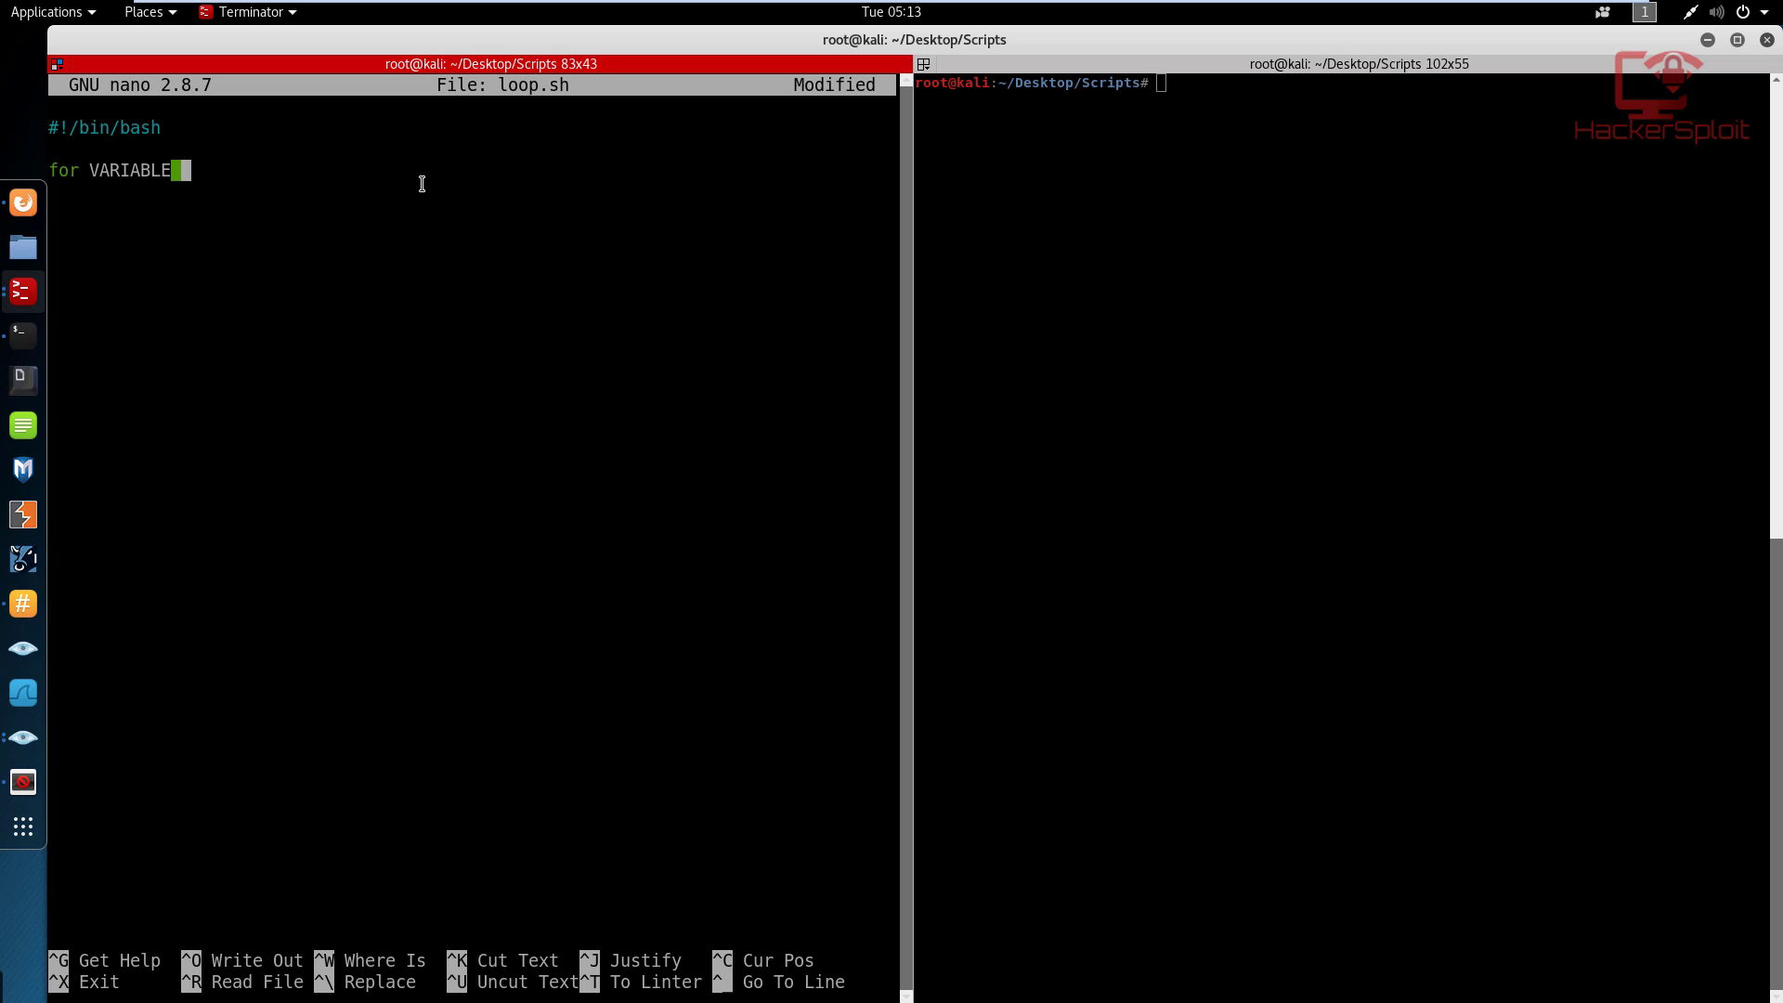
pyautogui.write('in')
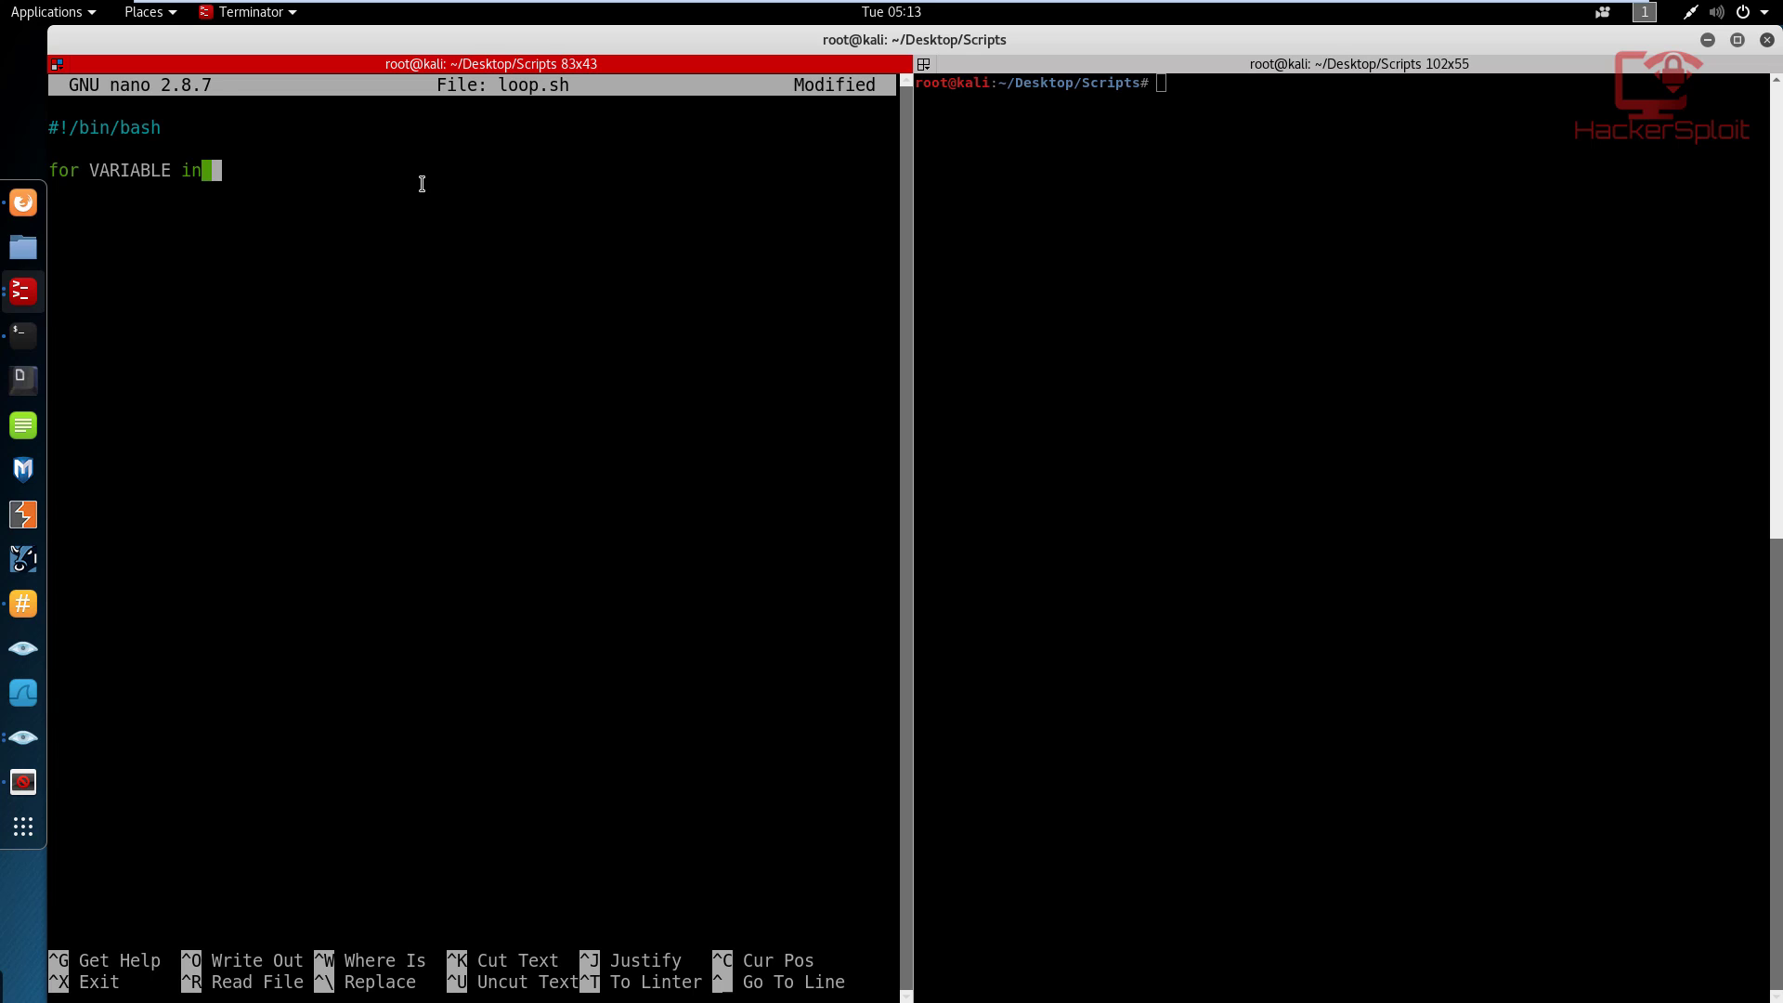
pyautogui.write('$(')
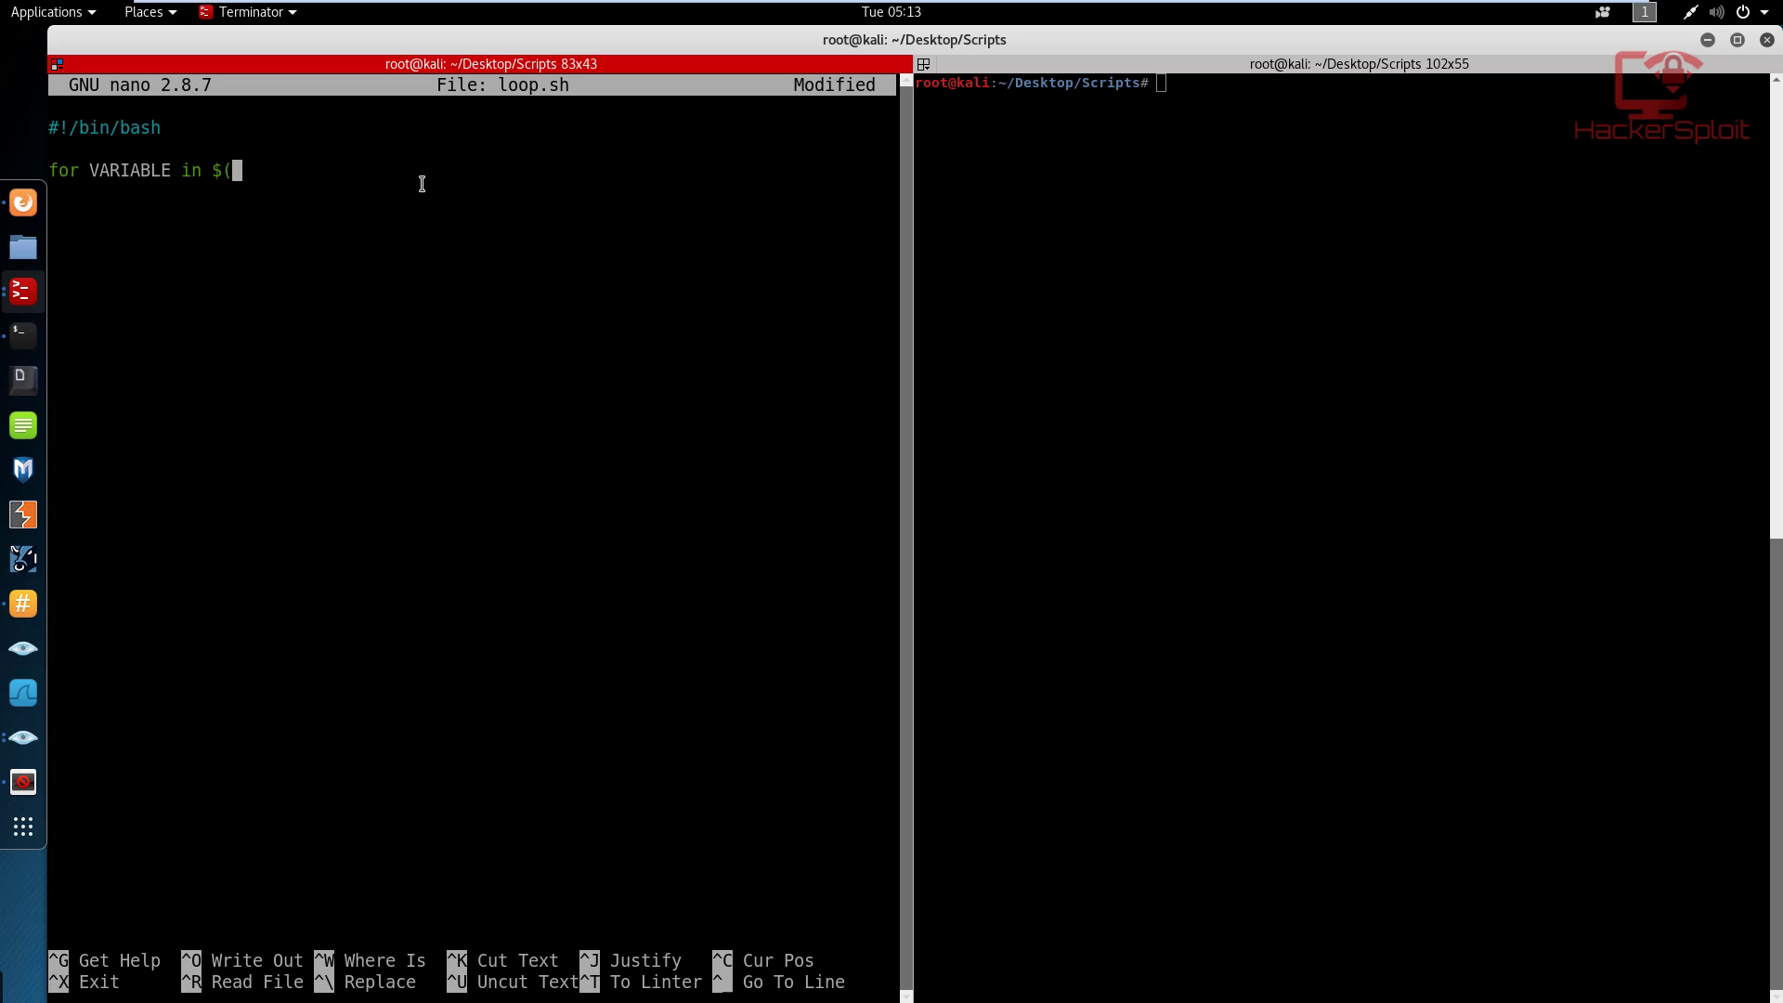
pyautogui.write('"')
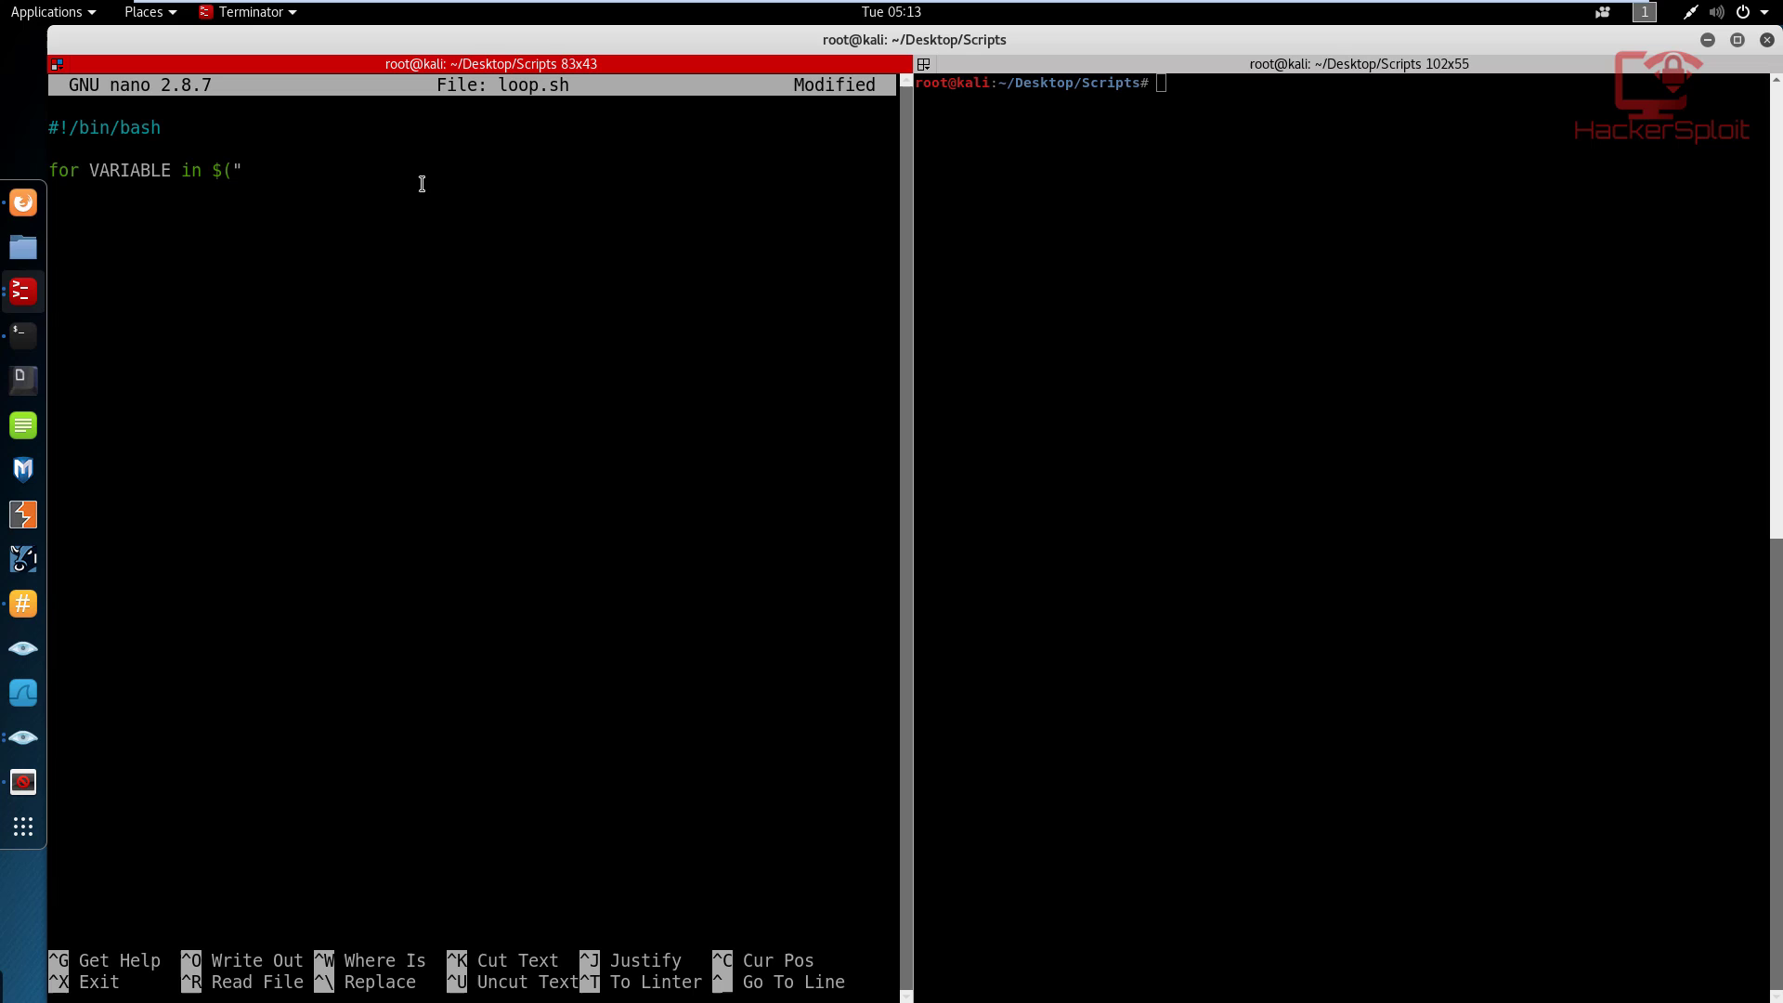
pyautogui.write('Ale')
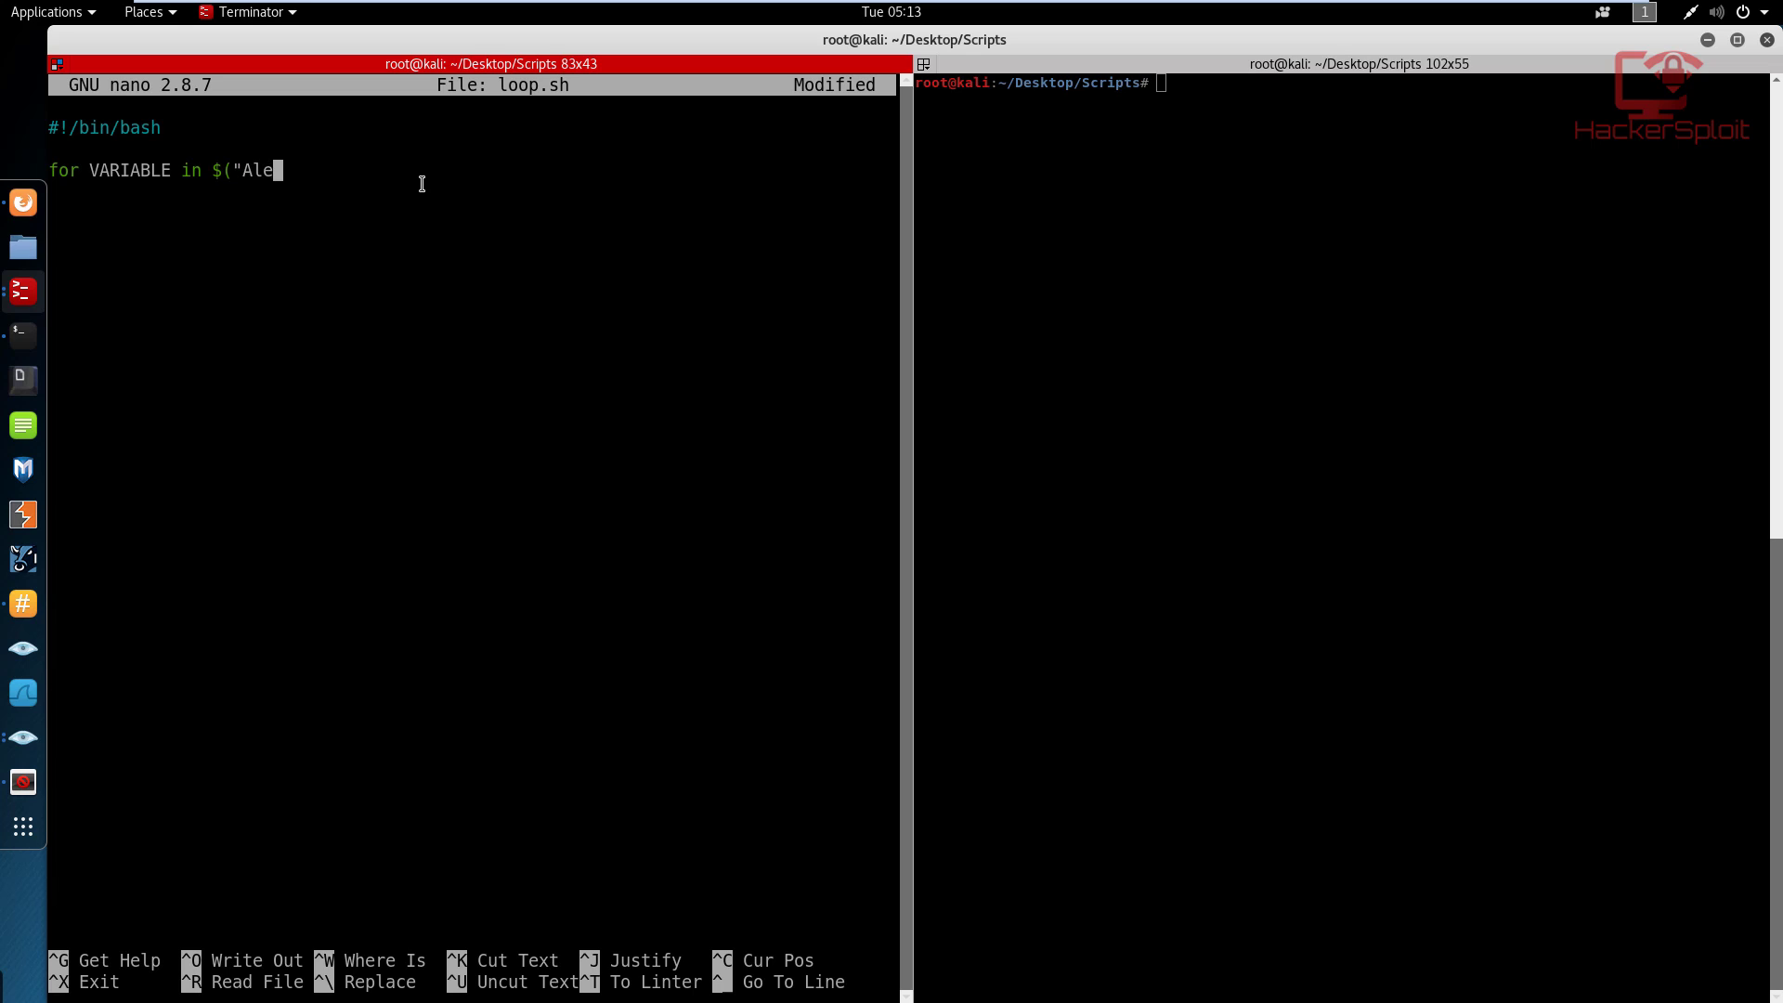
pyautogui.write('xis"')
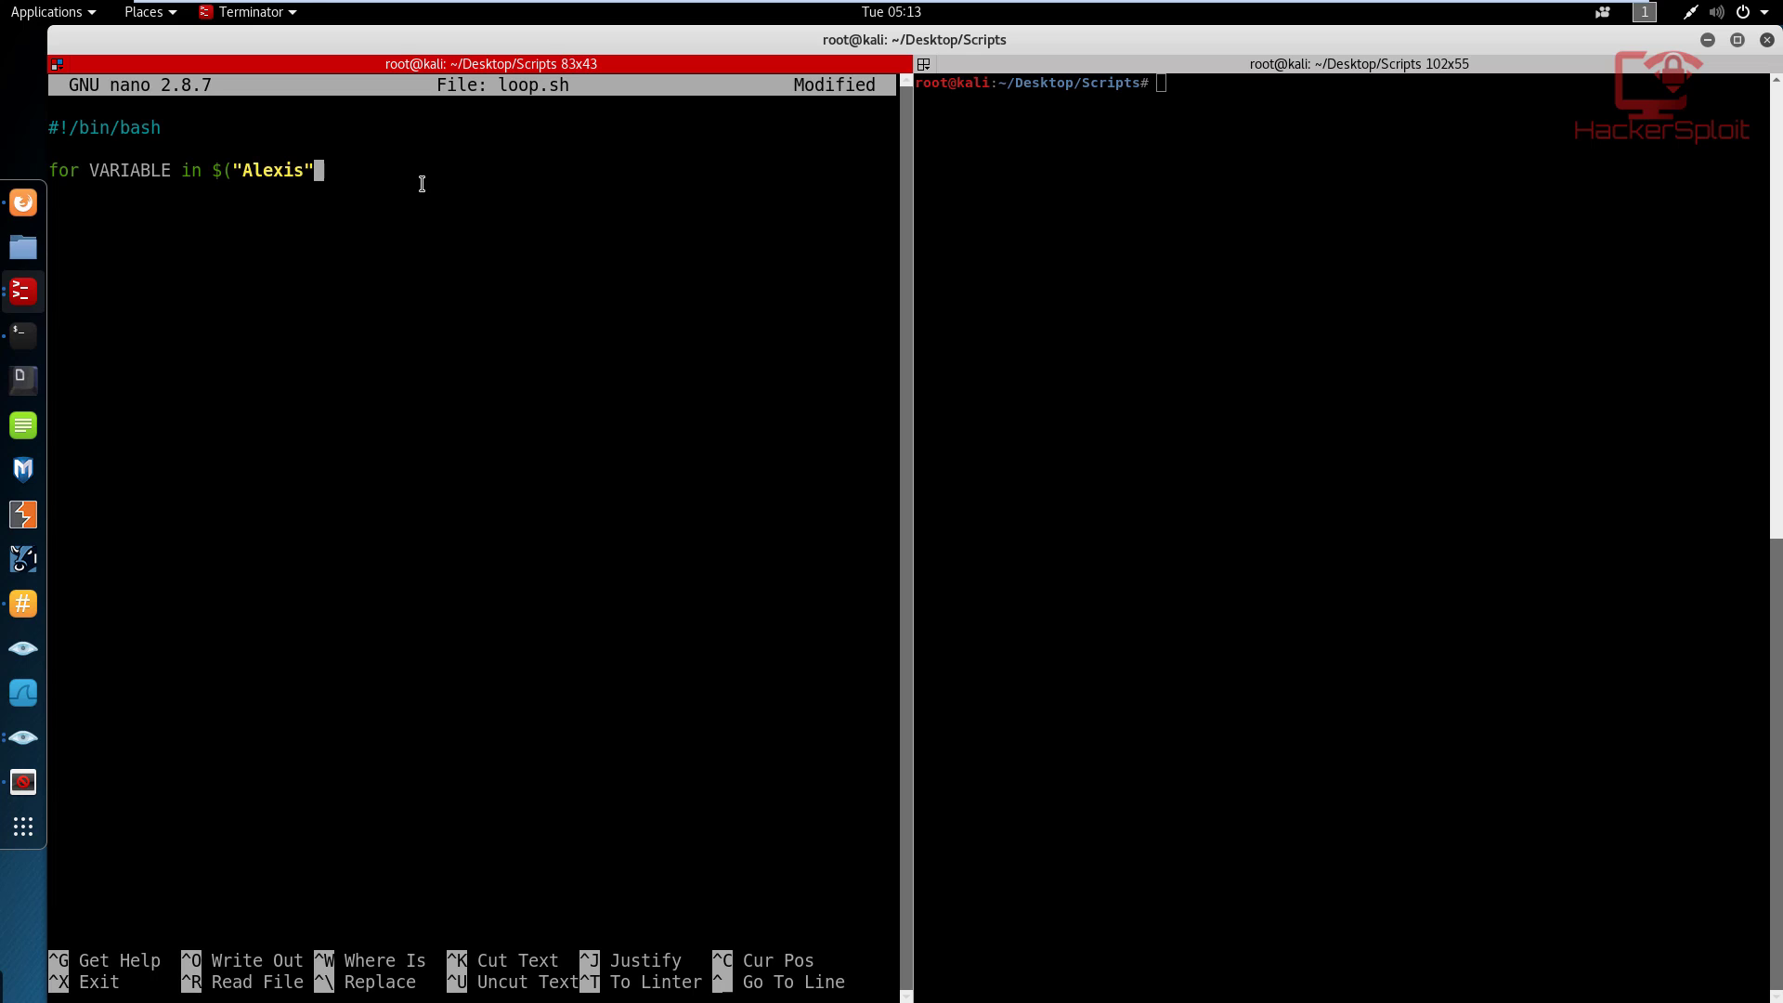
pyautogui.press('BackSpace')
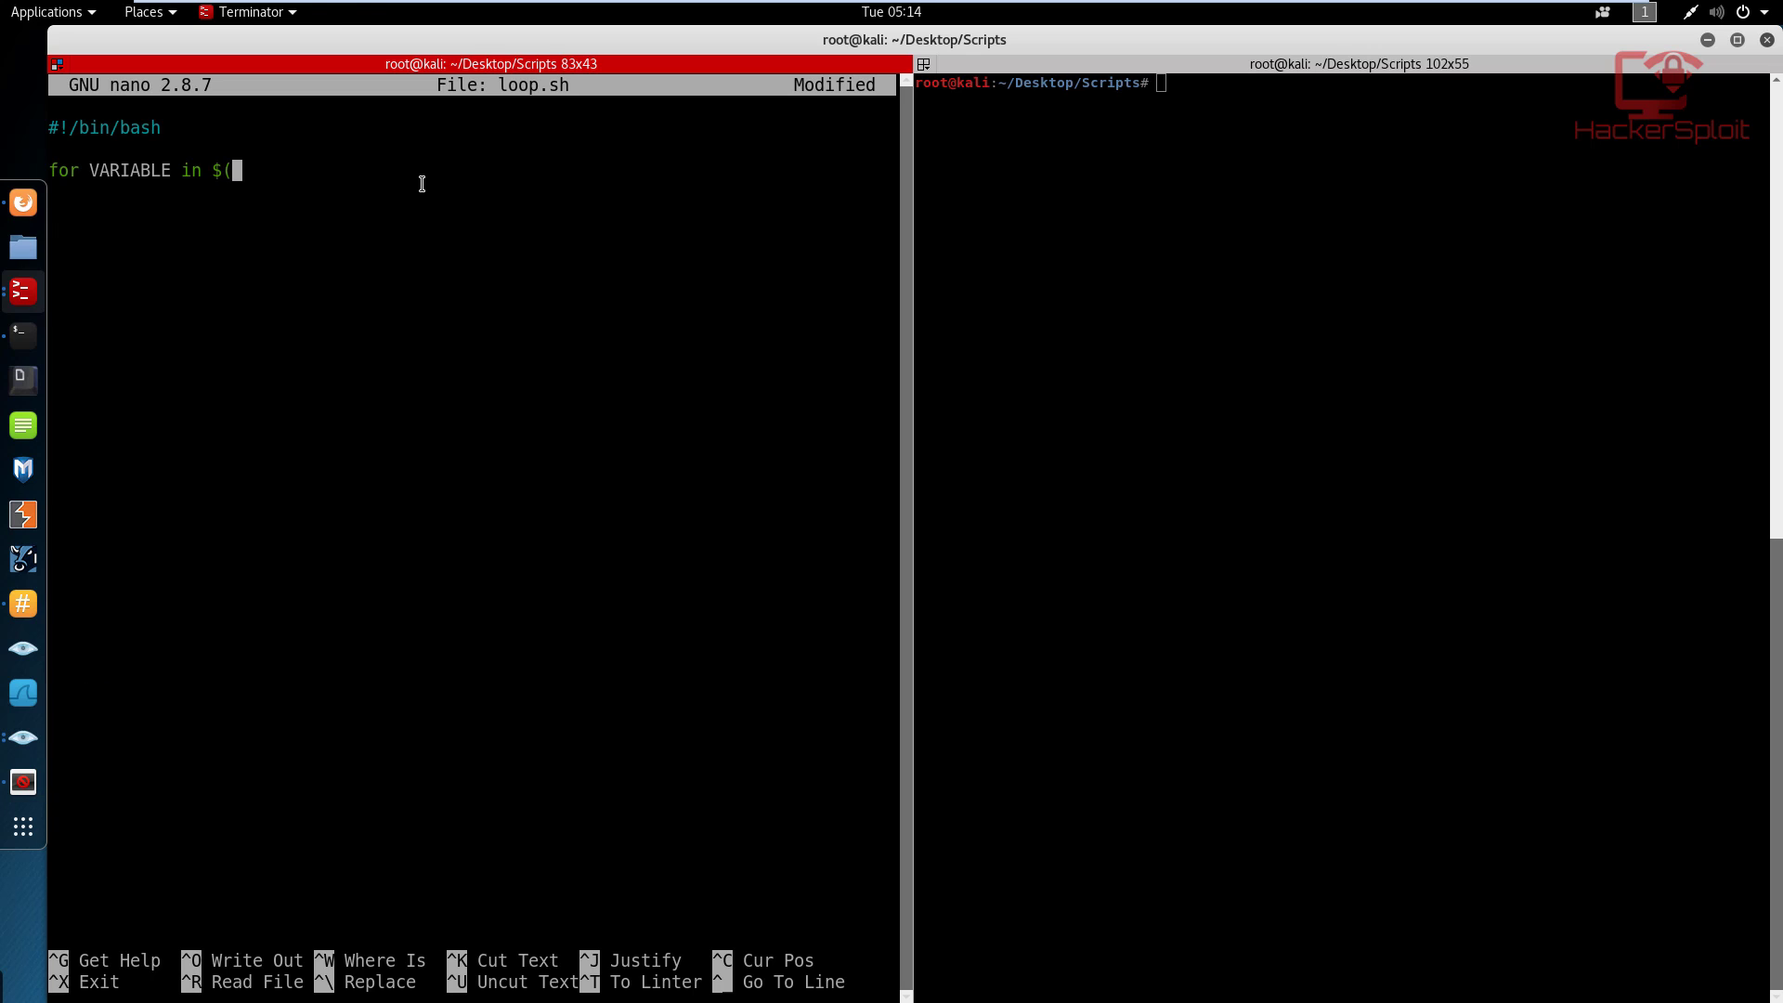
pyautogui.write('); do')
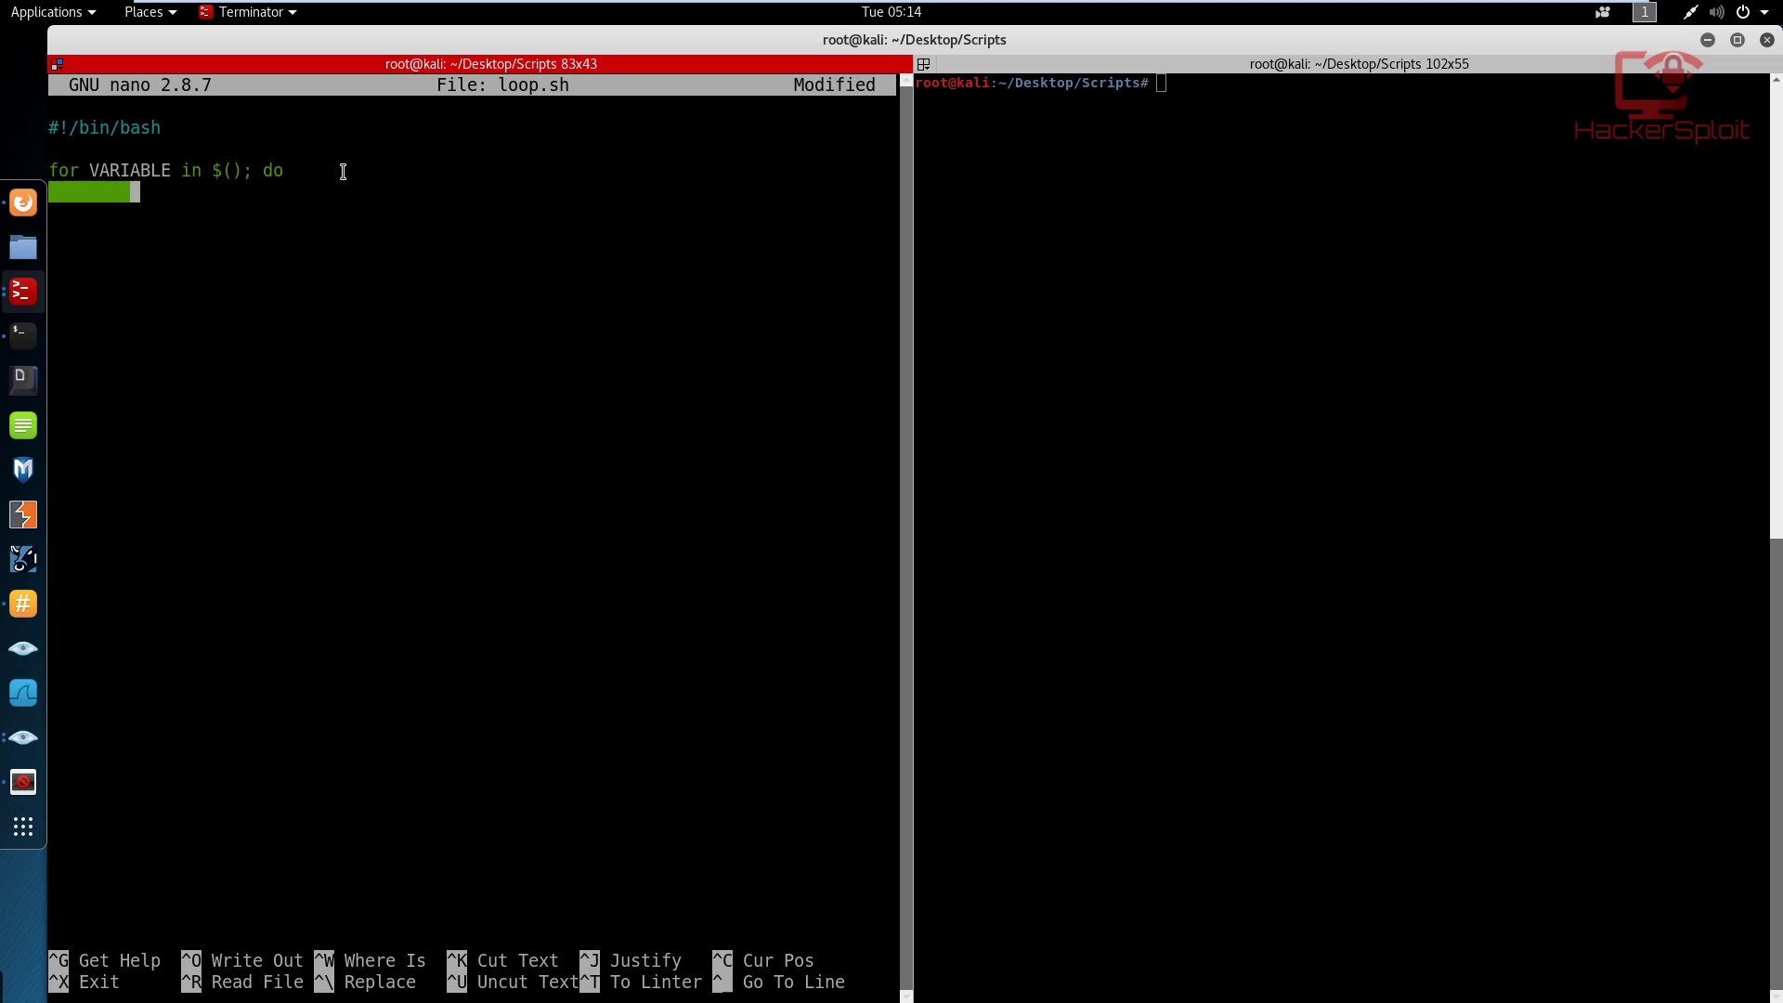
# Add placeholder 'commands' body and 'done' to the loop template.
pyautogui.write('commands')
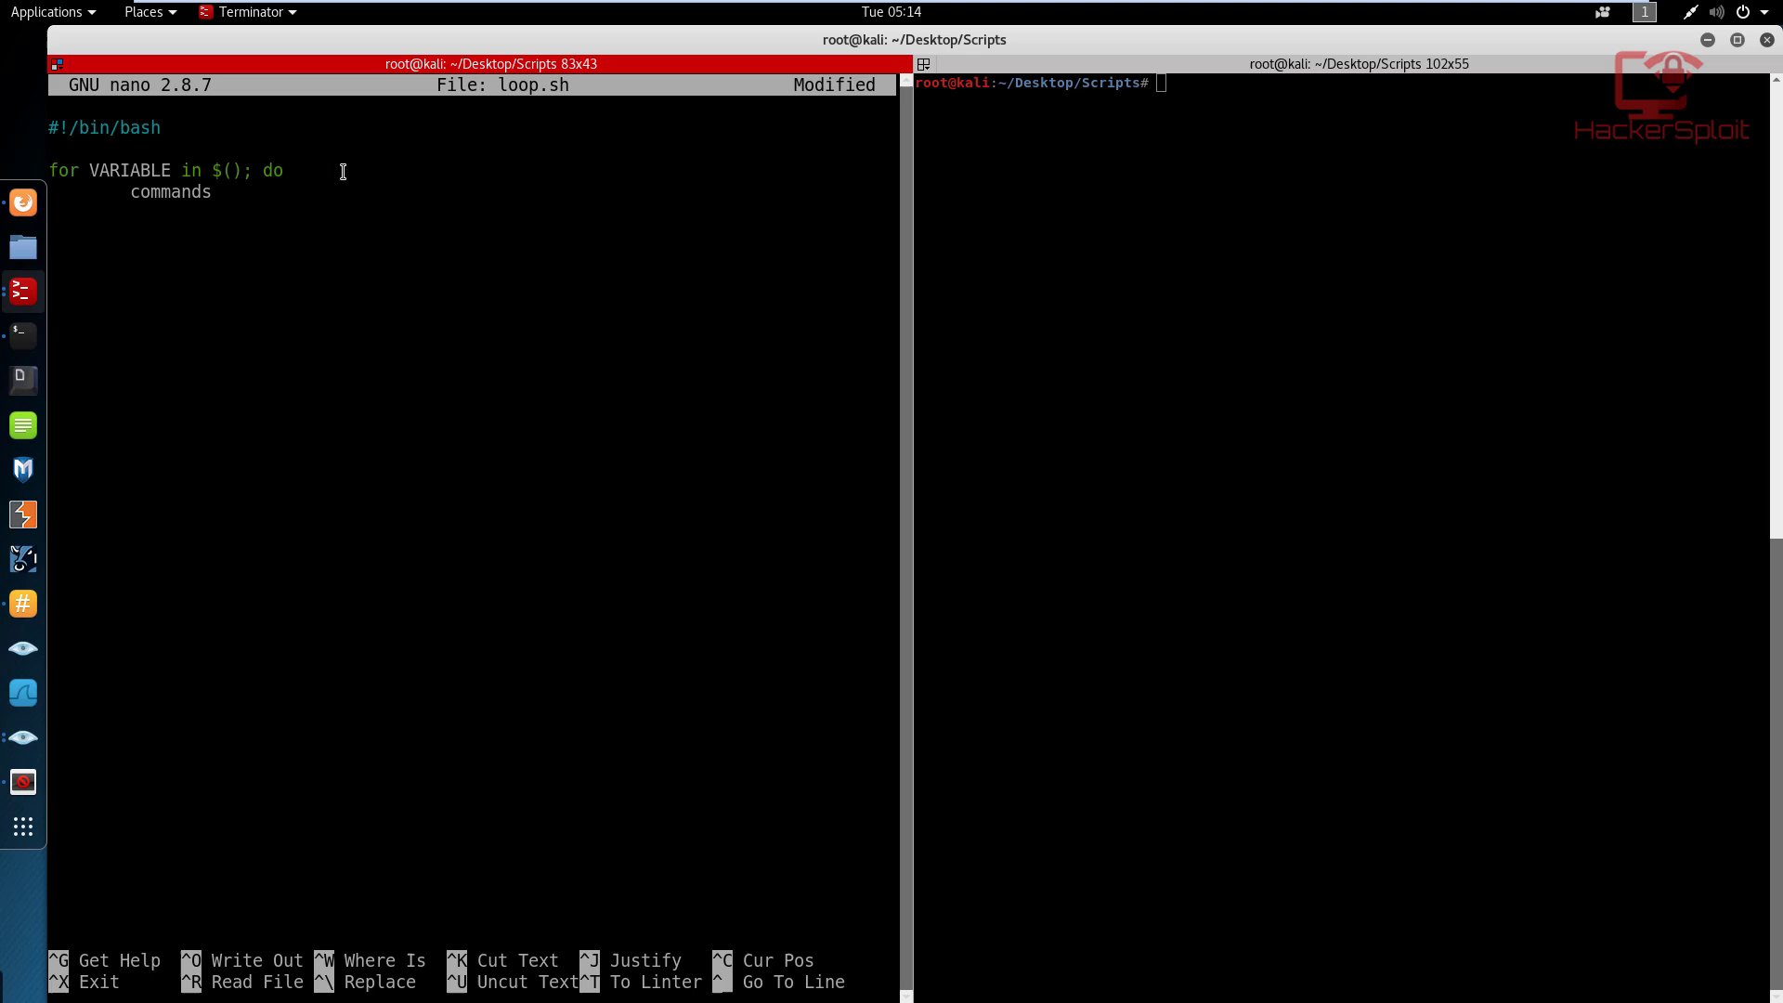
pyautogui.write('do')
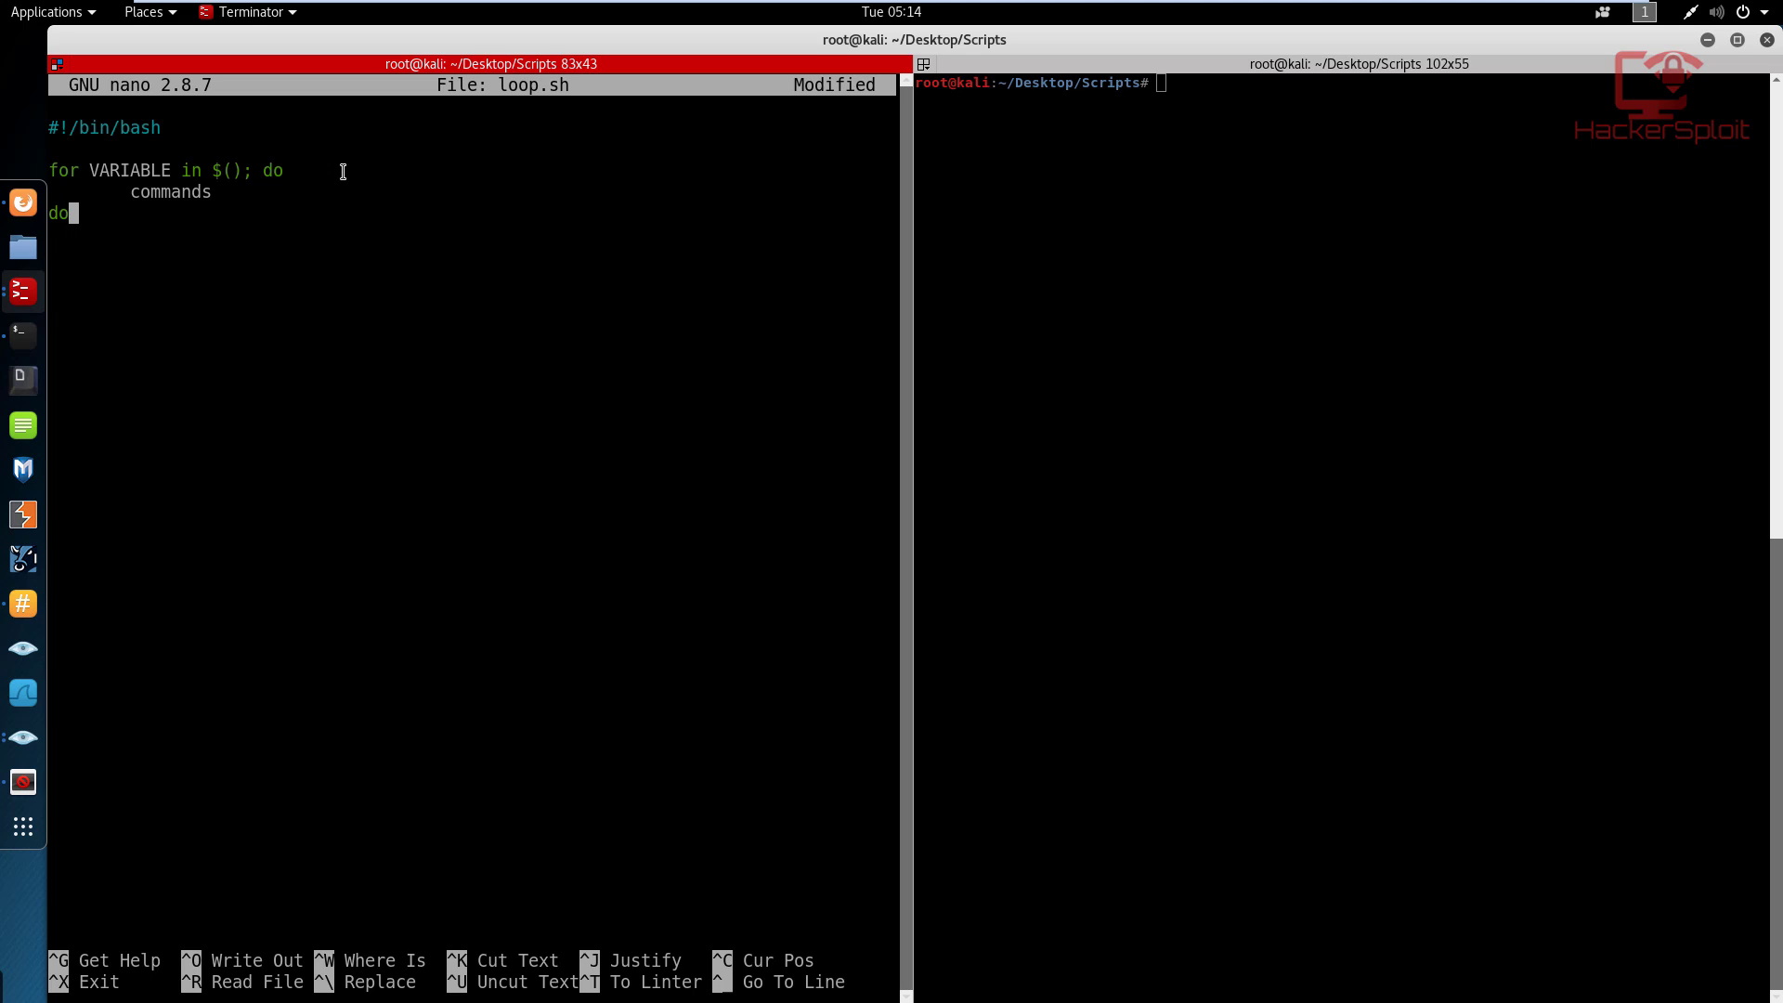
pyautogui.write('ne')
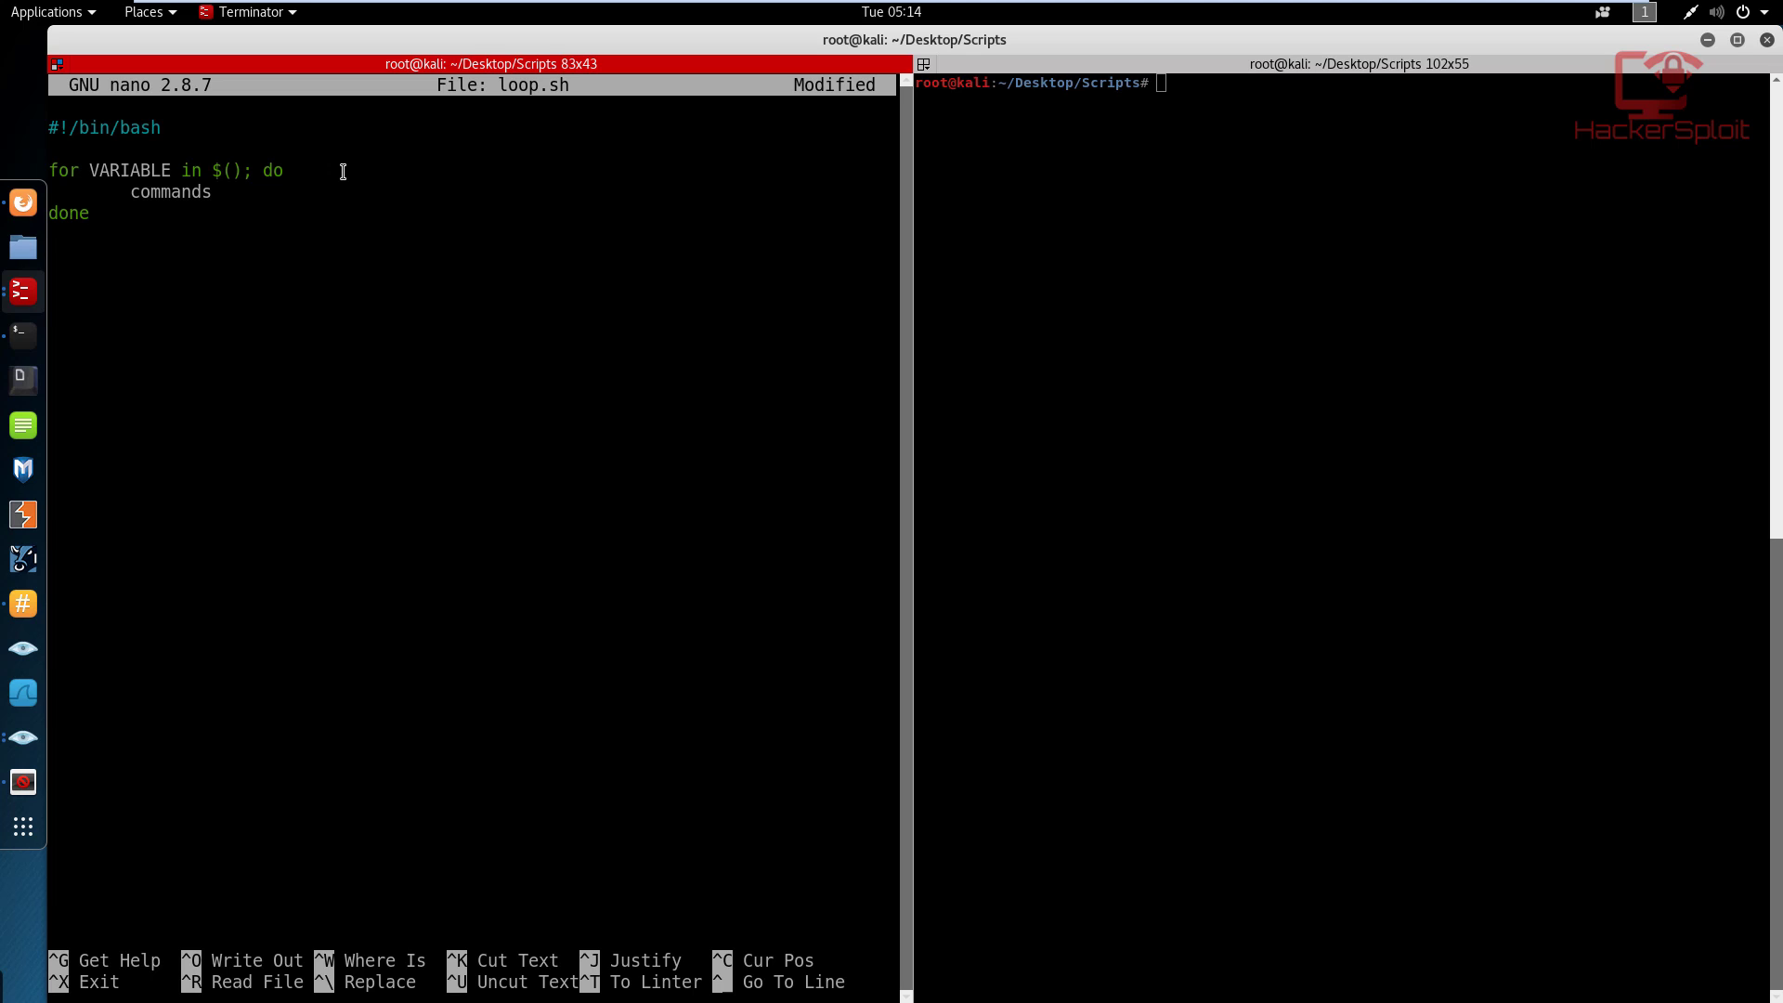
pyautogui.click(93, 213)
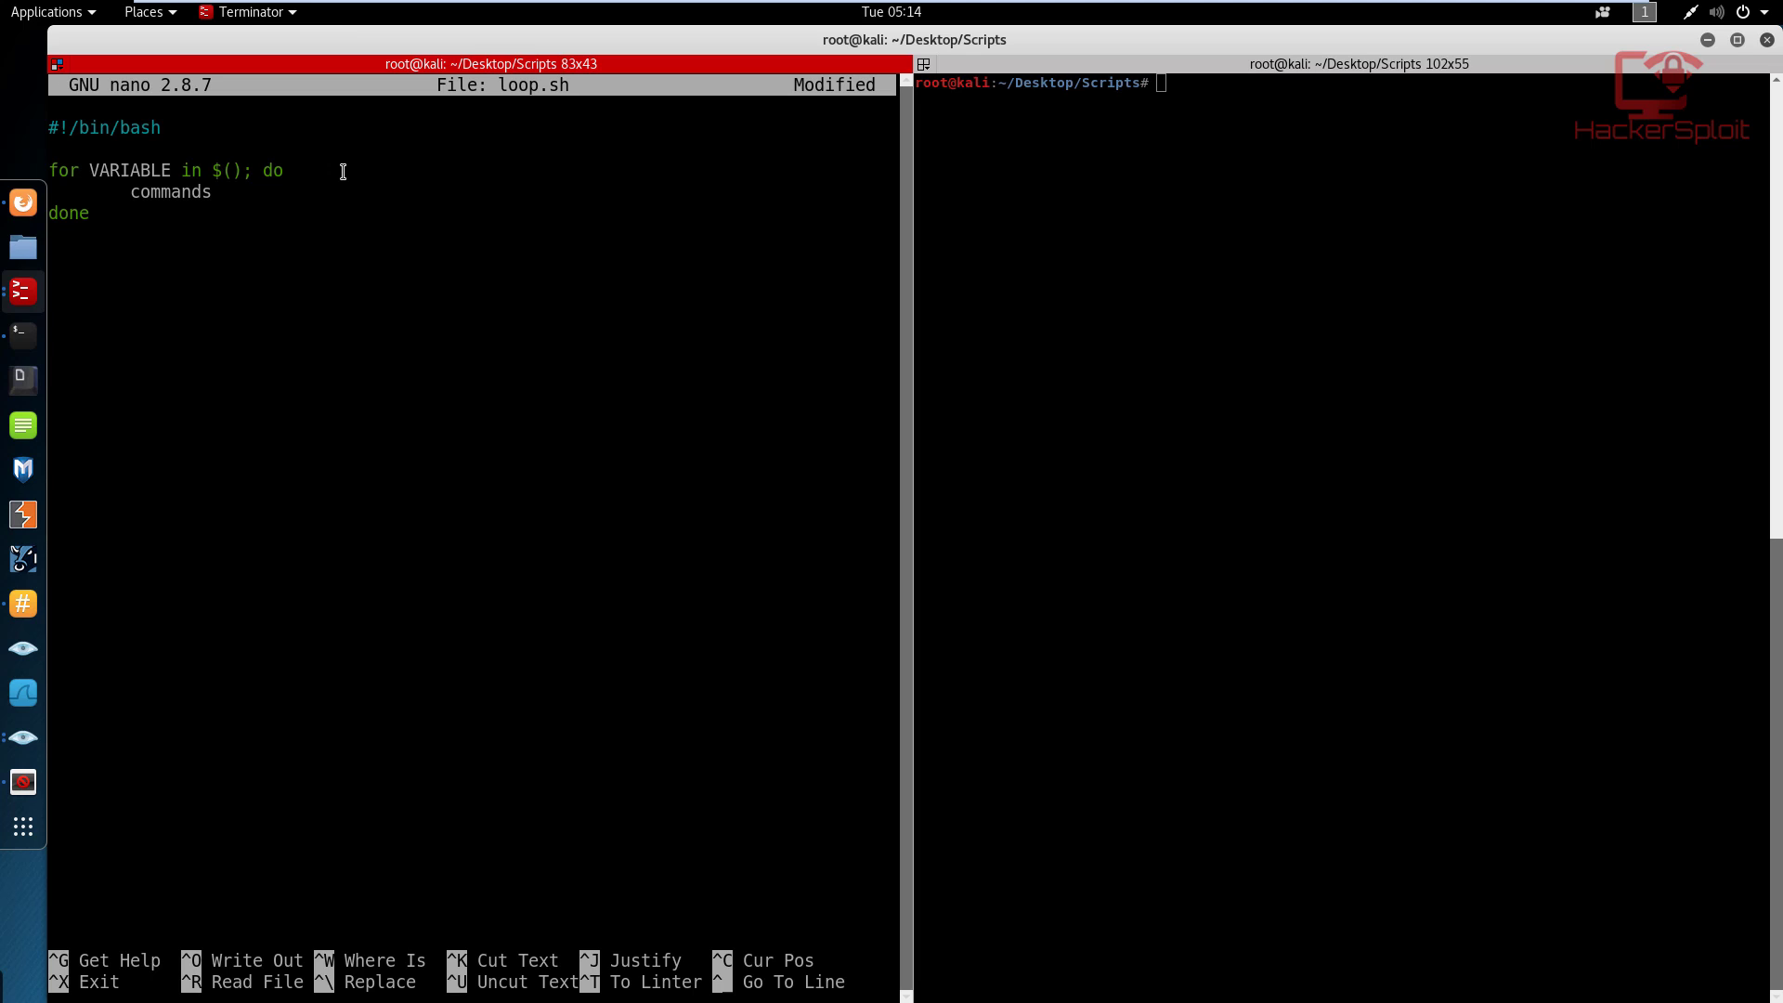
pyautogui.click(92, 213)
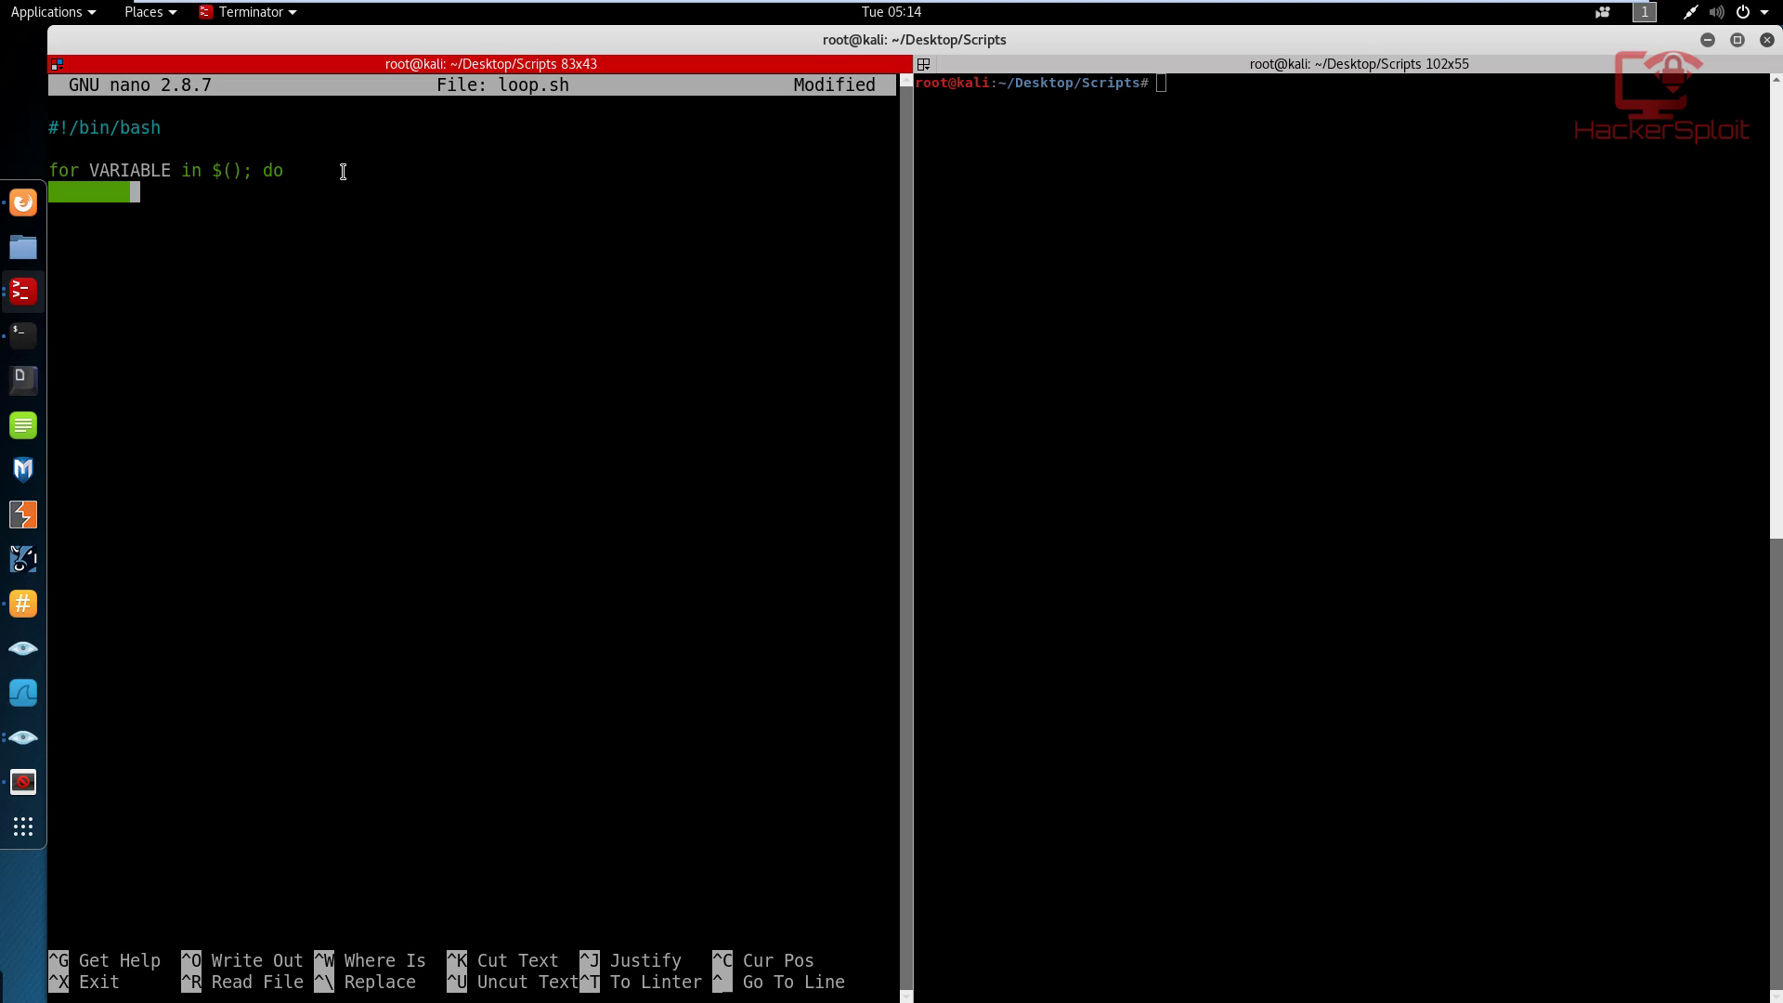
# Delete the placeholder loop line, keeping only the shebang, and focus the right pane.
pyautogui.press('BackSpace')
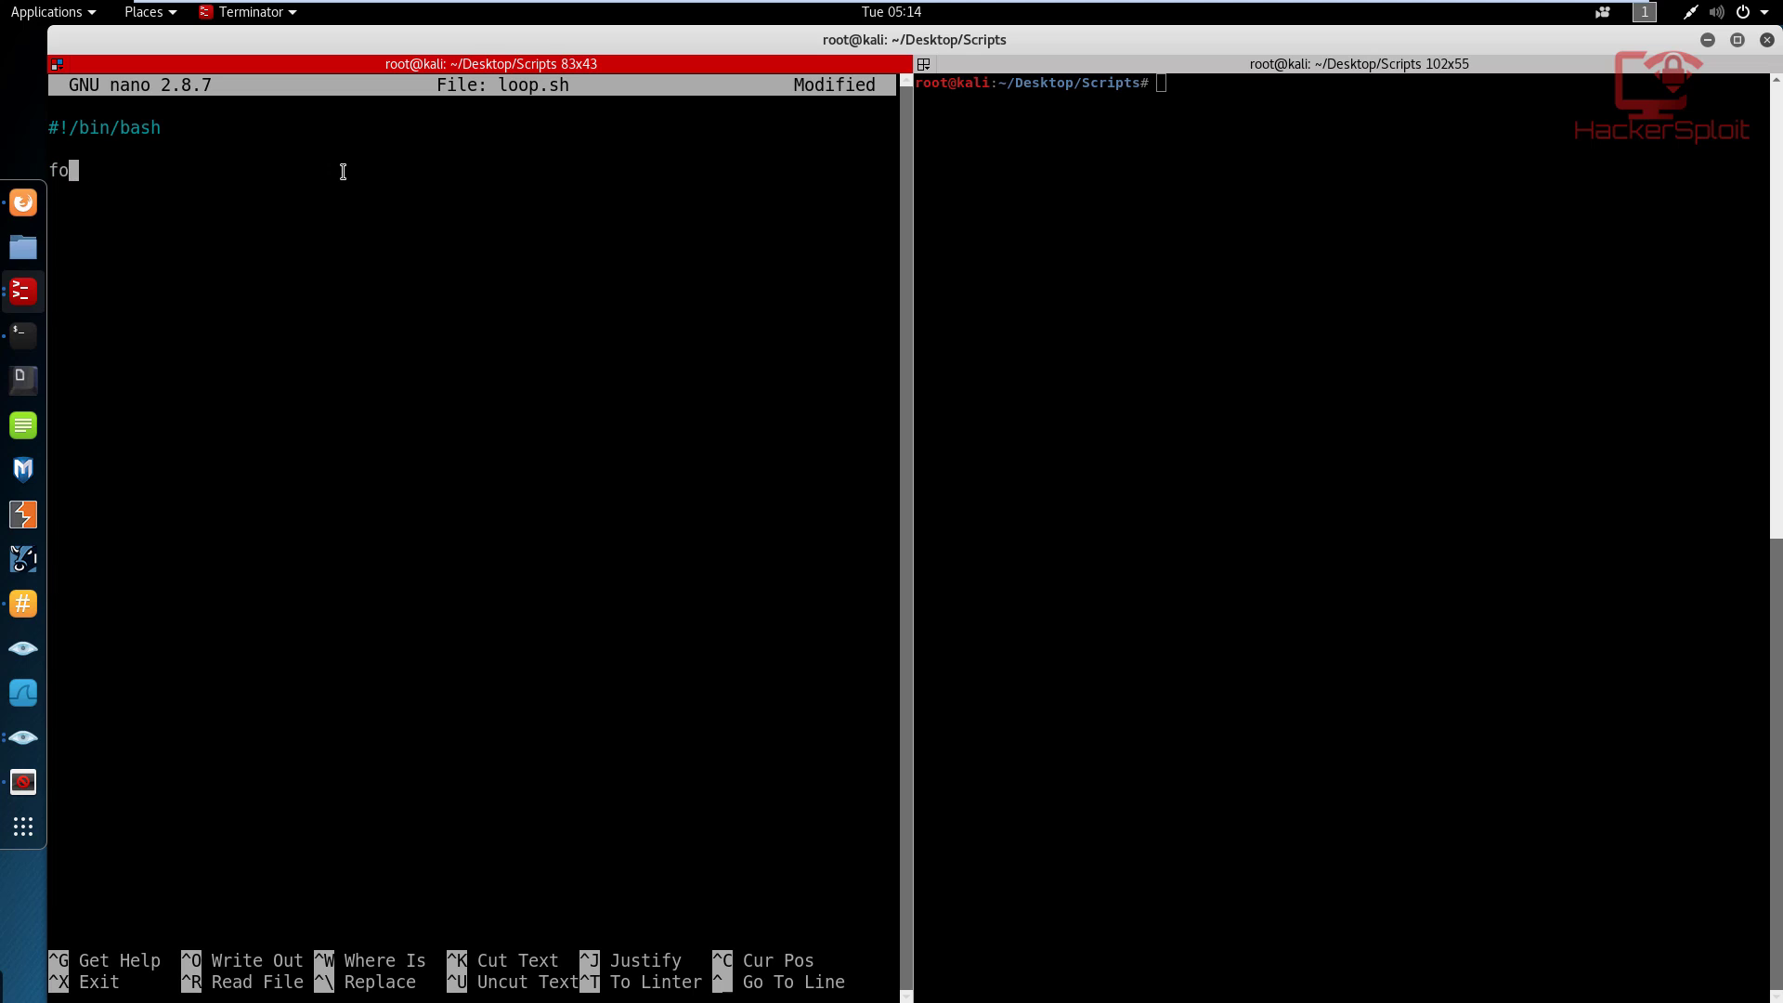
pyautogui.press('BackSpace')
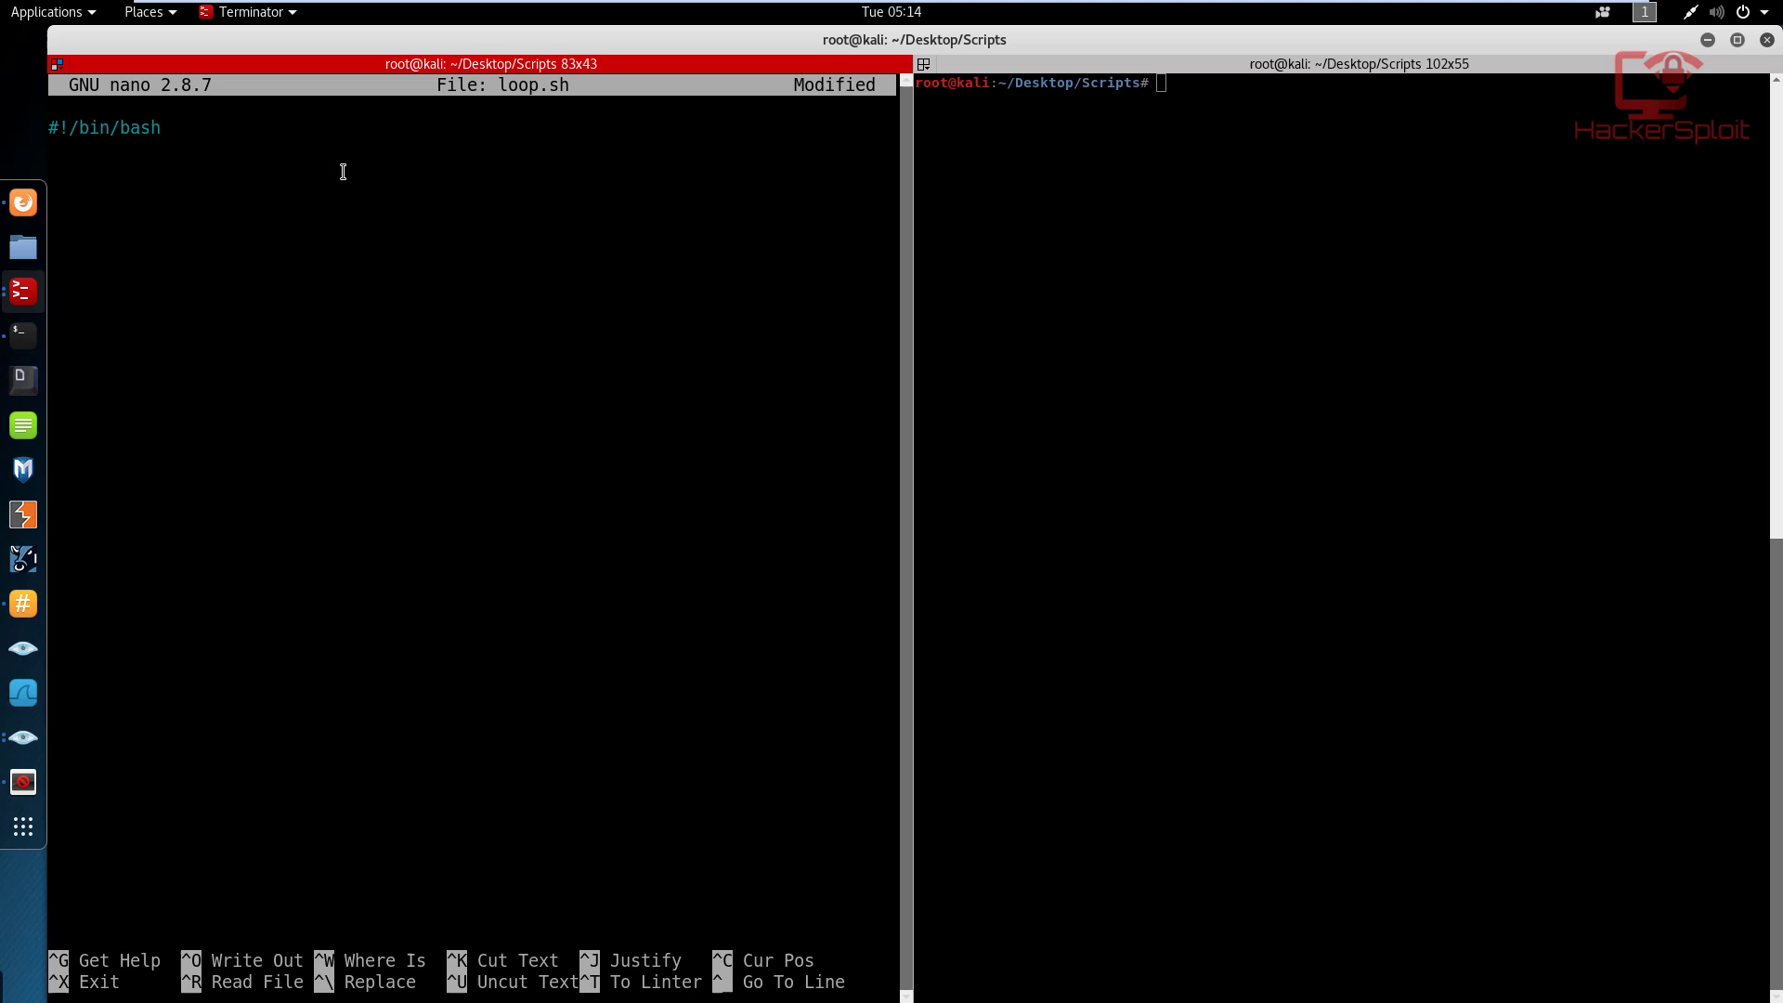
pyautogui.press('Return')
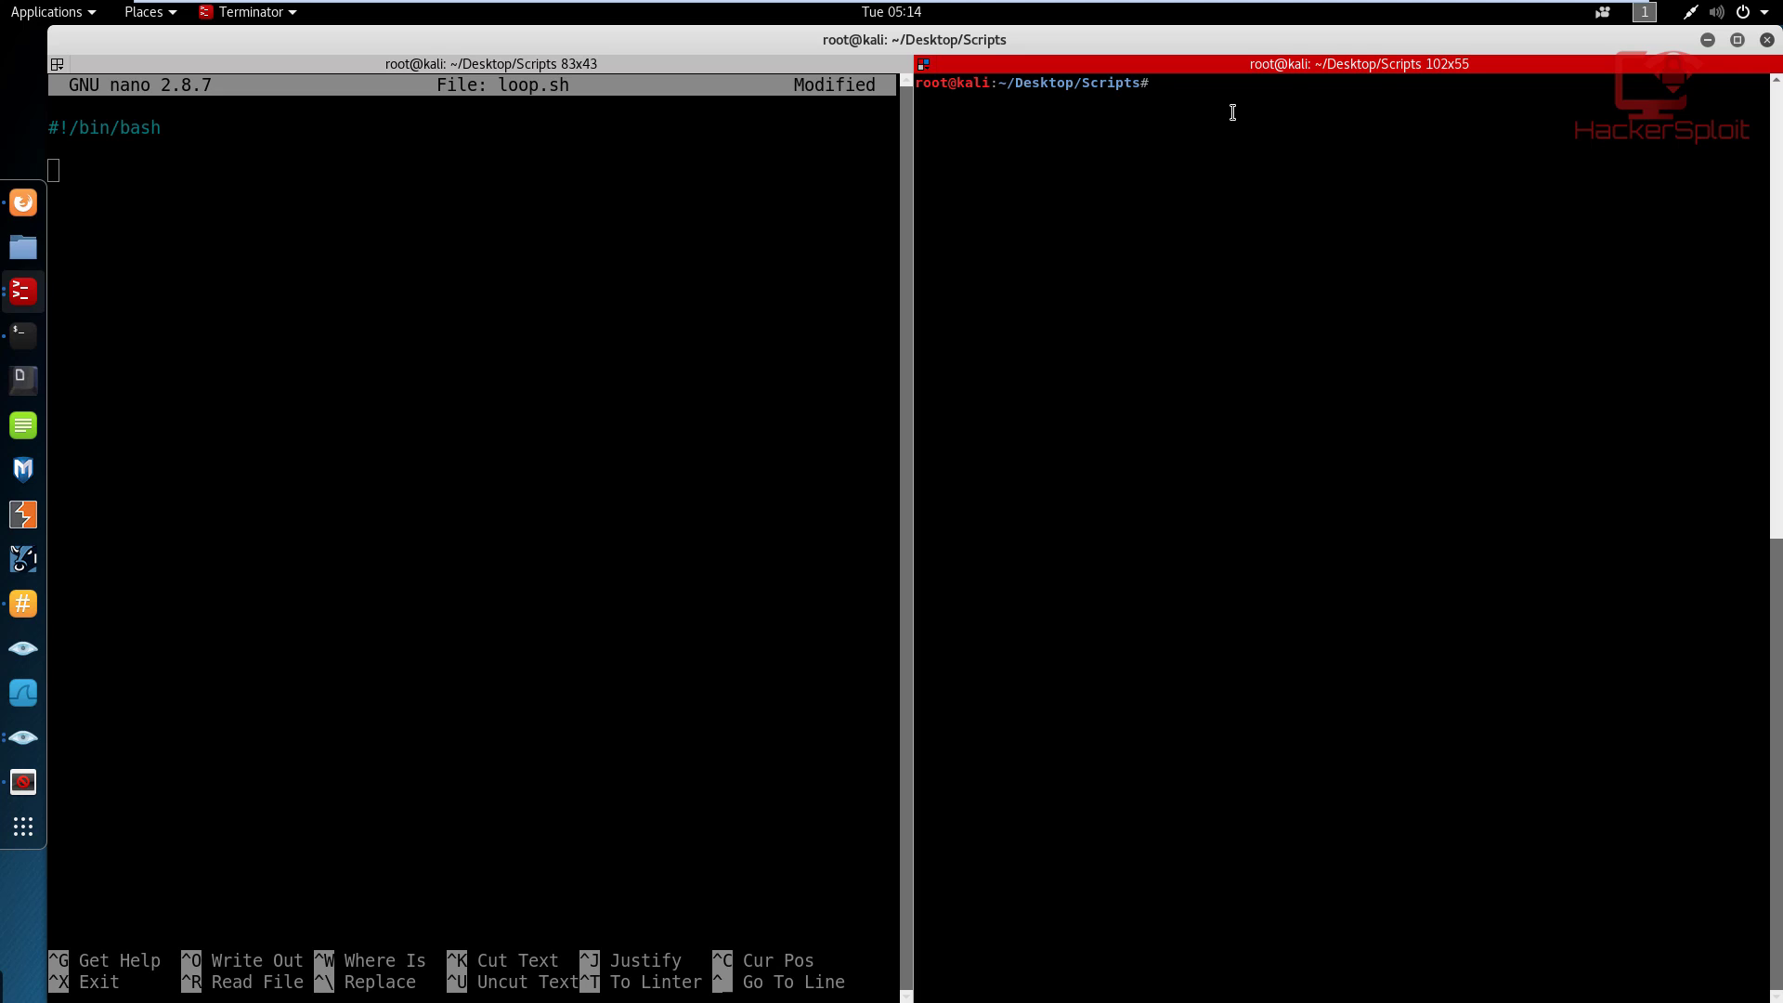
# Create names.txt in nano and enter Alexis, John, Tom and Hulk.
pyautogui.write('nano')
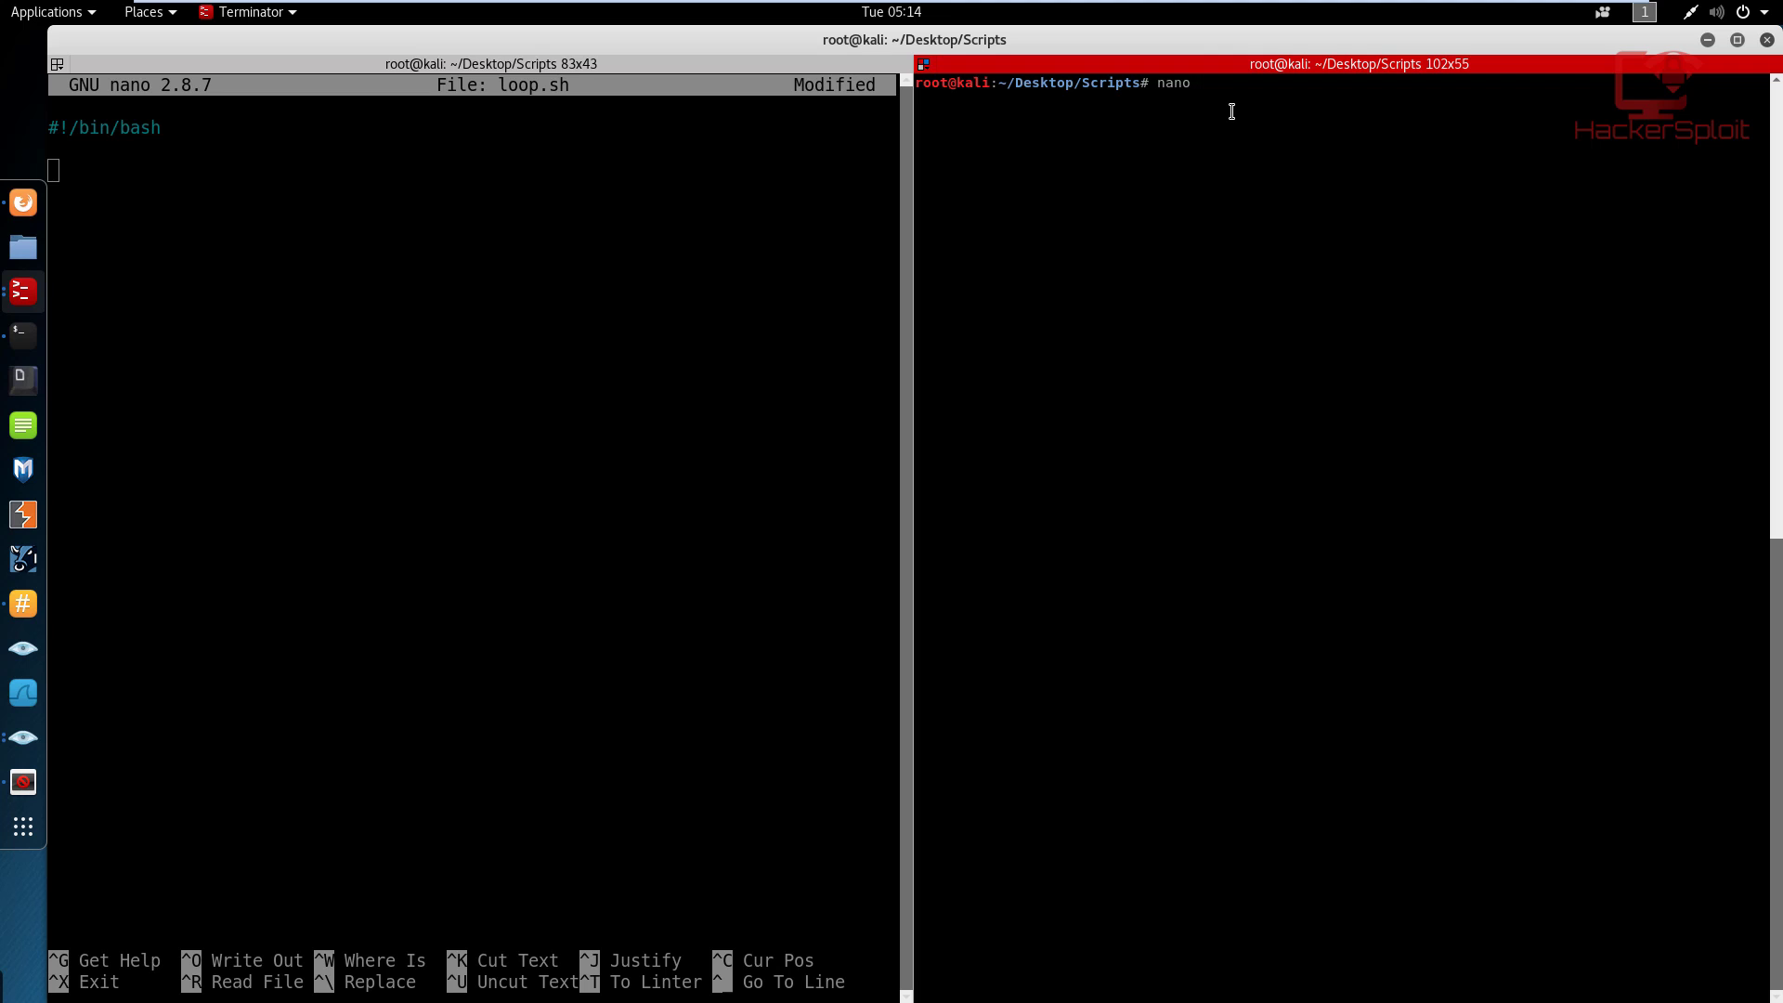
pyautogui.write('names.tx')
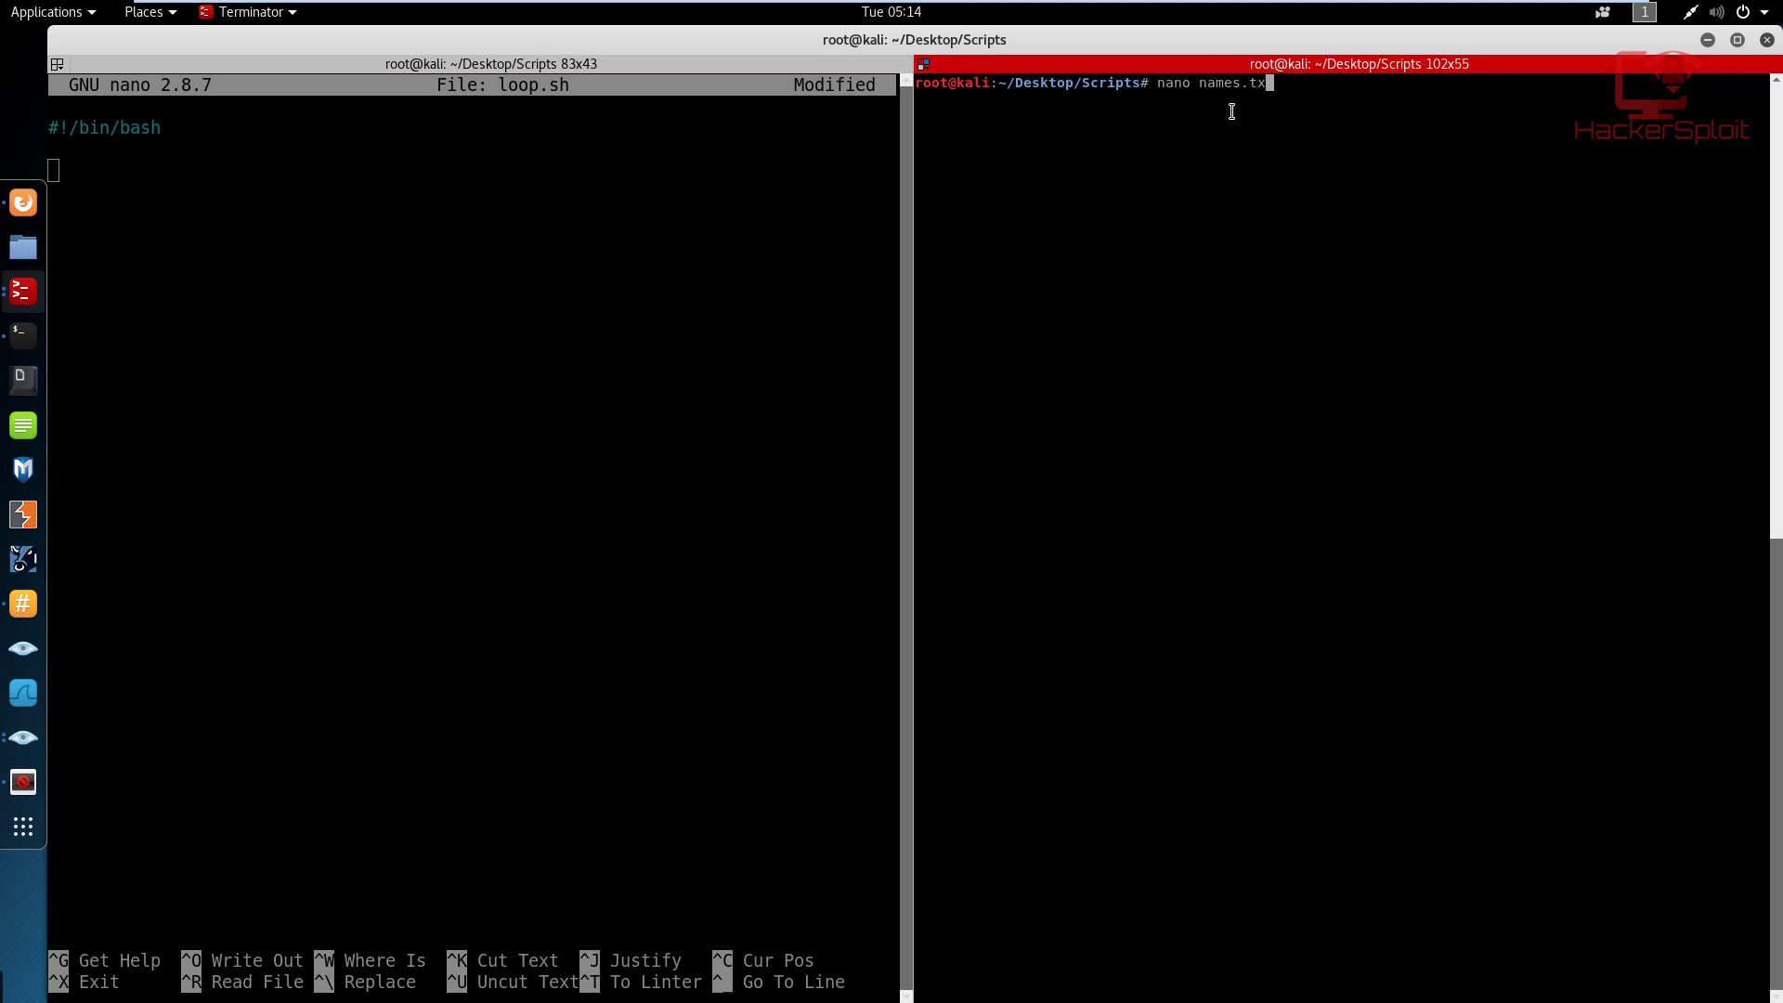
pyautogui.press('Return')
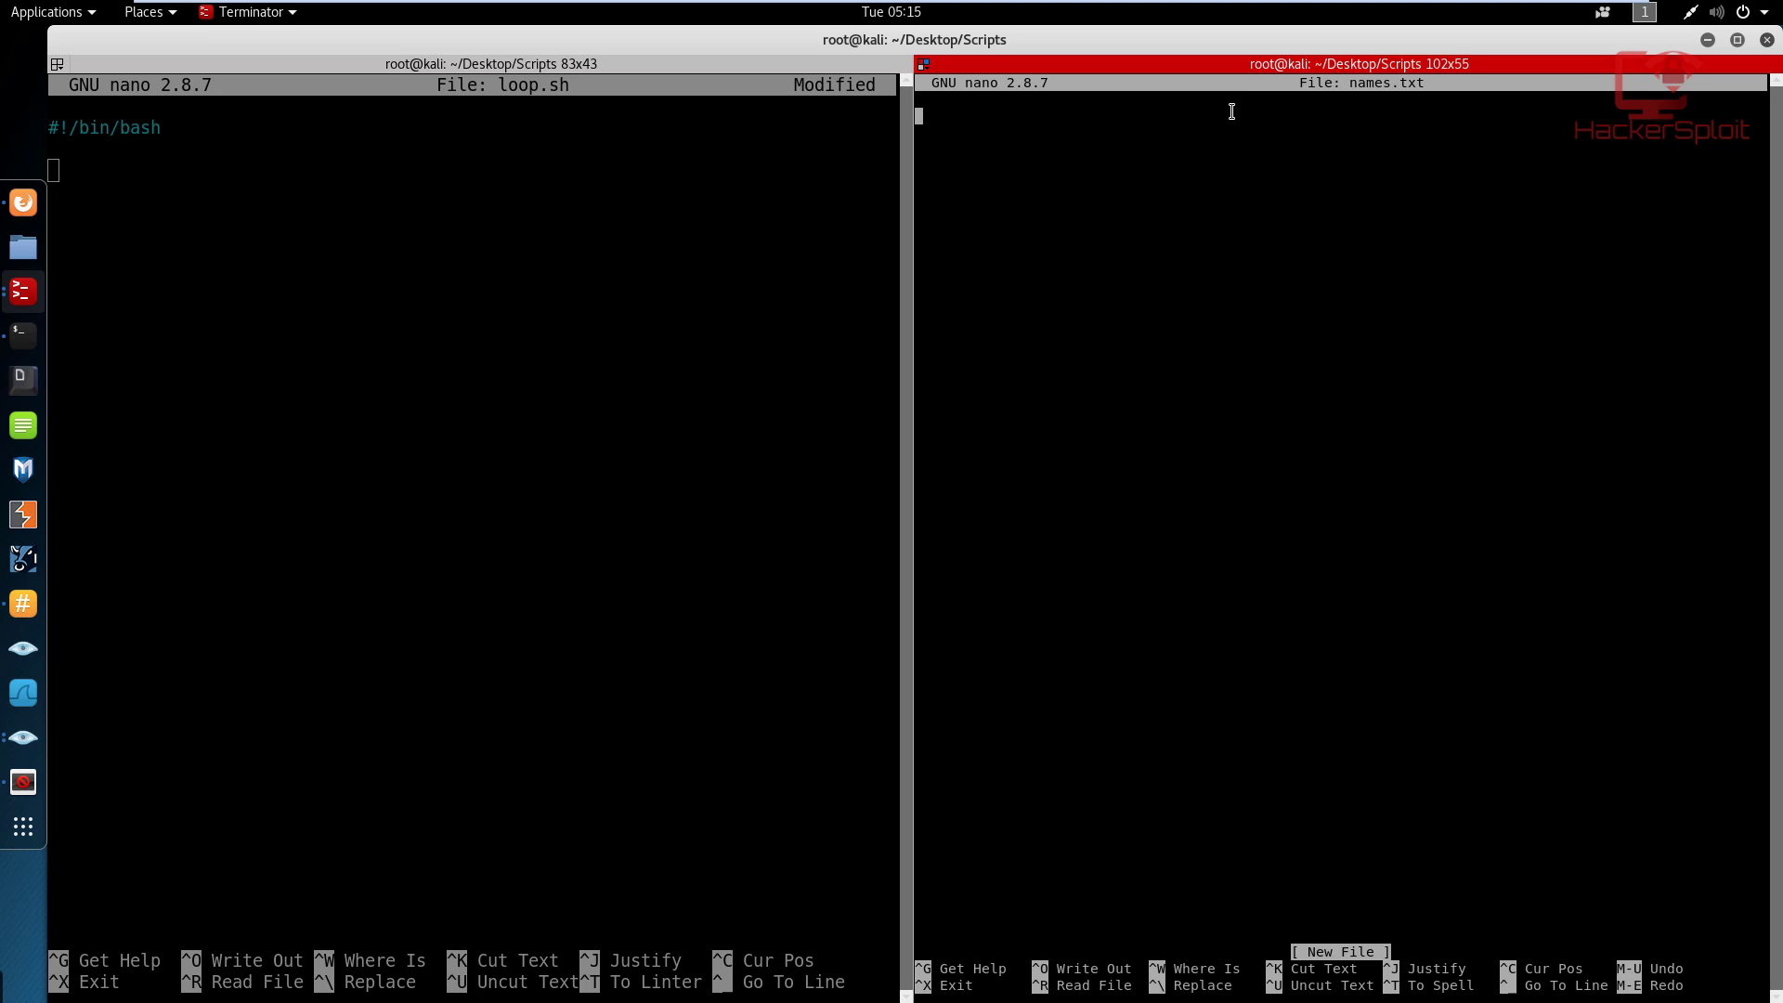
pyautogui.write('Alexis')
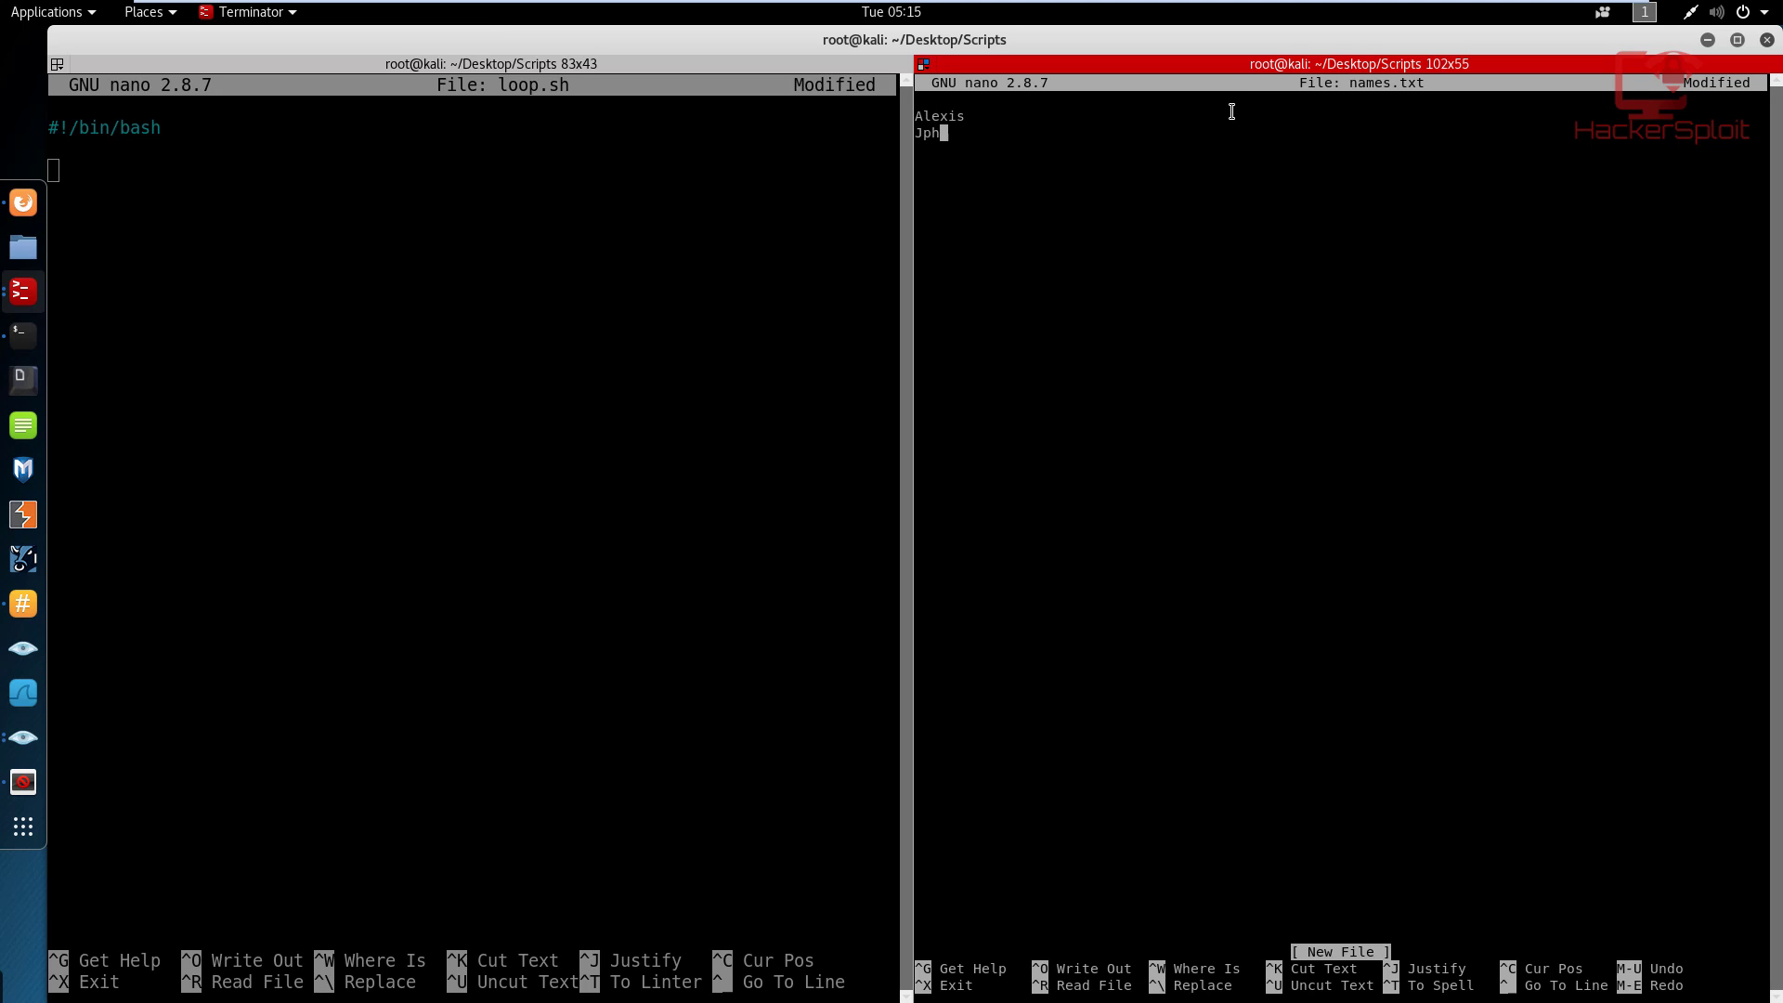
pyautogui.write('ohn')
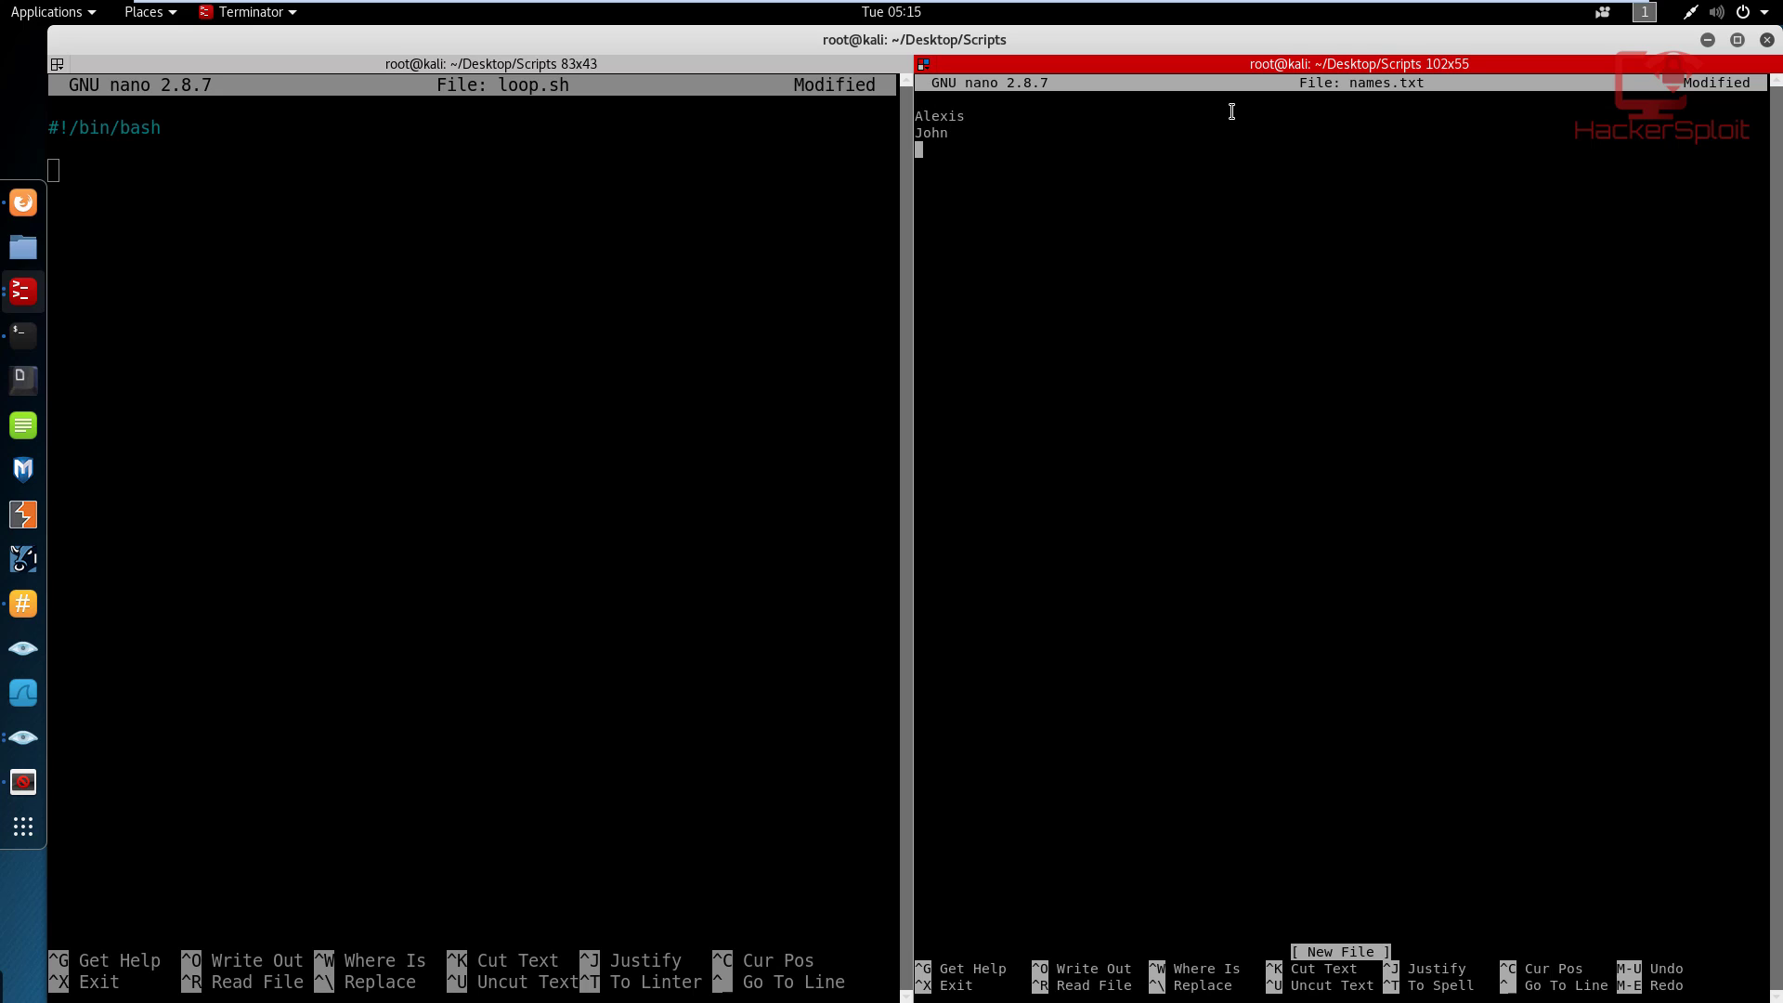
pyautogui.write('Tom')
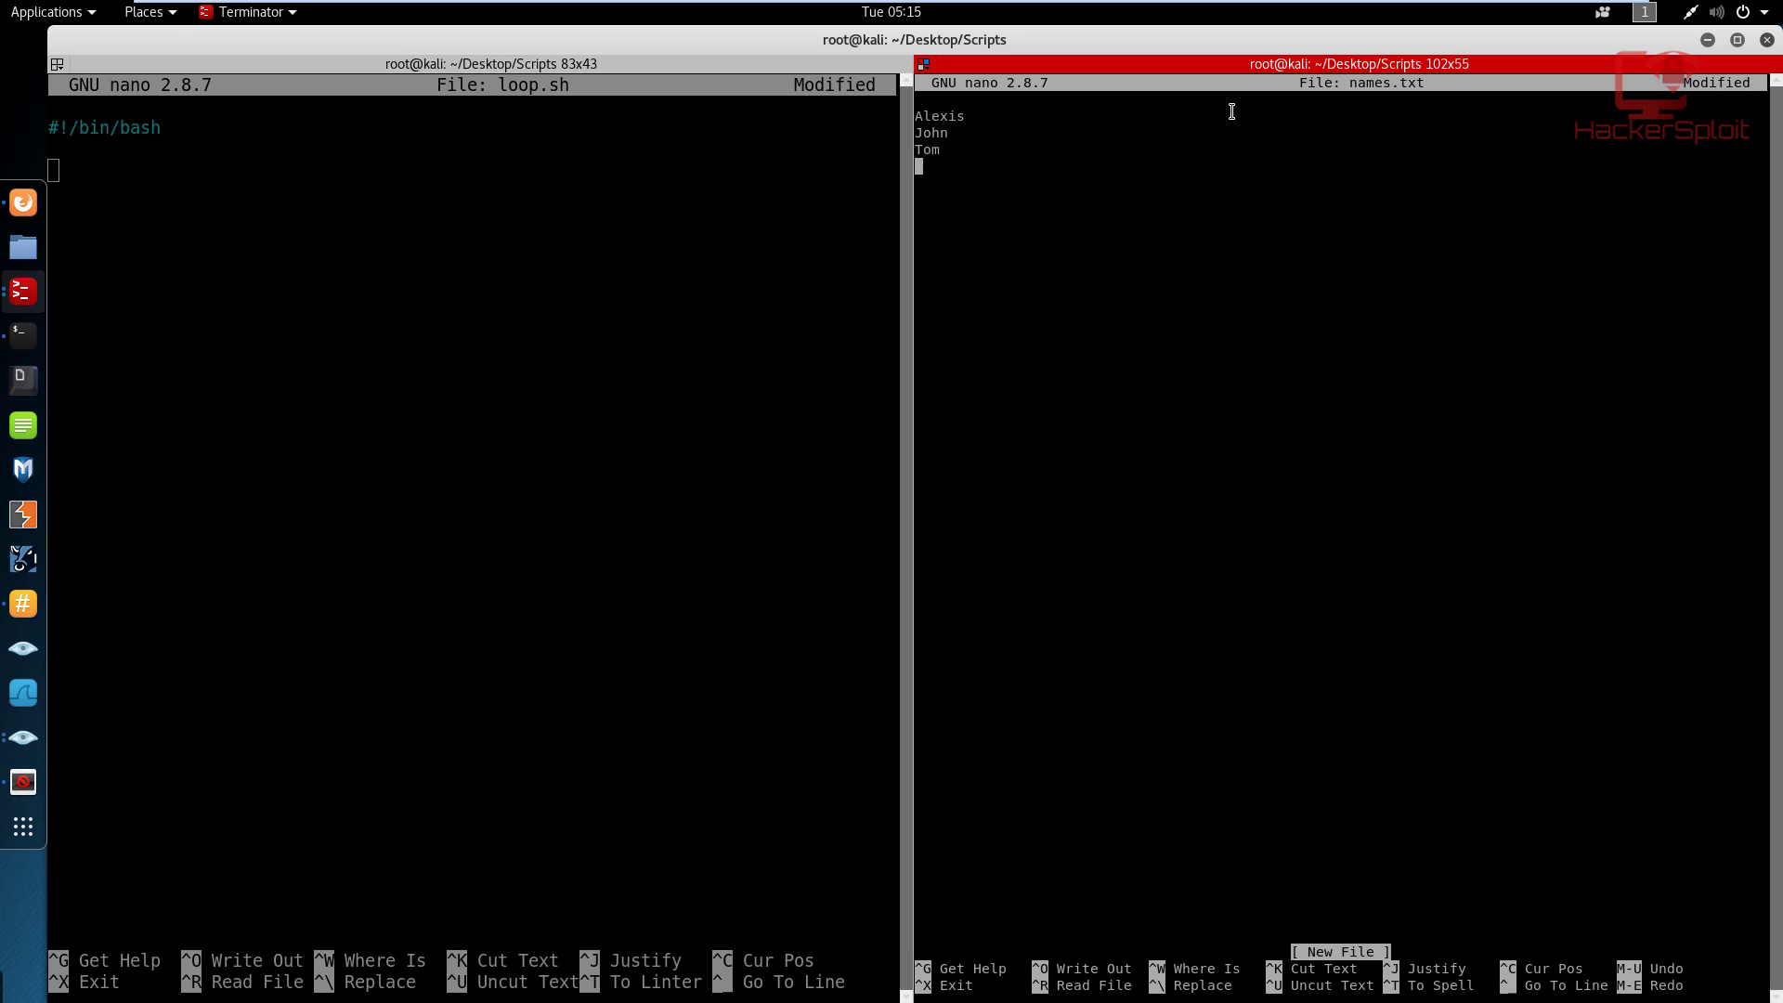
pyautogui.write('Hulk')
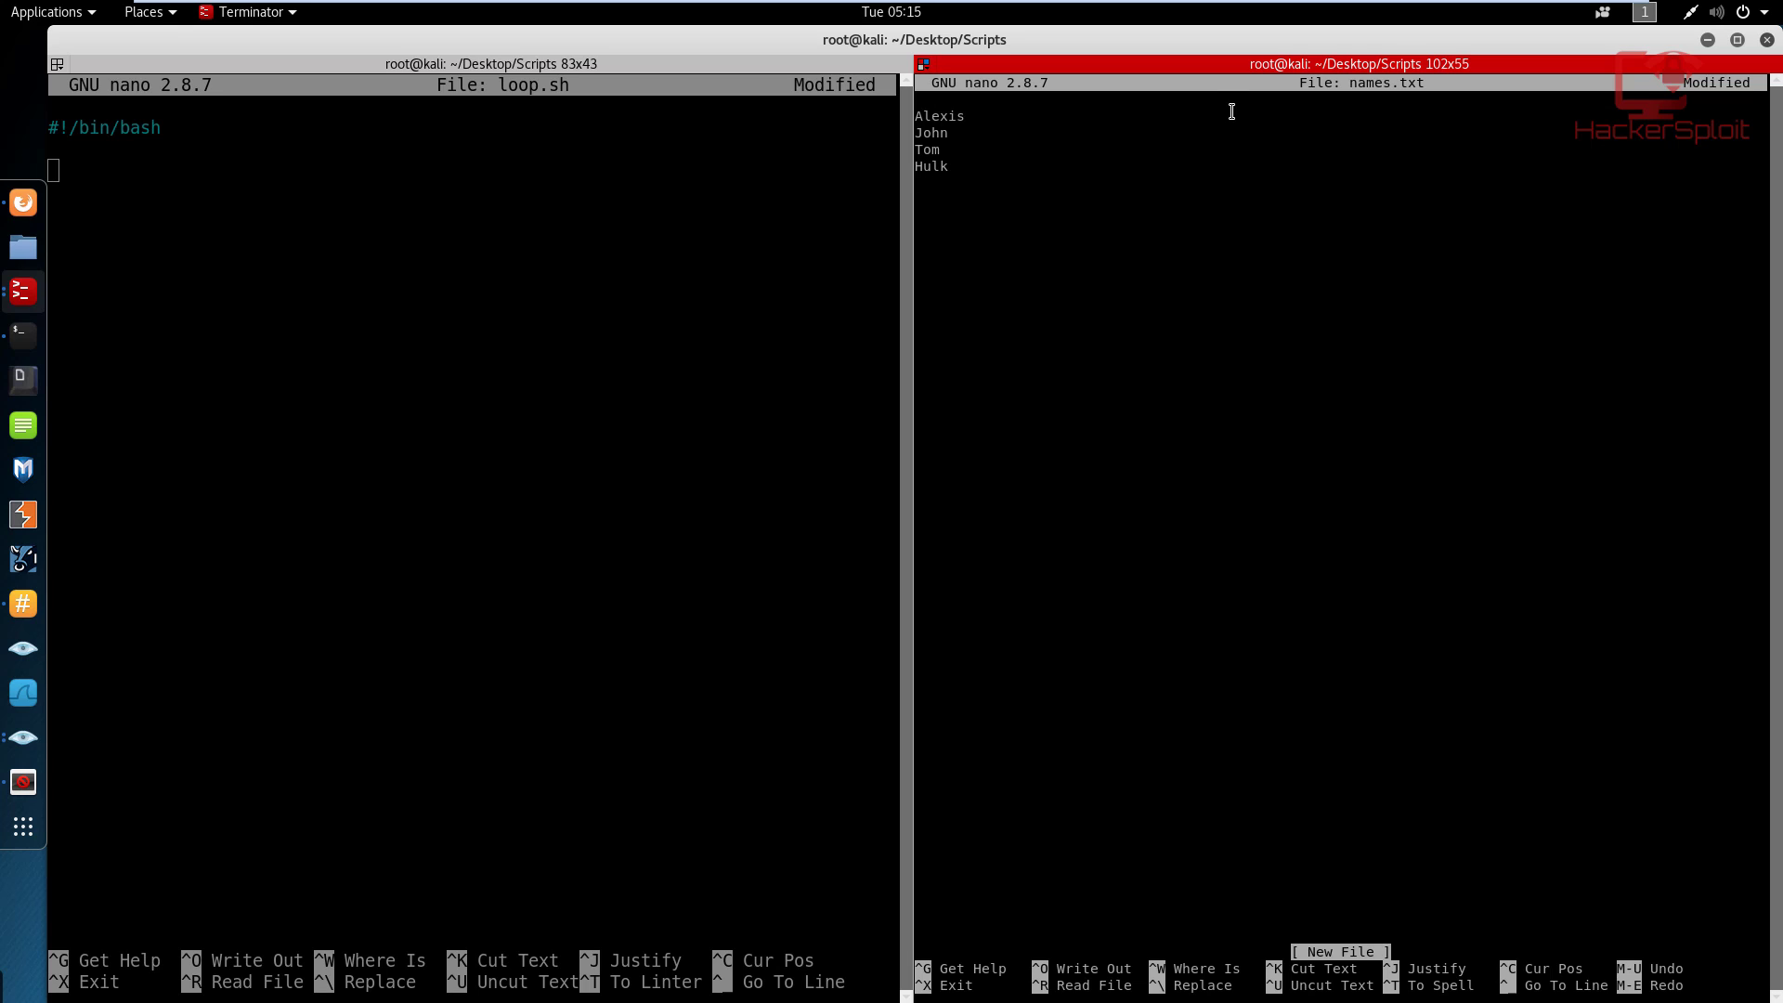
# Add Spiderman and Lucas on new lines, then save and close names.txt.
pyautogui.press('Enter')
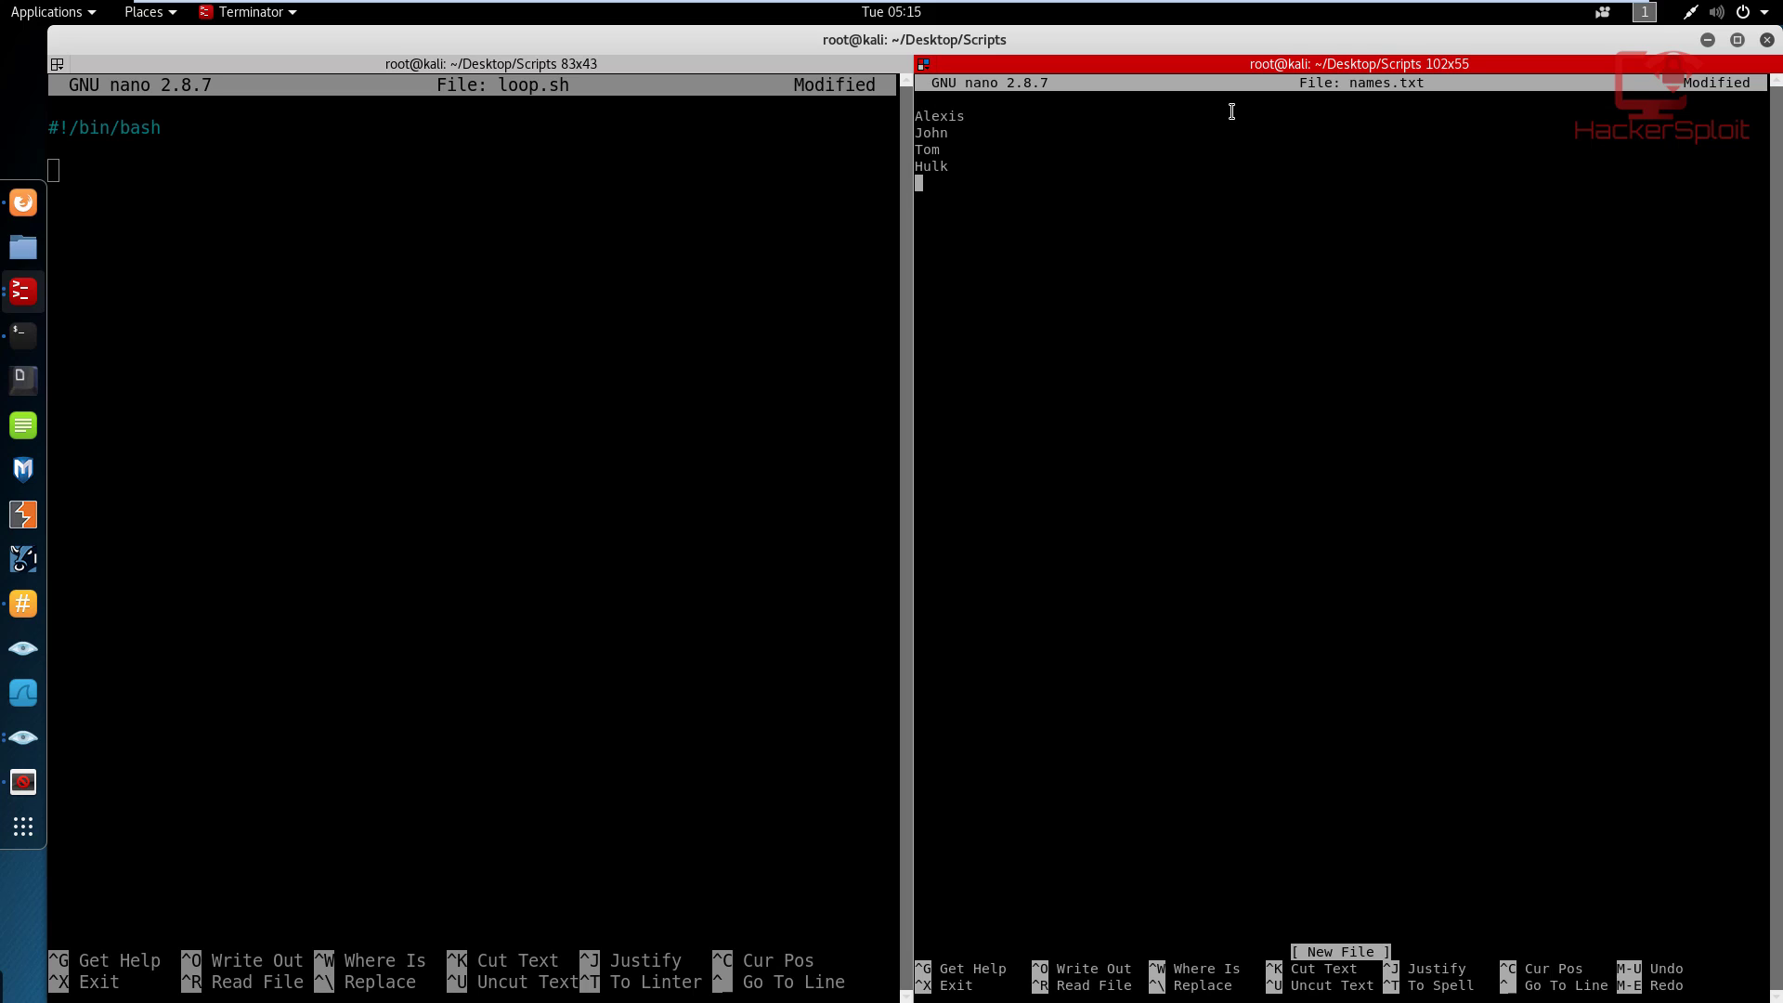
pyautogui.write('Spid')
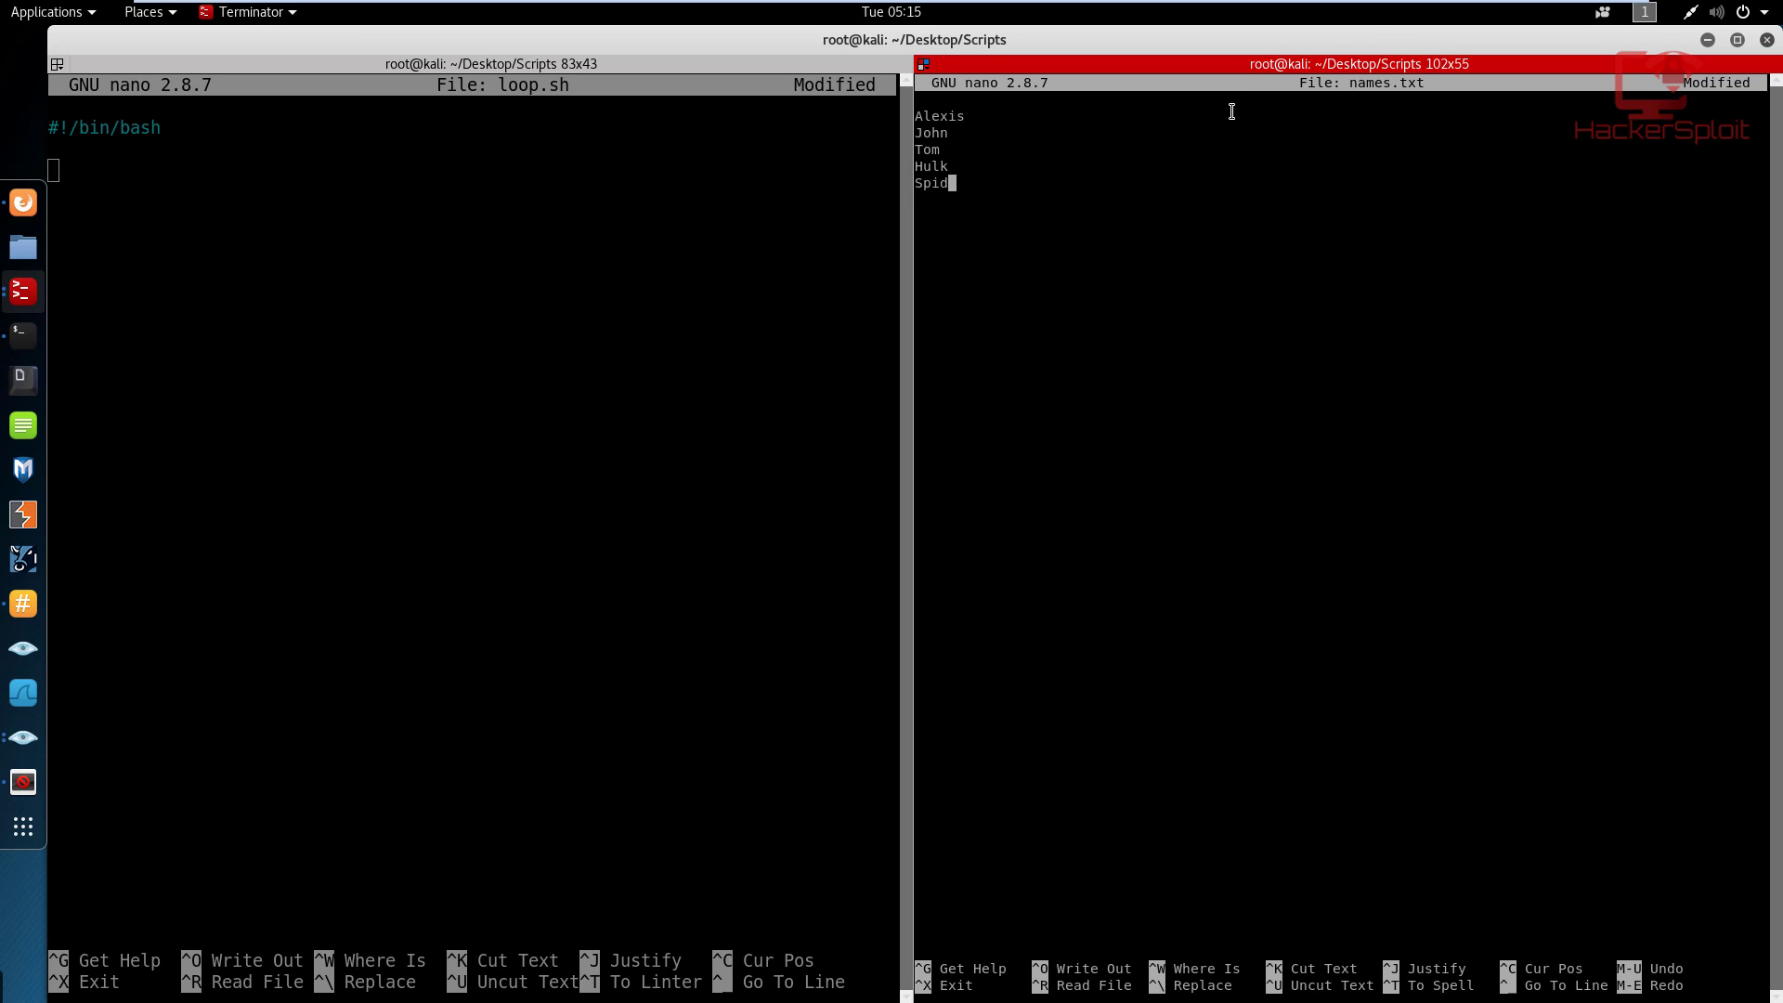
pyautogui.write('erman')
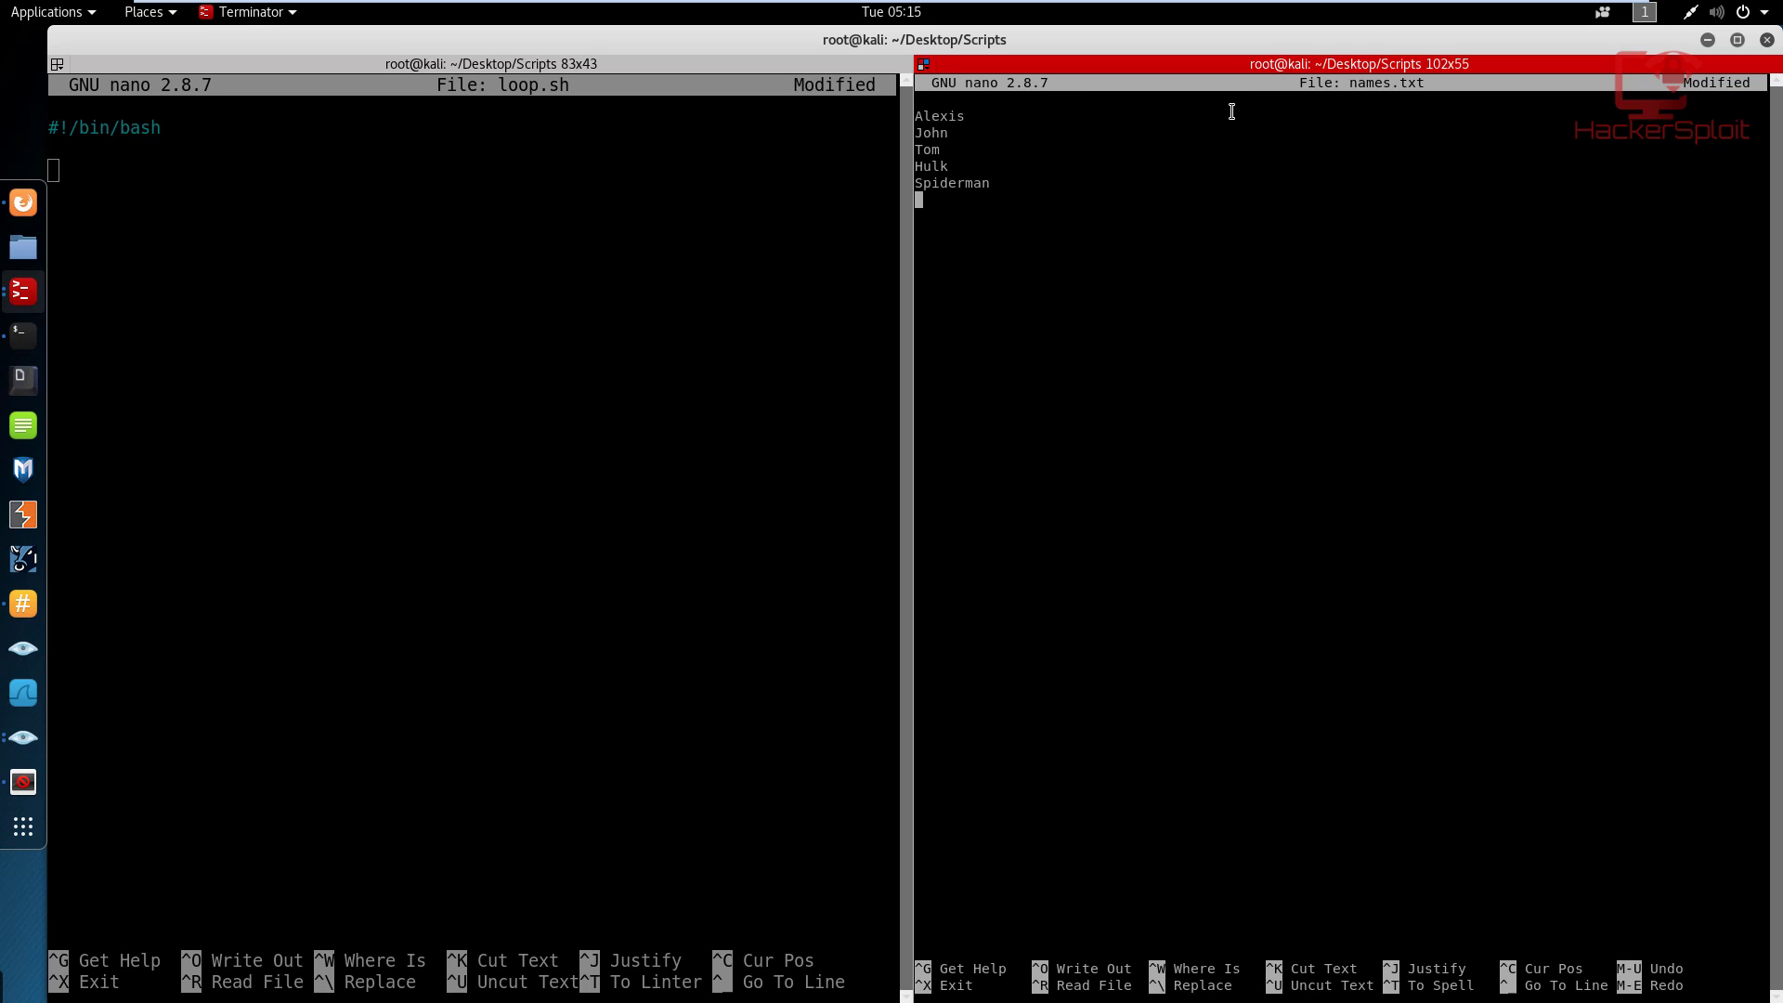
pyautogui.write('Lu')
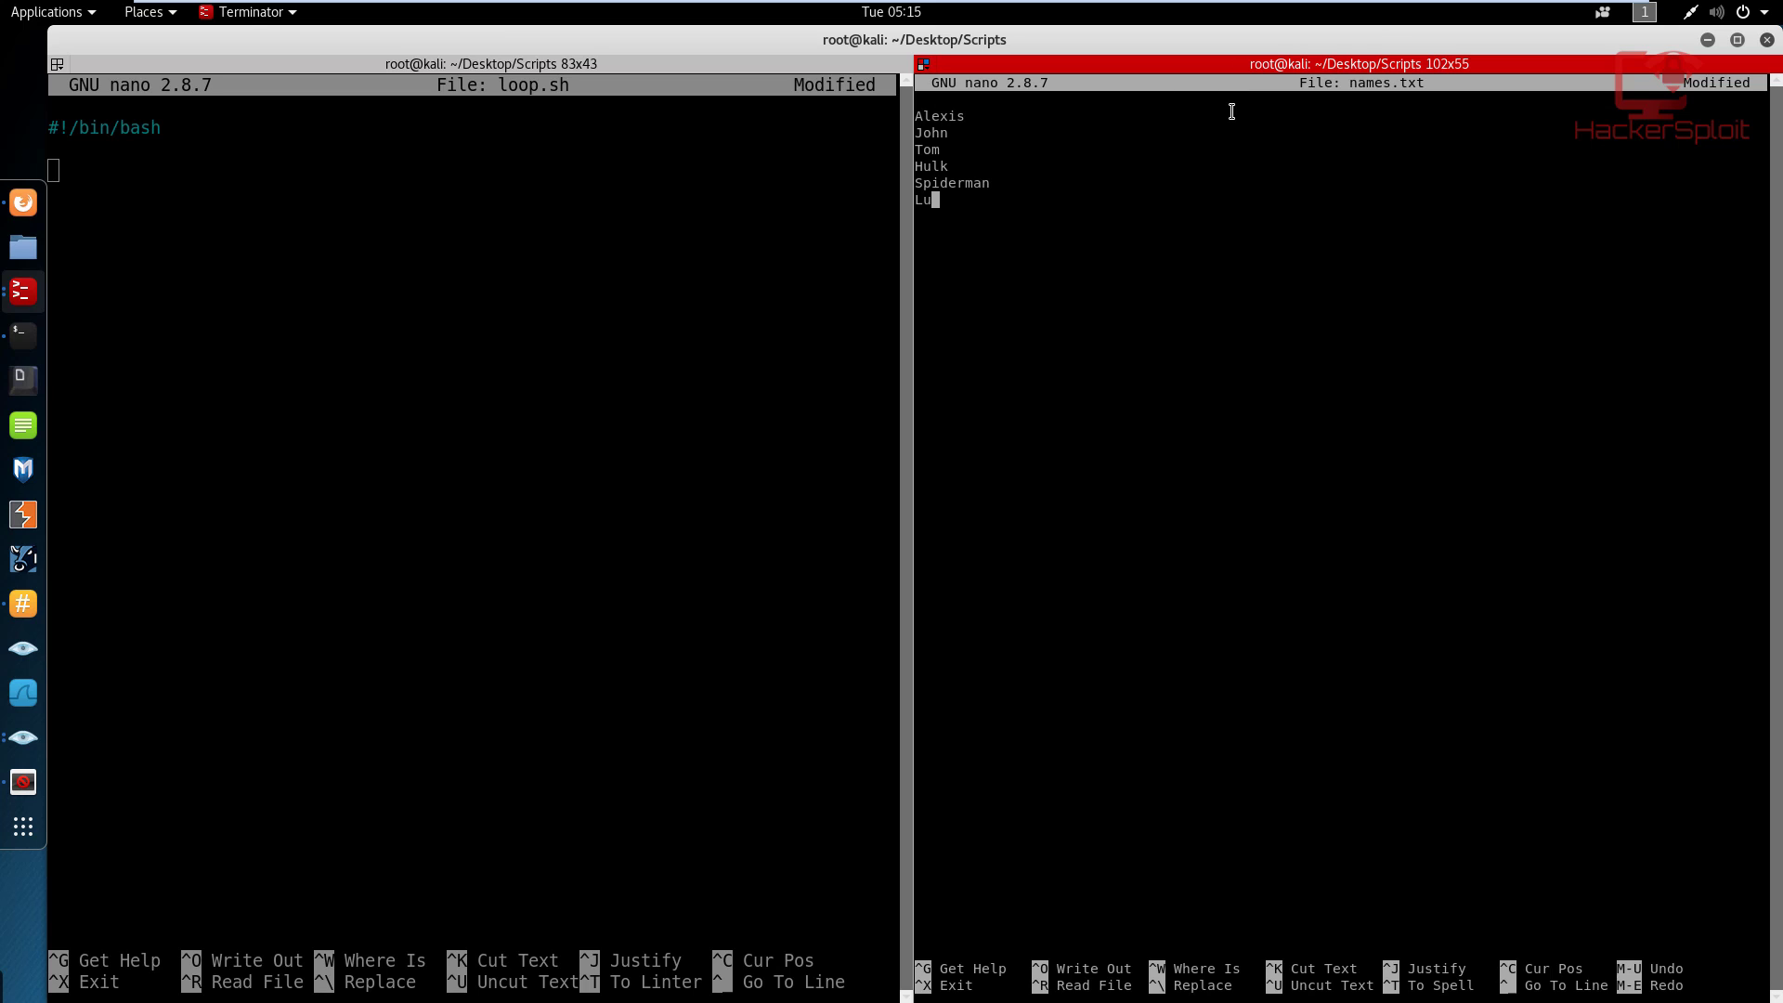
pyautogui.write('cas')
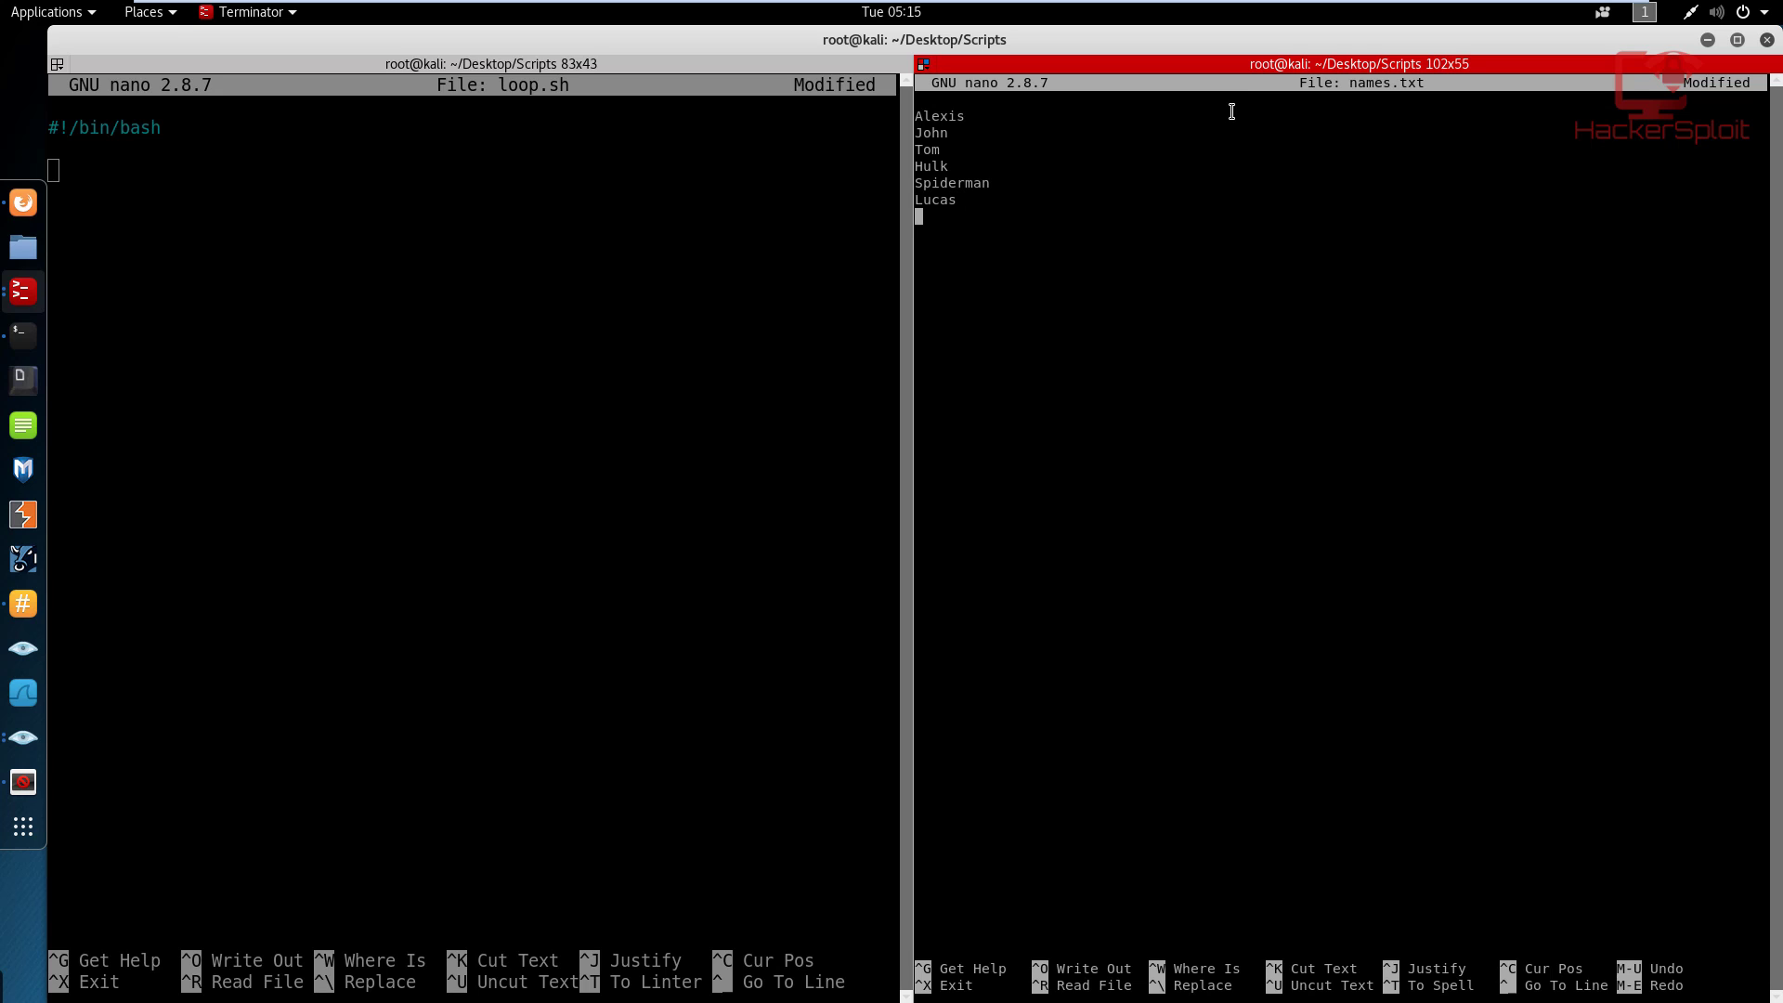
pyautogui.press('ctrl+o')
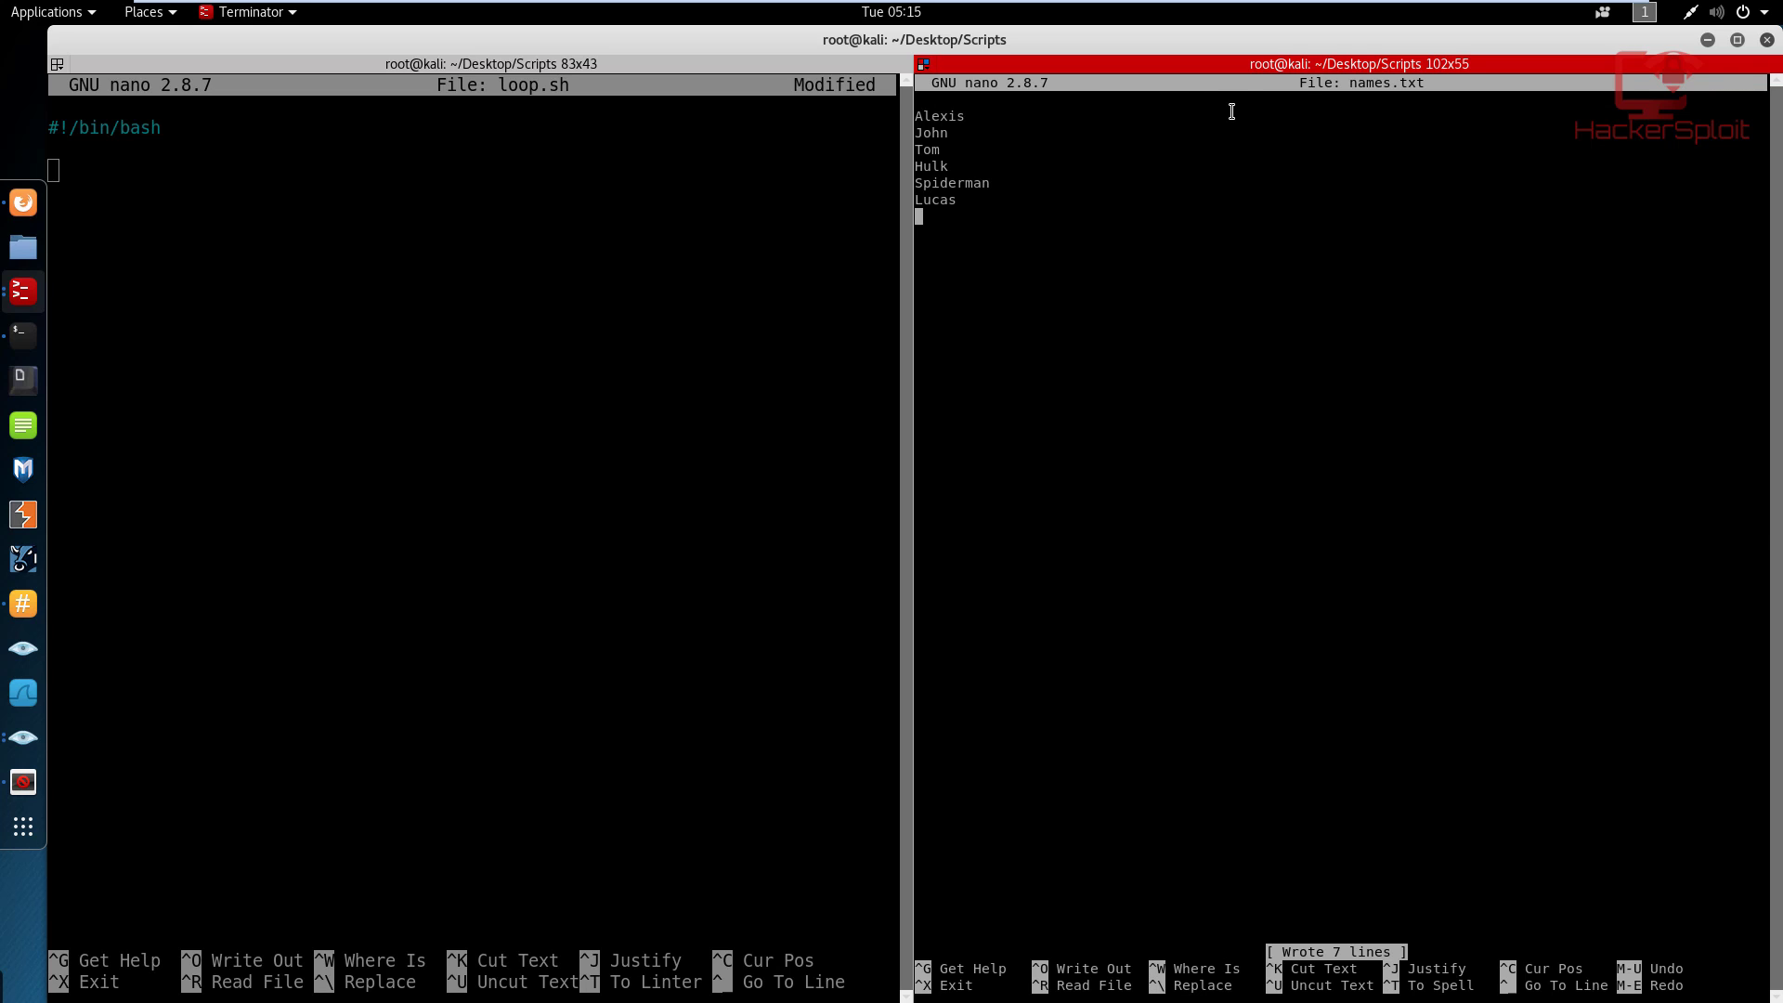
pyautogui.press('ctrl+x')
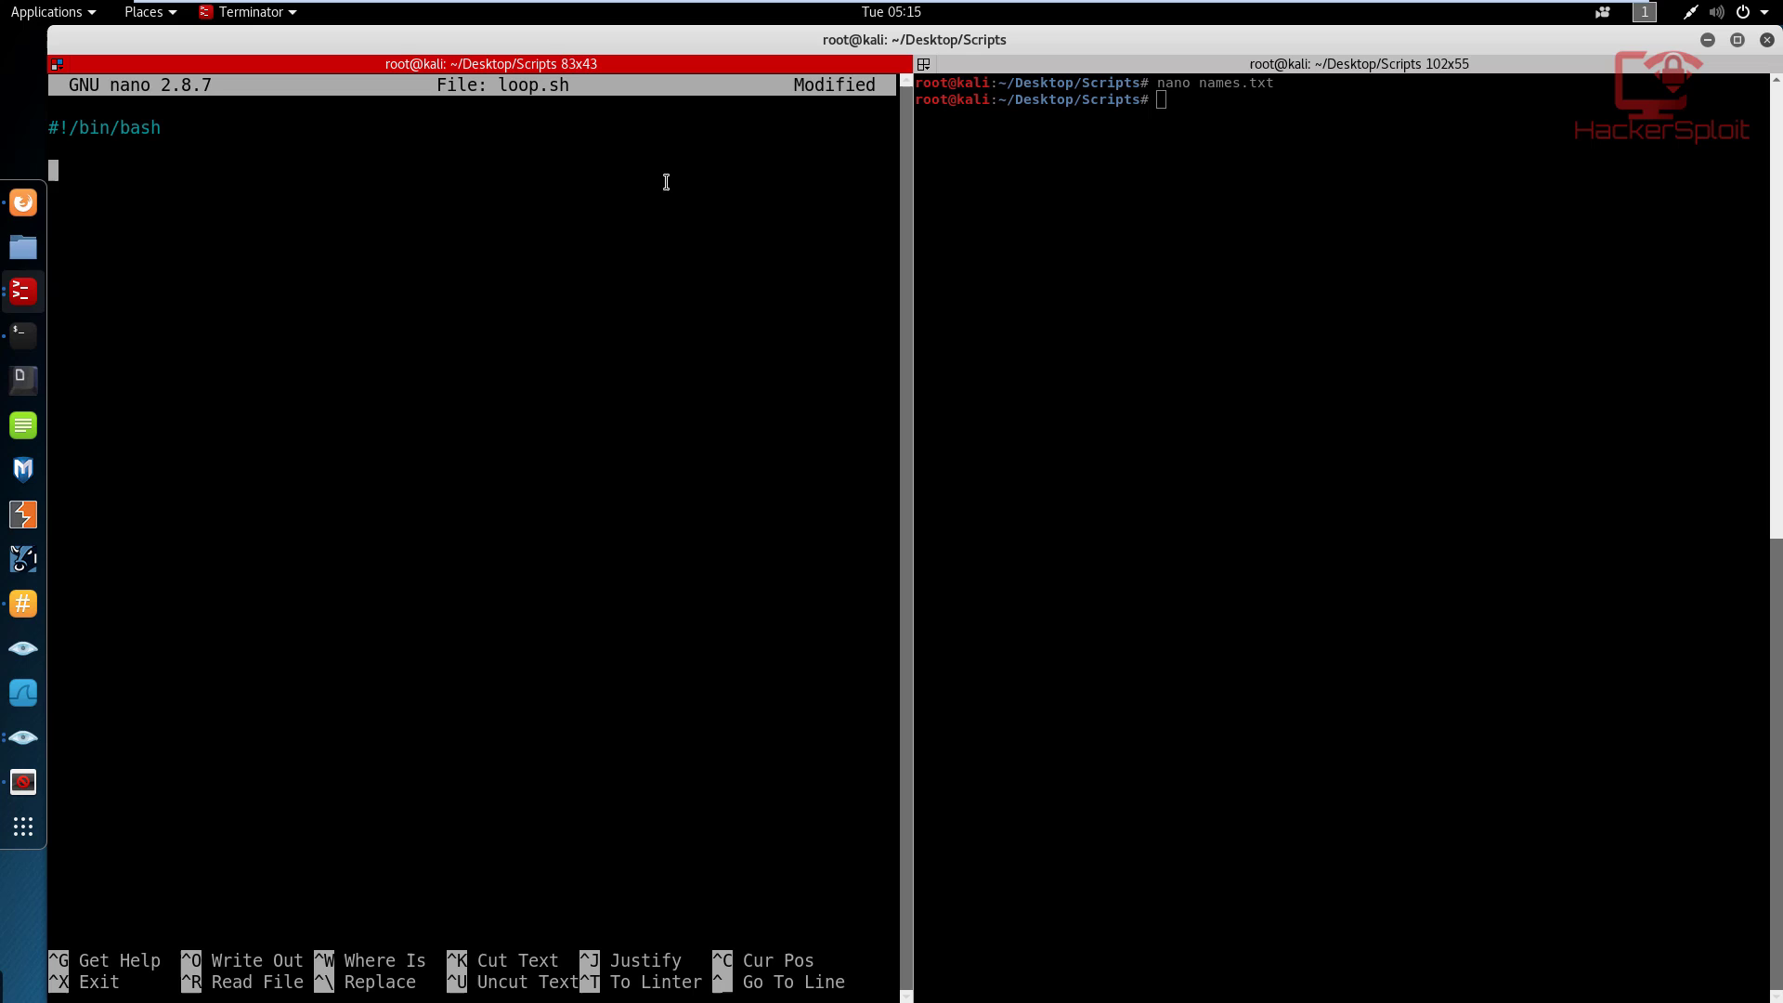
pyautogui.moveTo(534, 91)
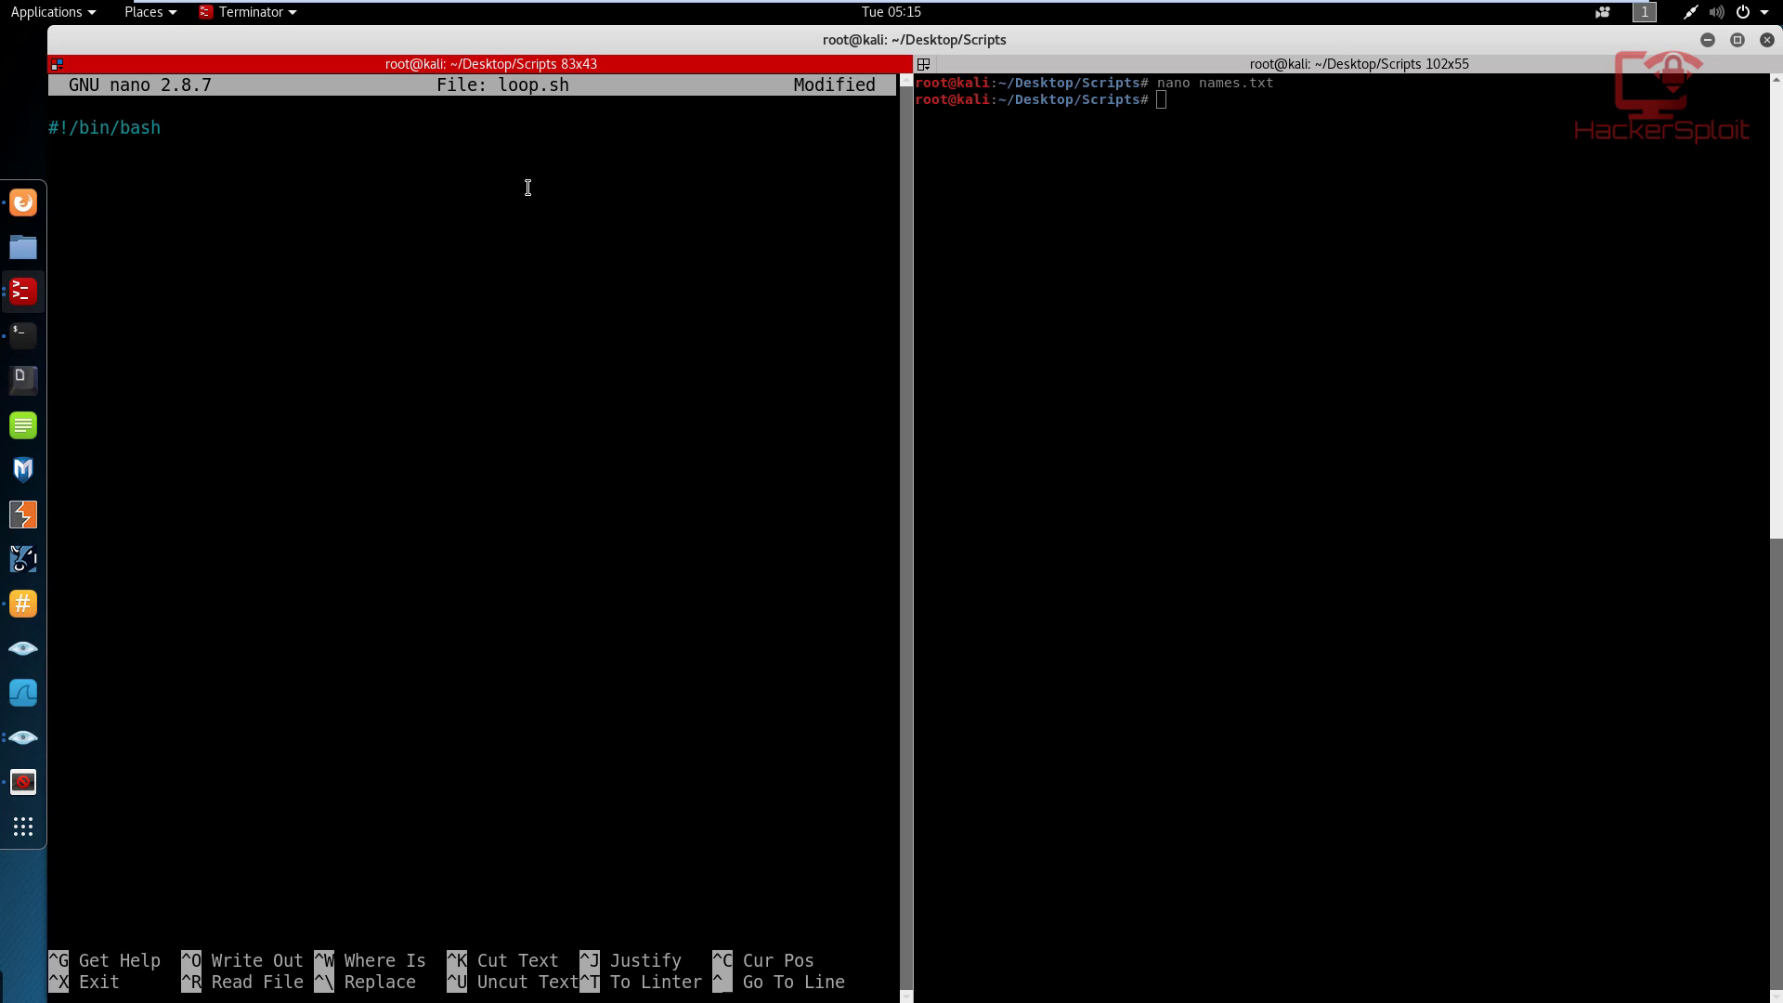
# Write the loop header 'for NAMES in $(cat names.txt); do' in loop.sh.
pyautogui.press('Return')
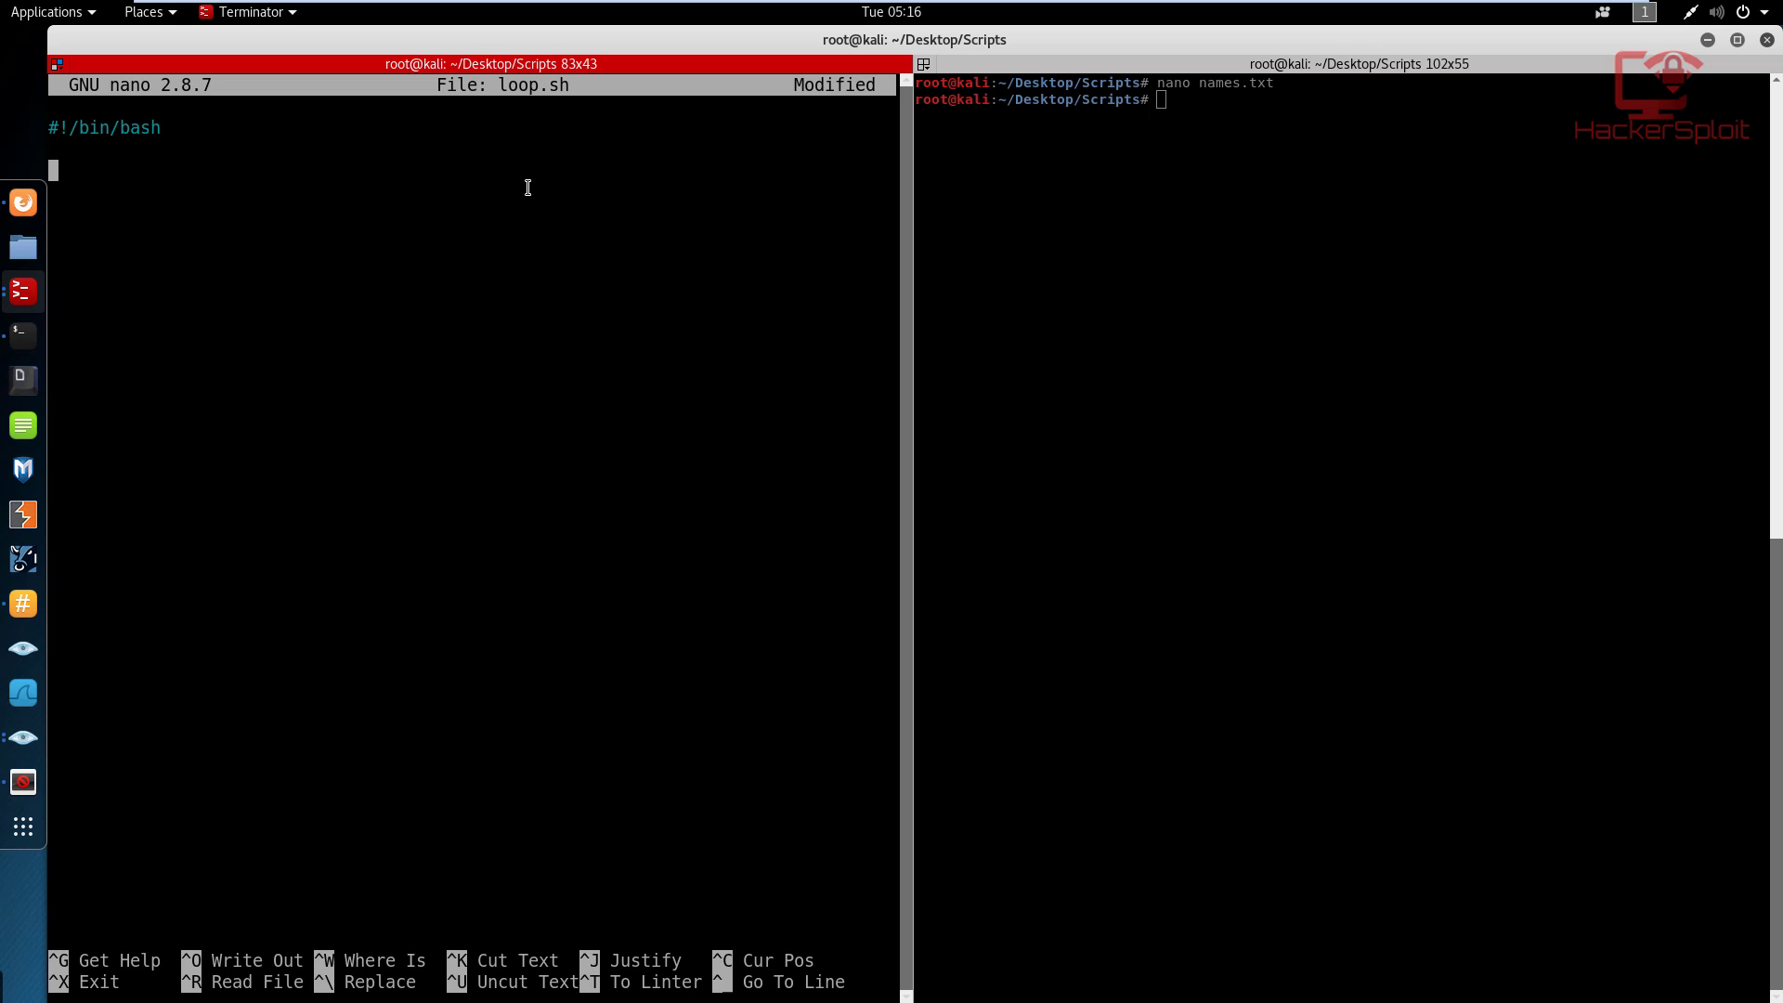
pyautogui.write('f')
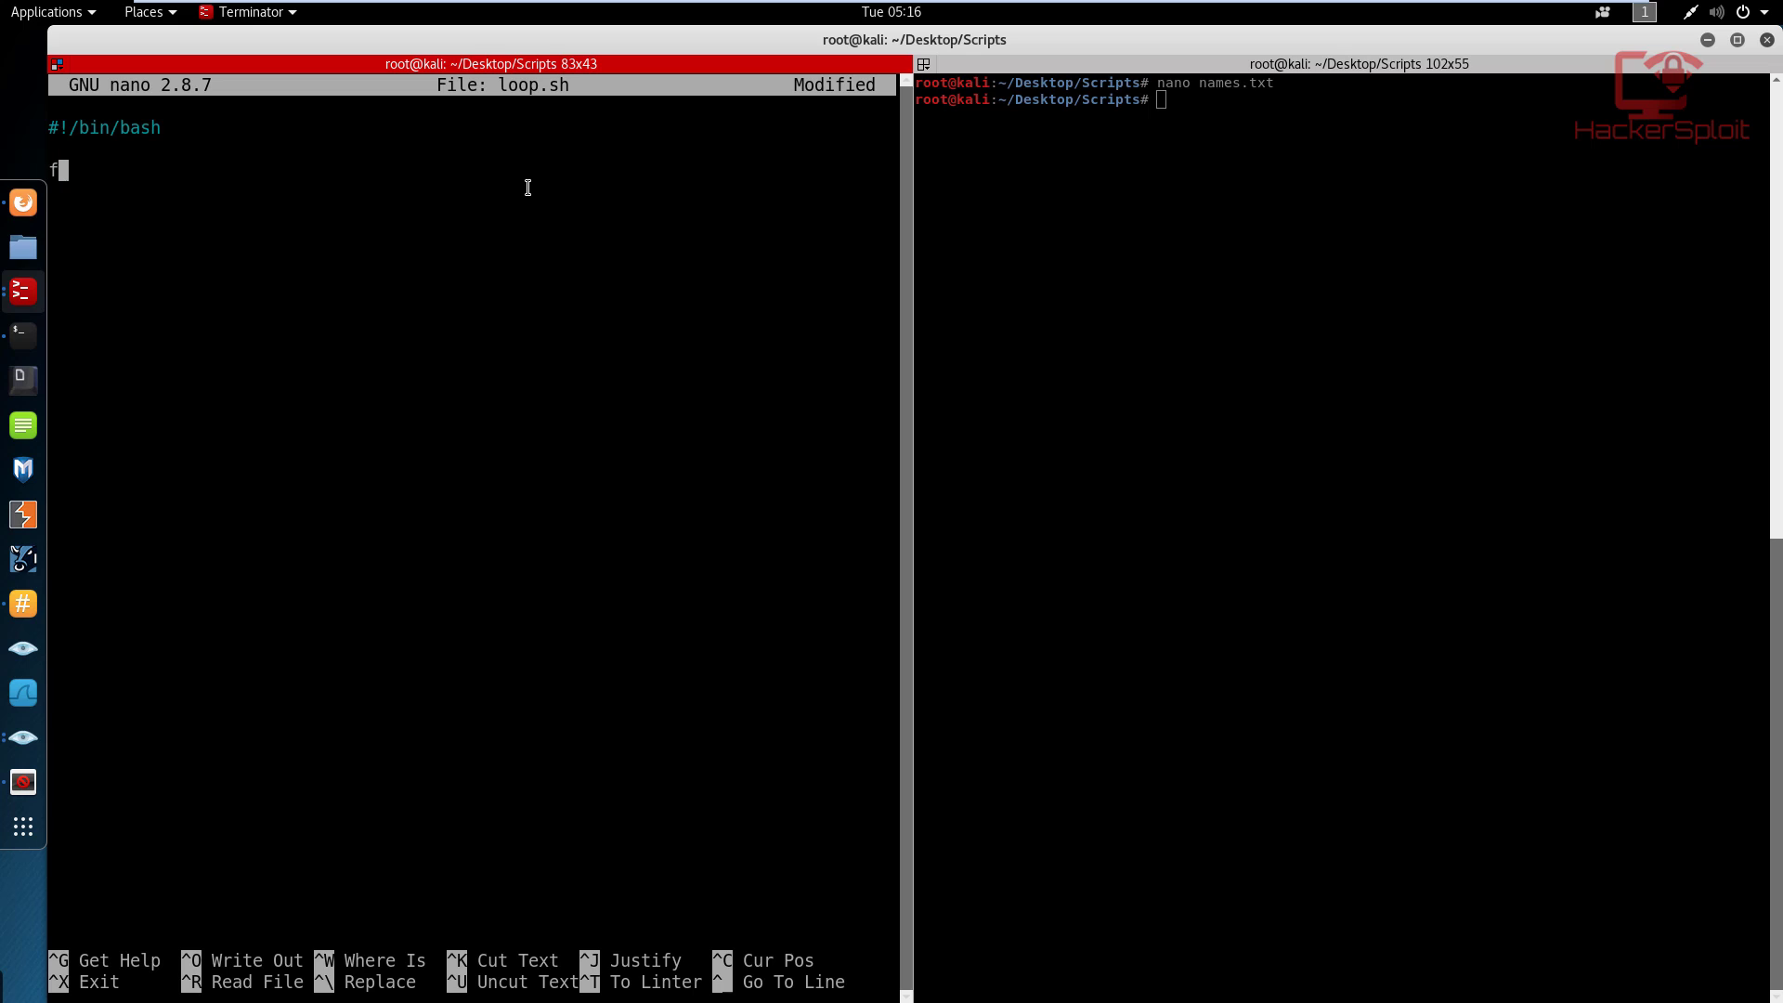
pyautogui.write('or')
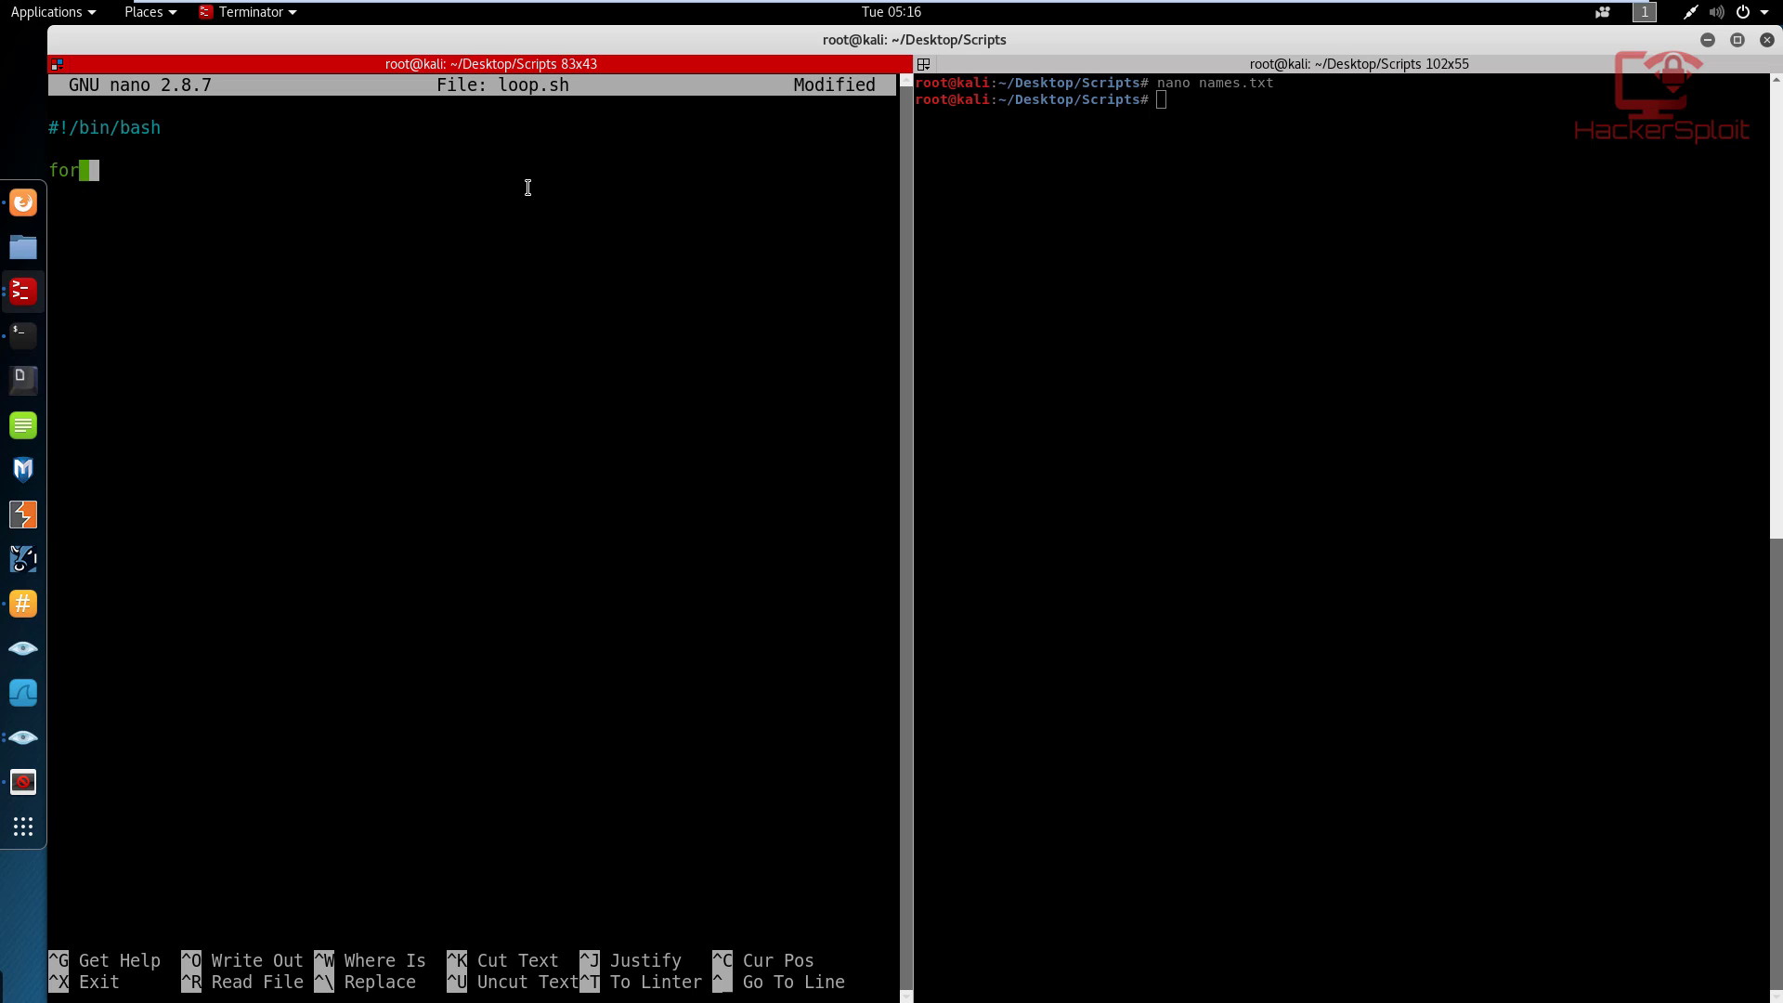
pyautogui.write('NAMES')
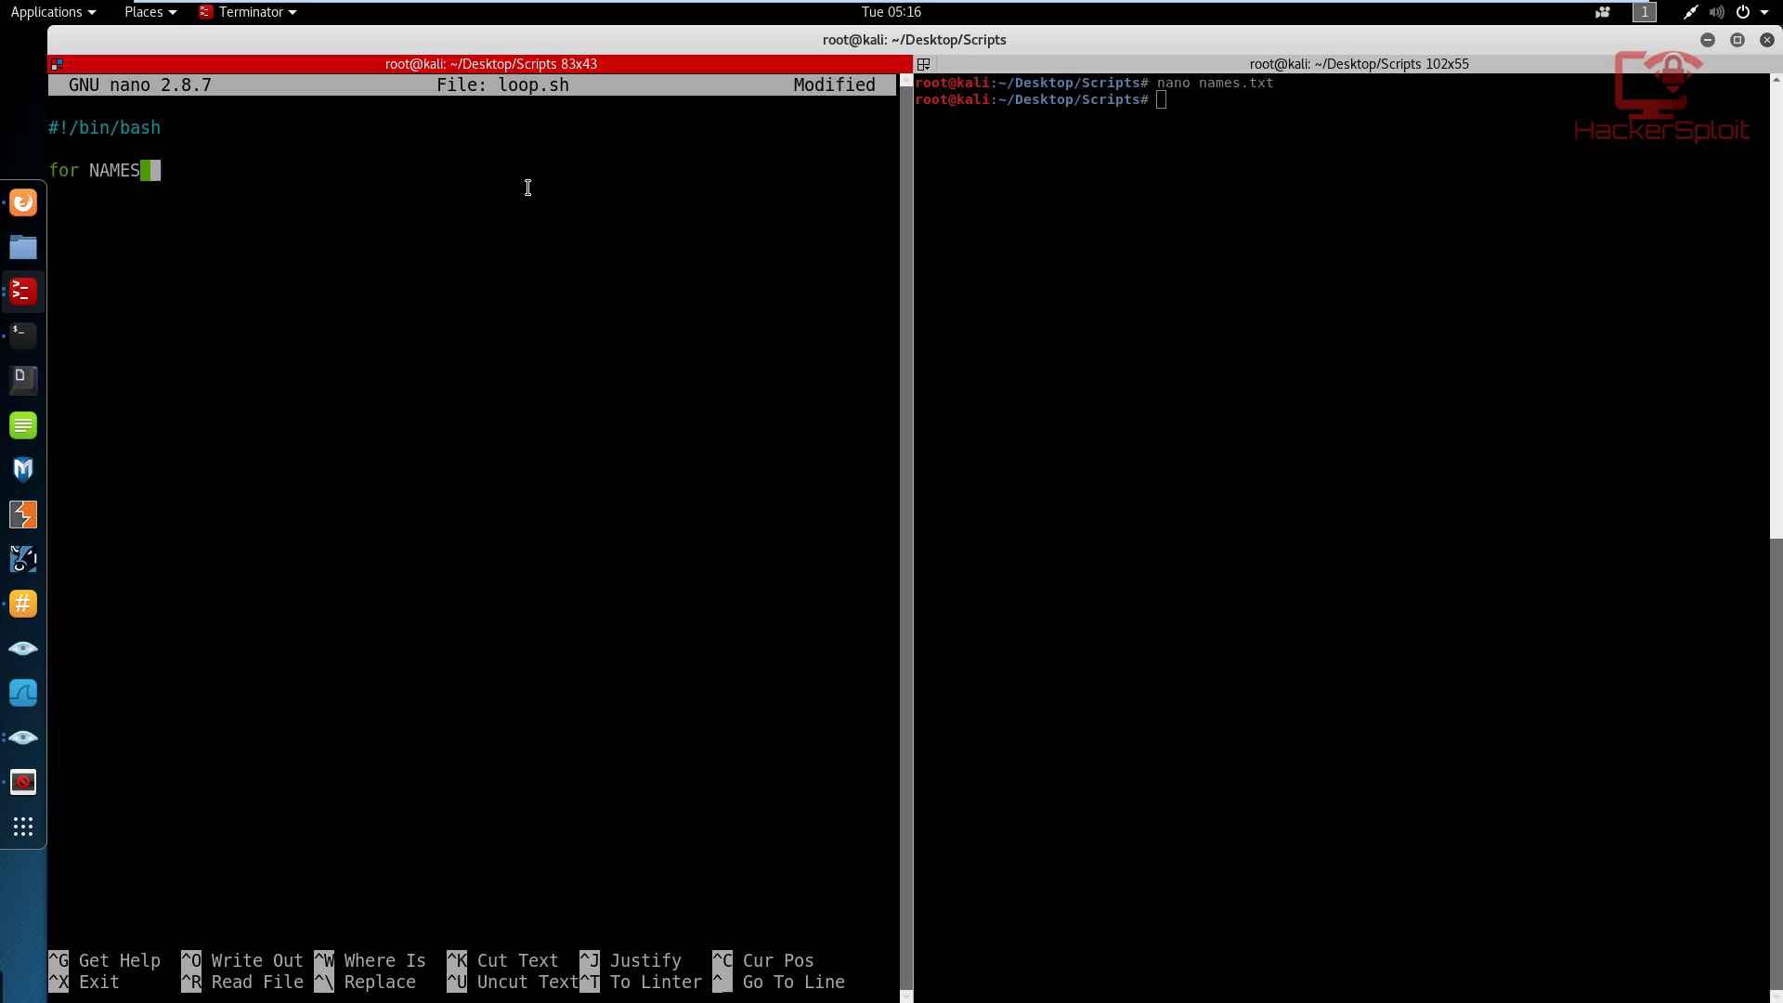
pyautogui.write('in')
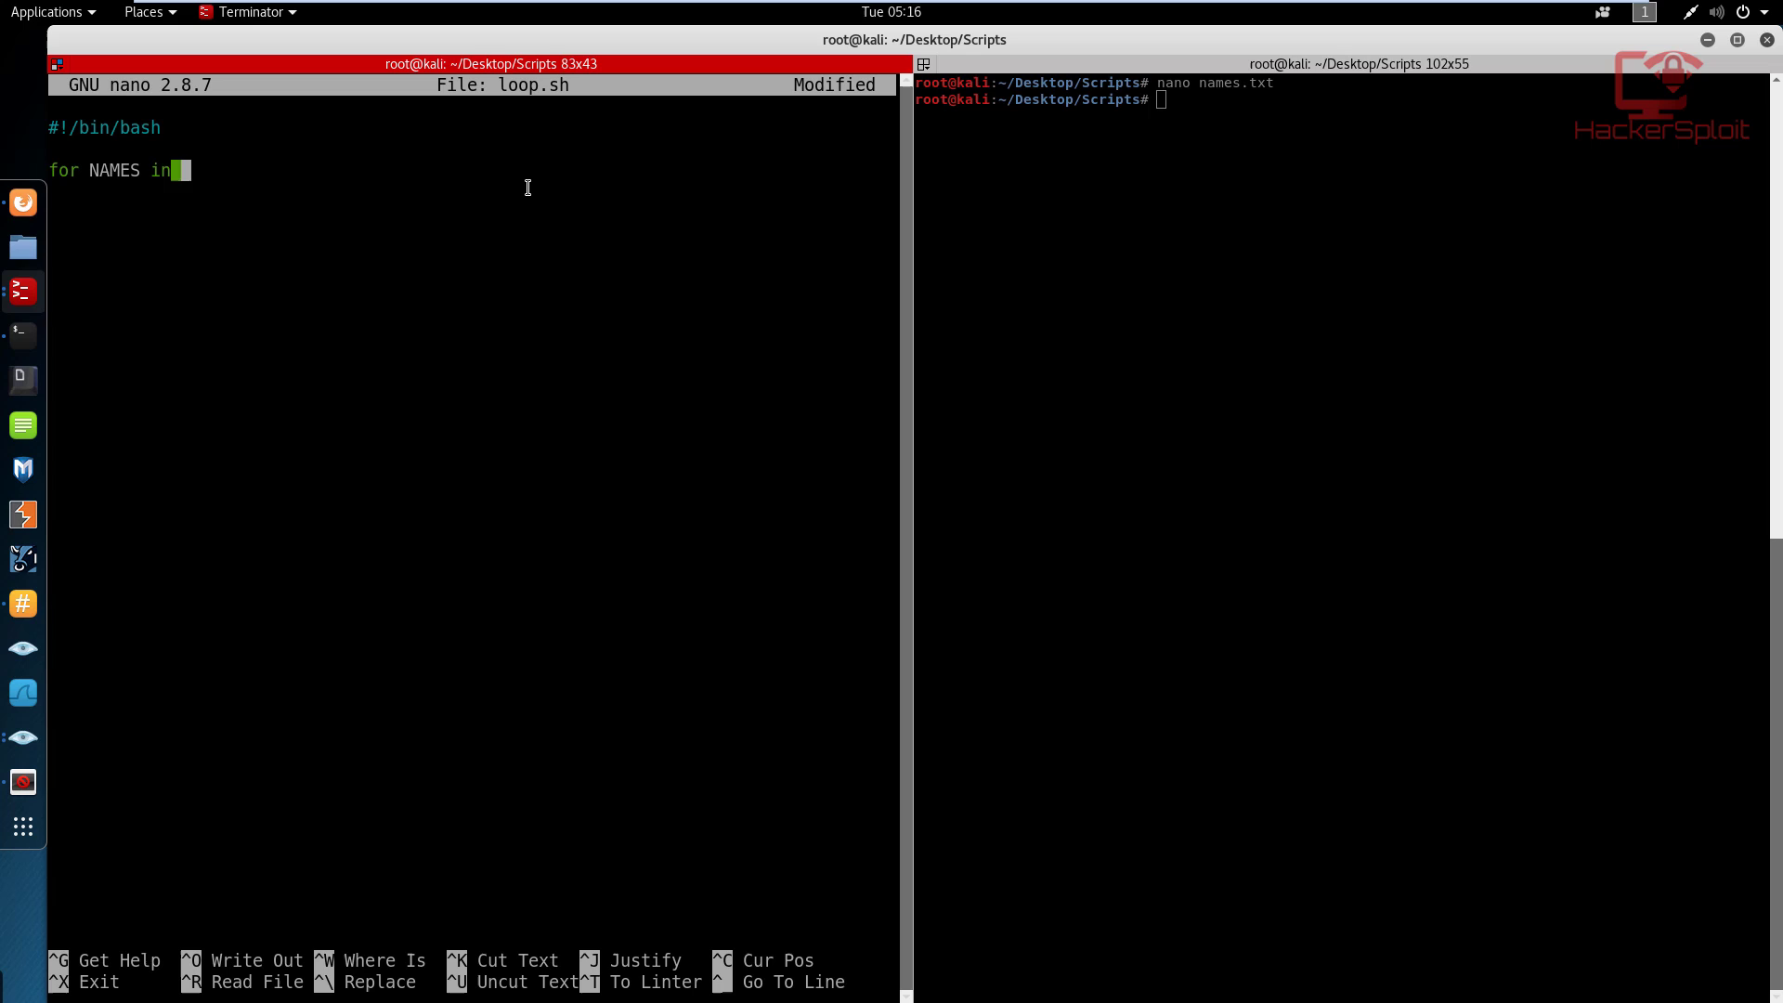
pyautogui.write('$(')
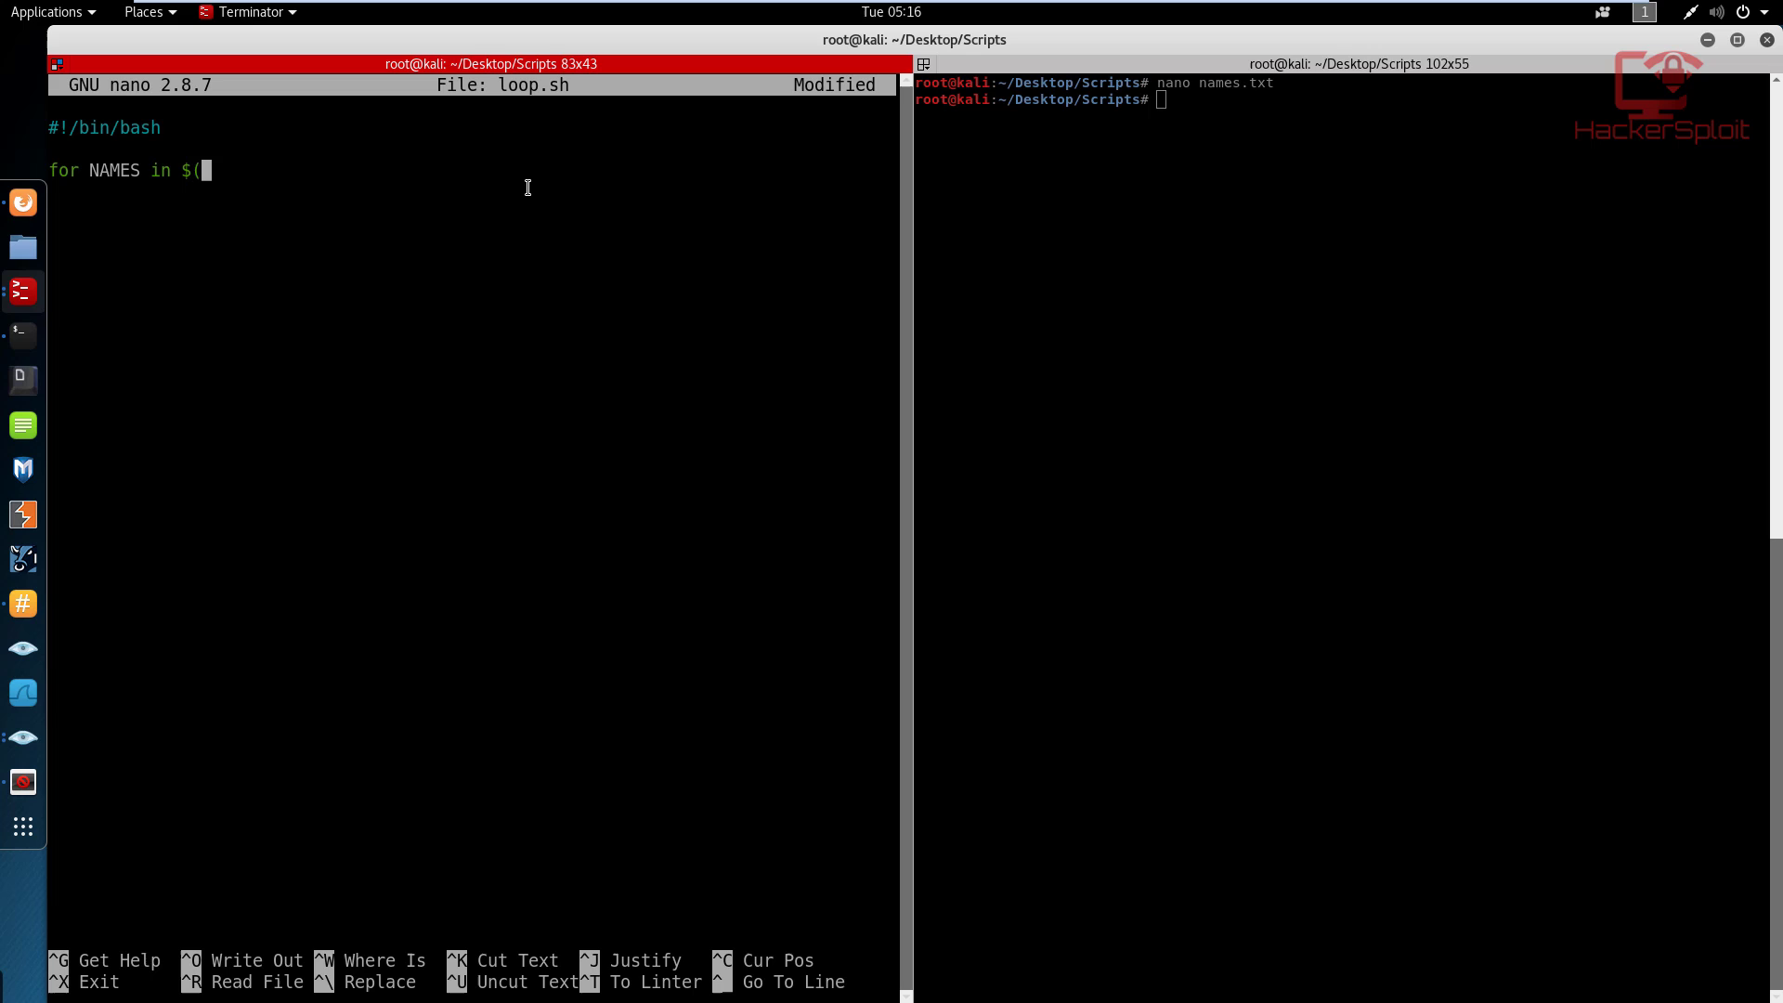
pyautogui.write('cat')
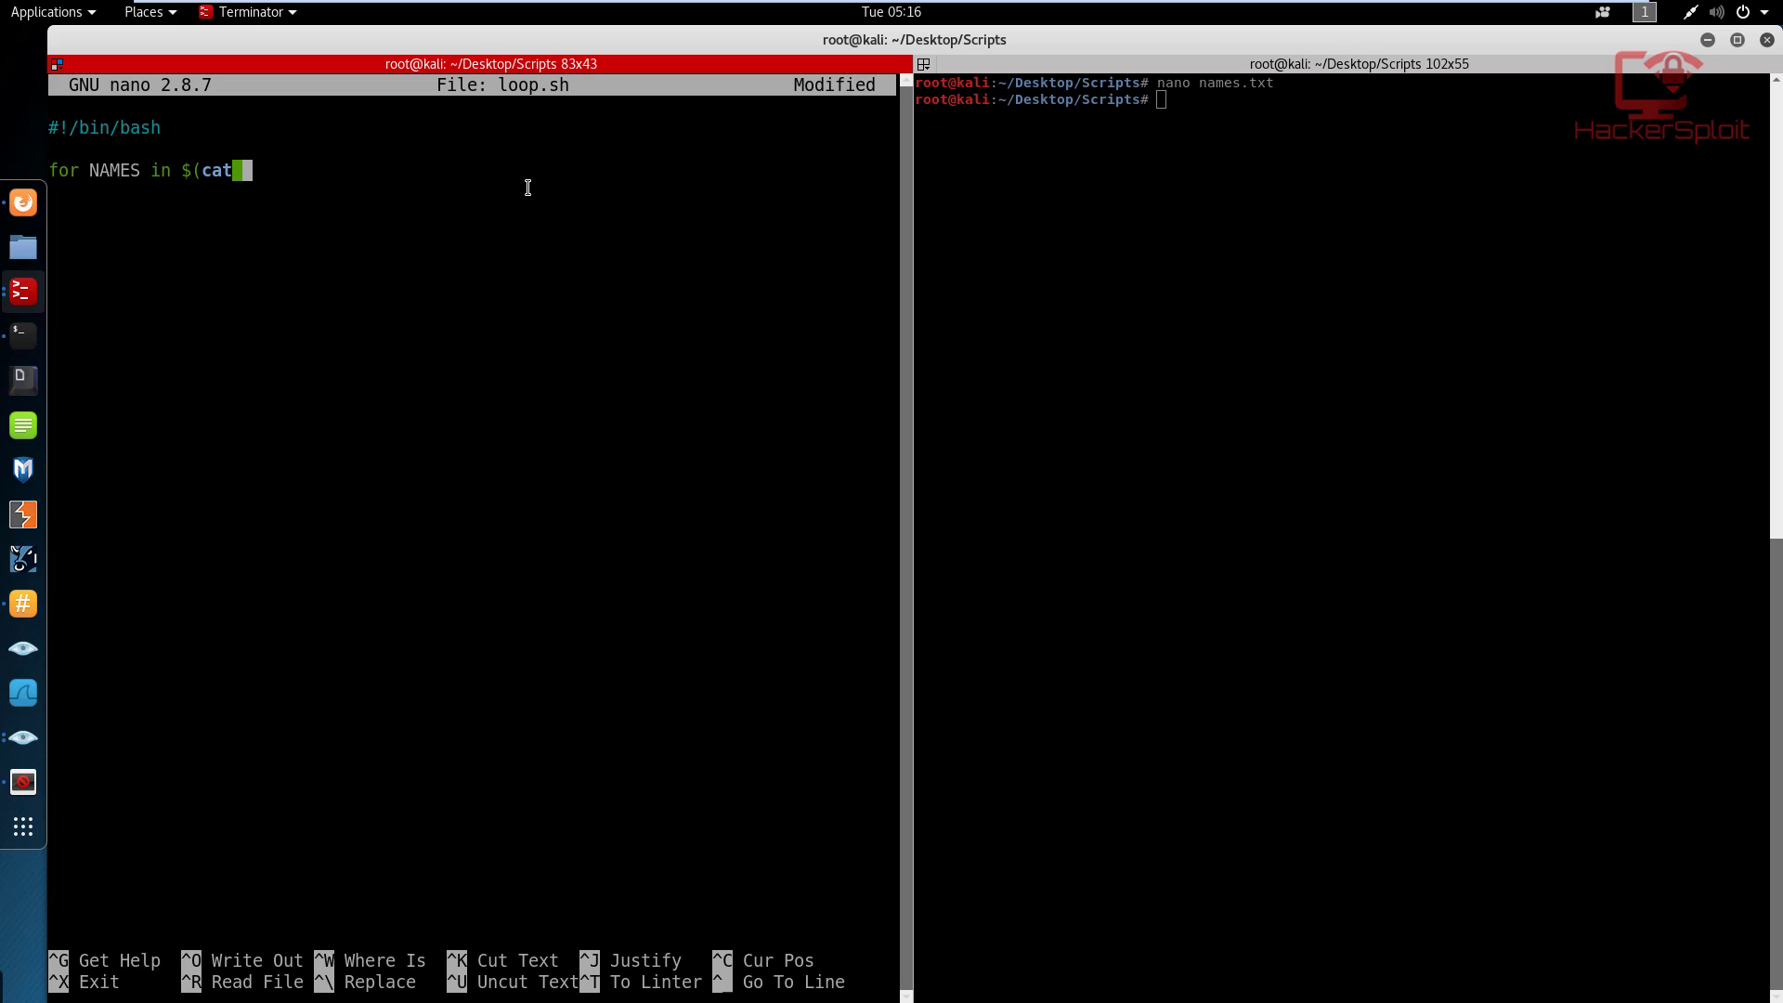
pyautogui.write('names')
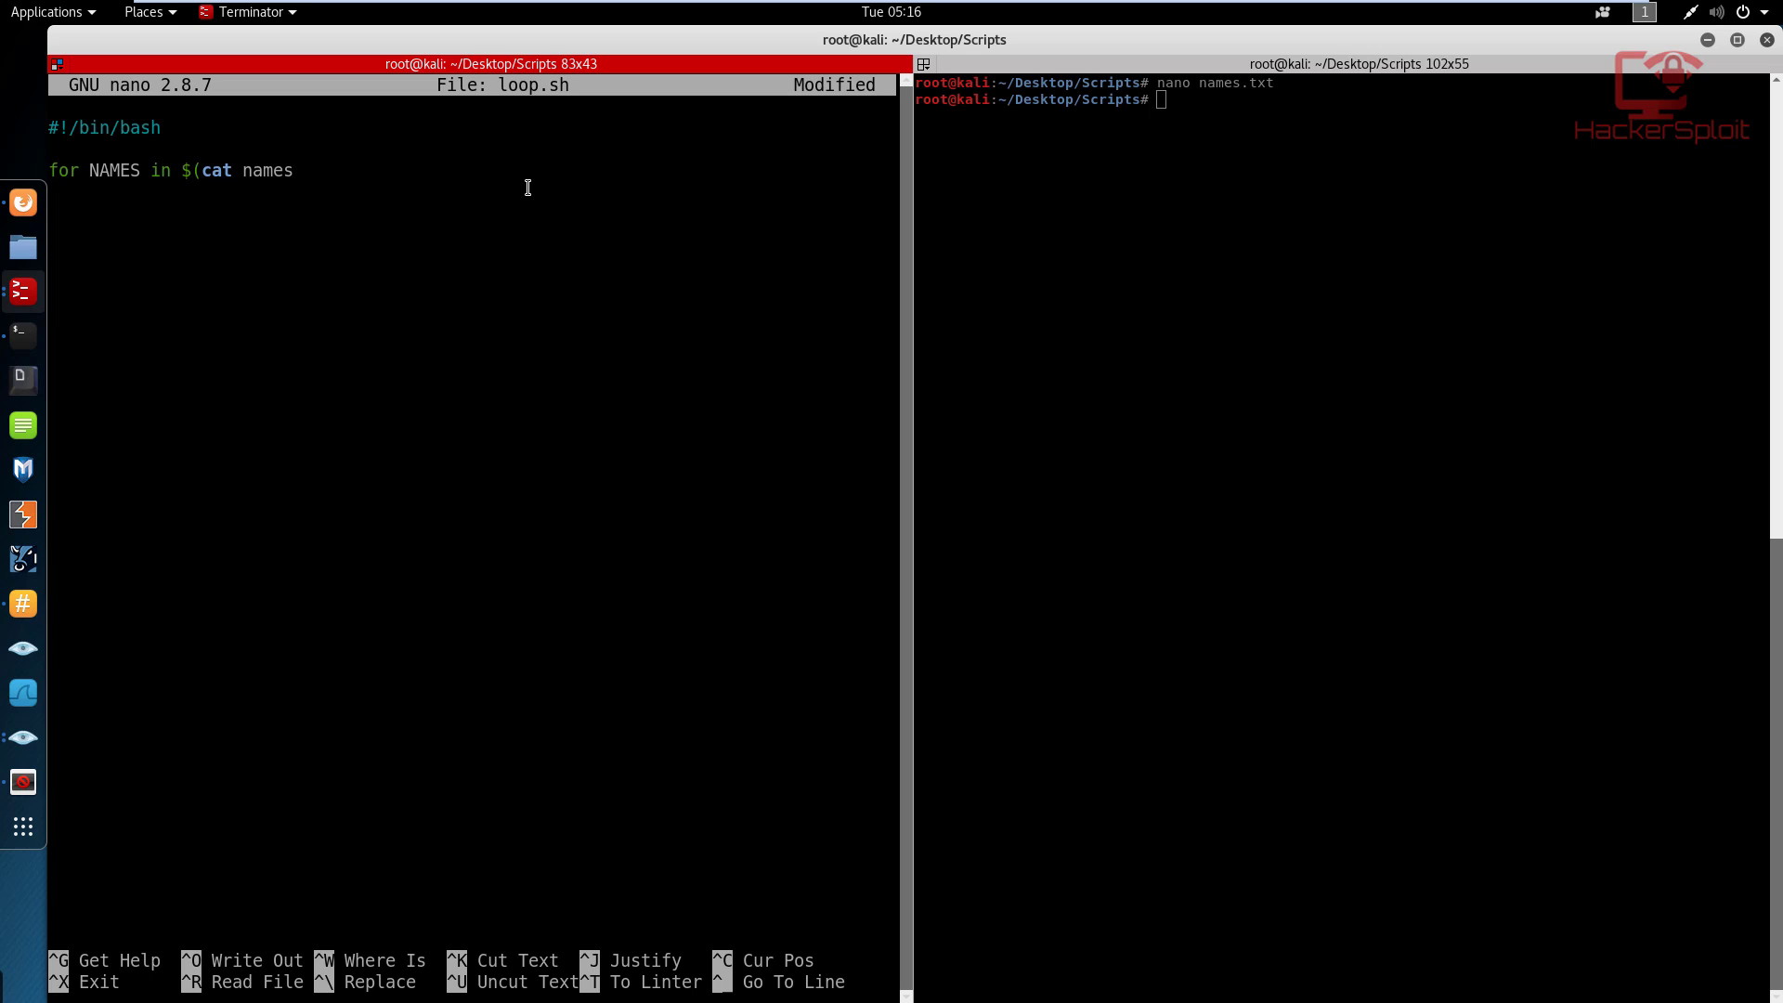
pyautogui.write('.txt)')
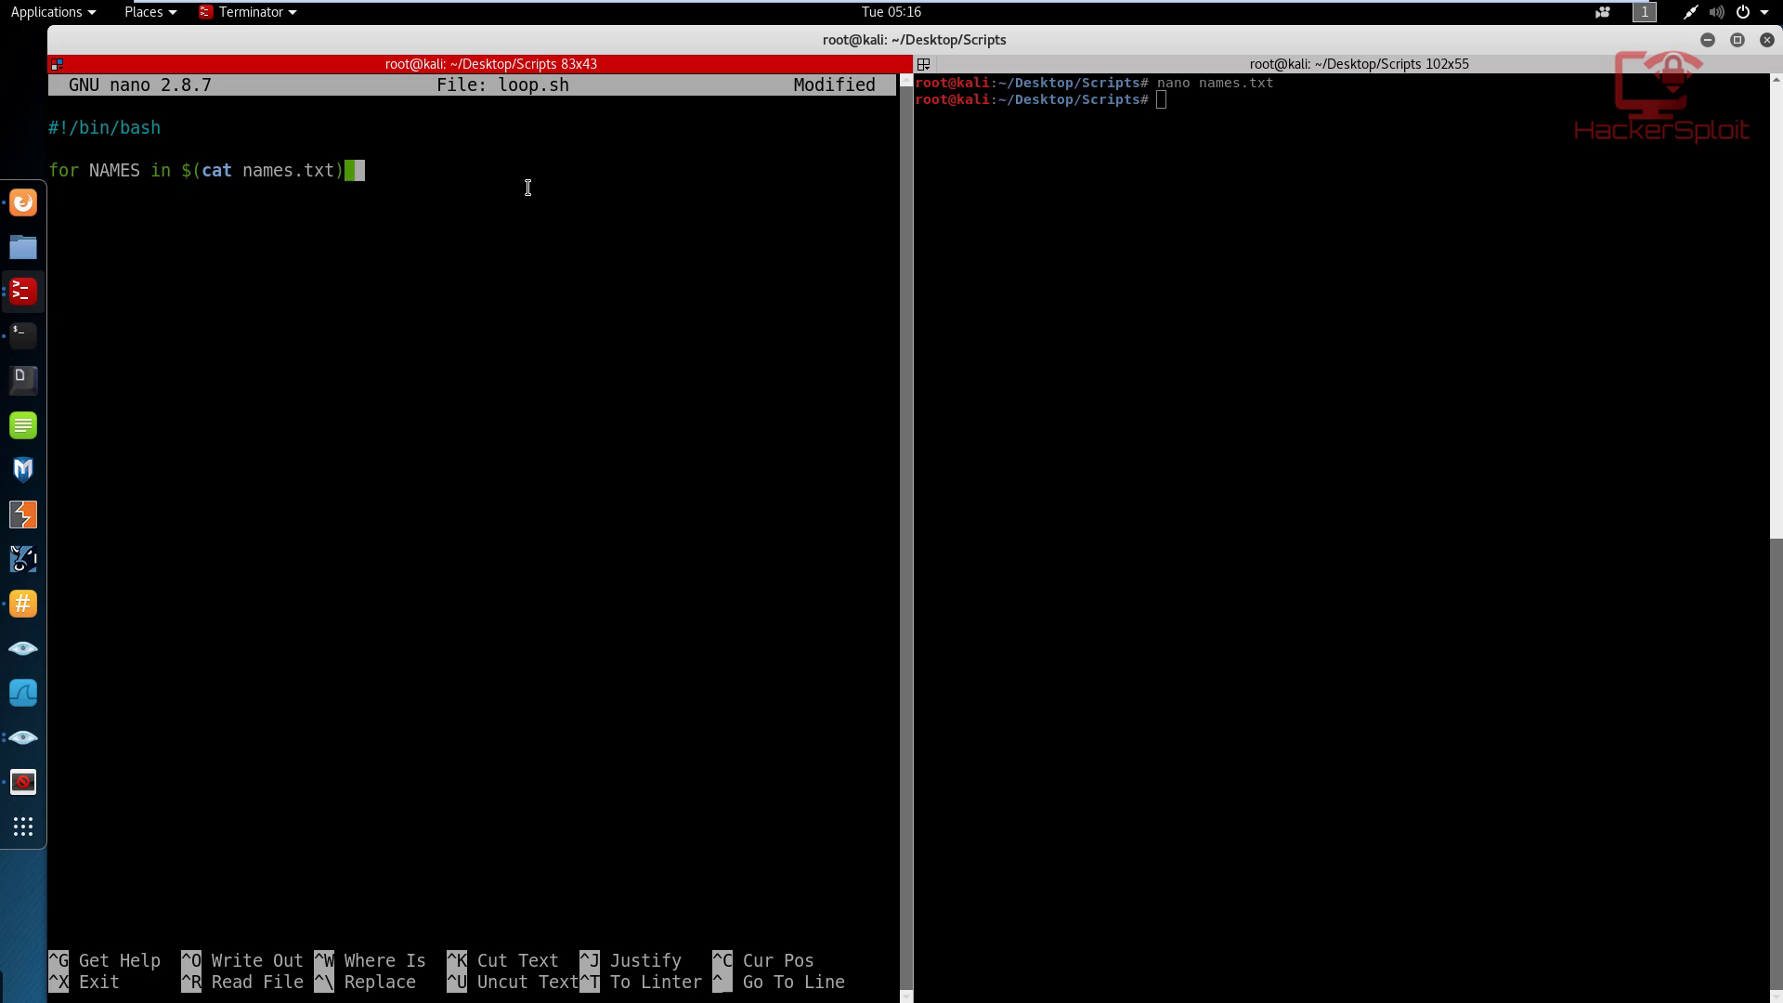
pyautogui.write('; do')
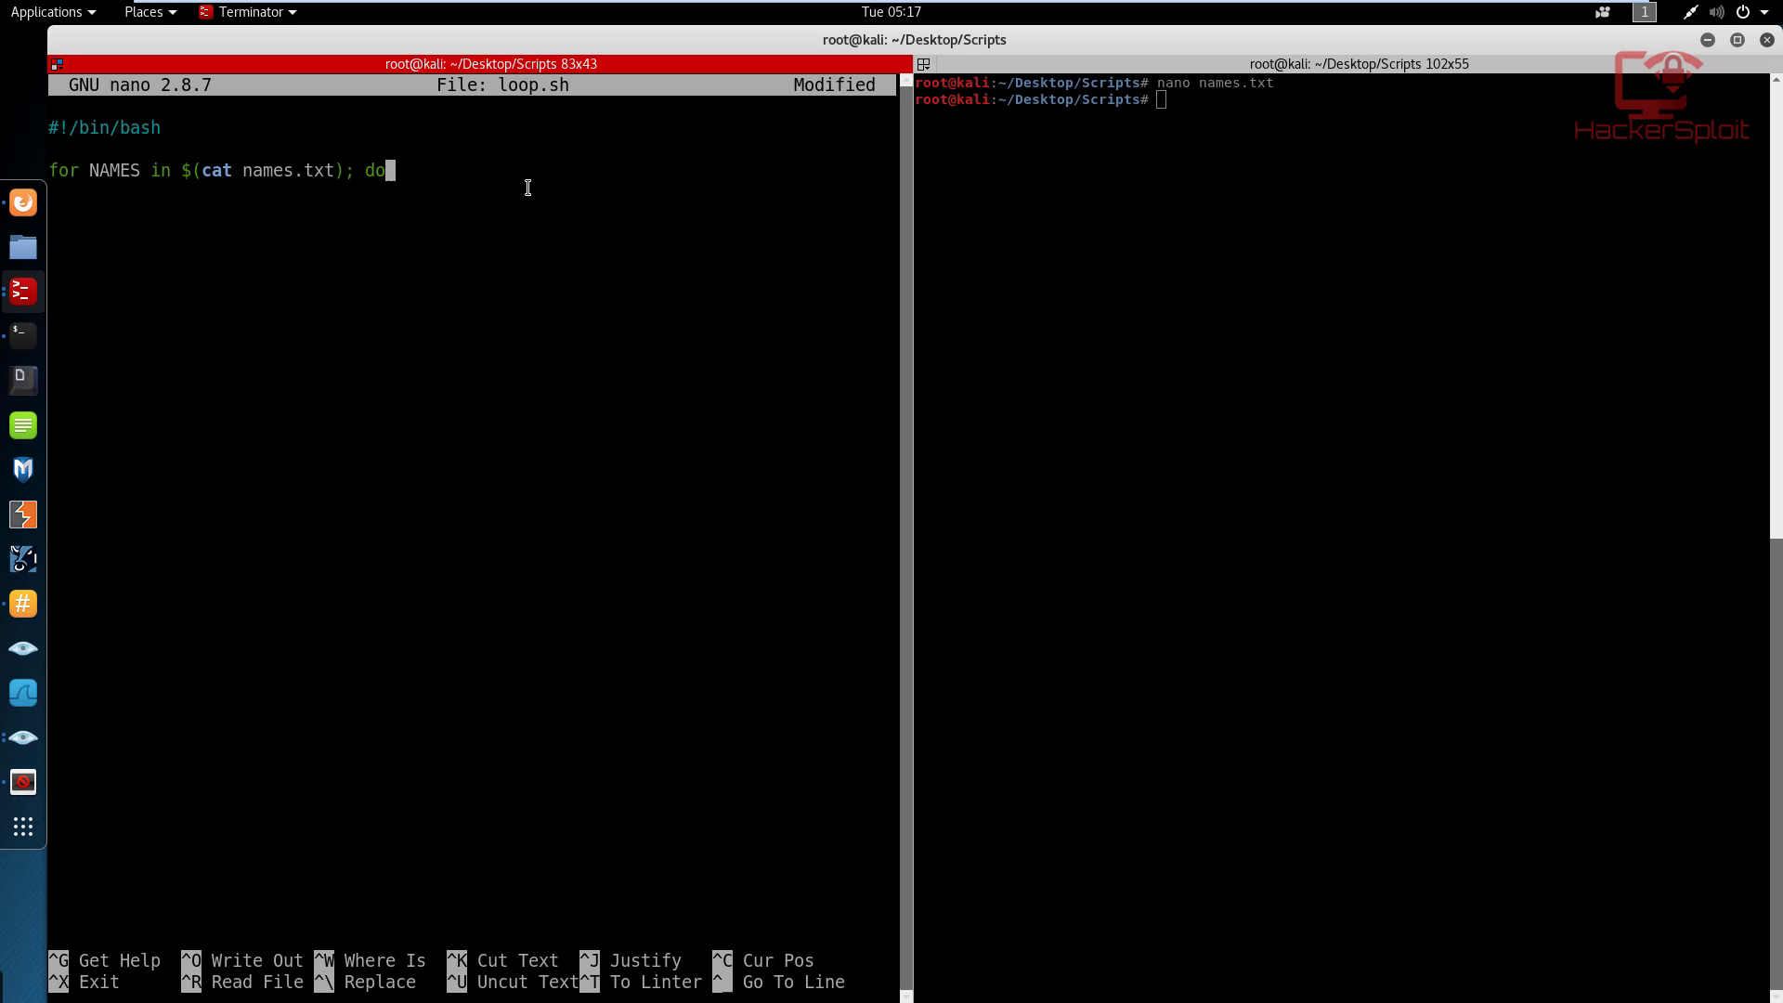
# Add the body echo "The names are: $NAMES" and close the loop with done.
pyautogui.press('Return')
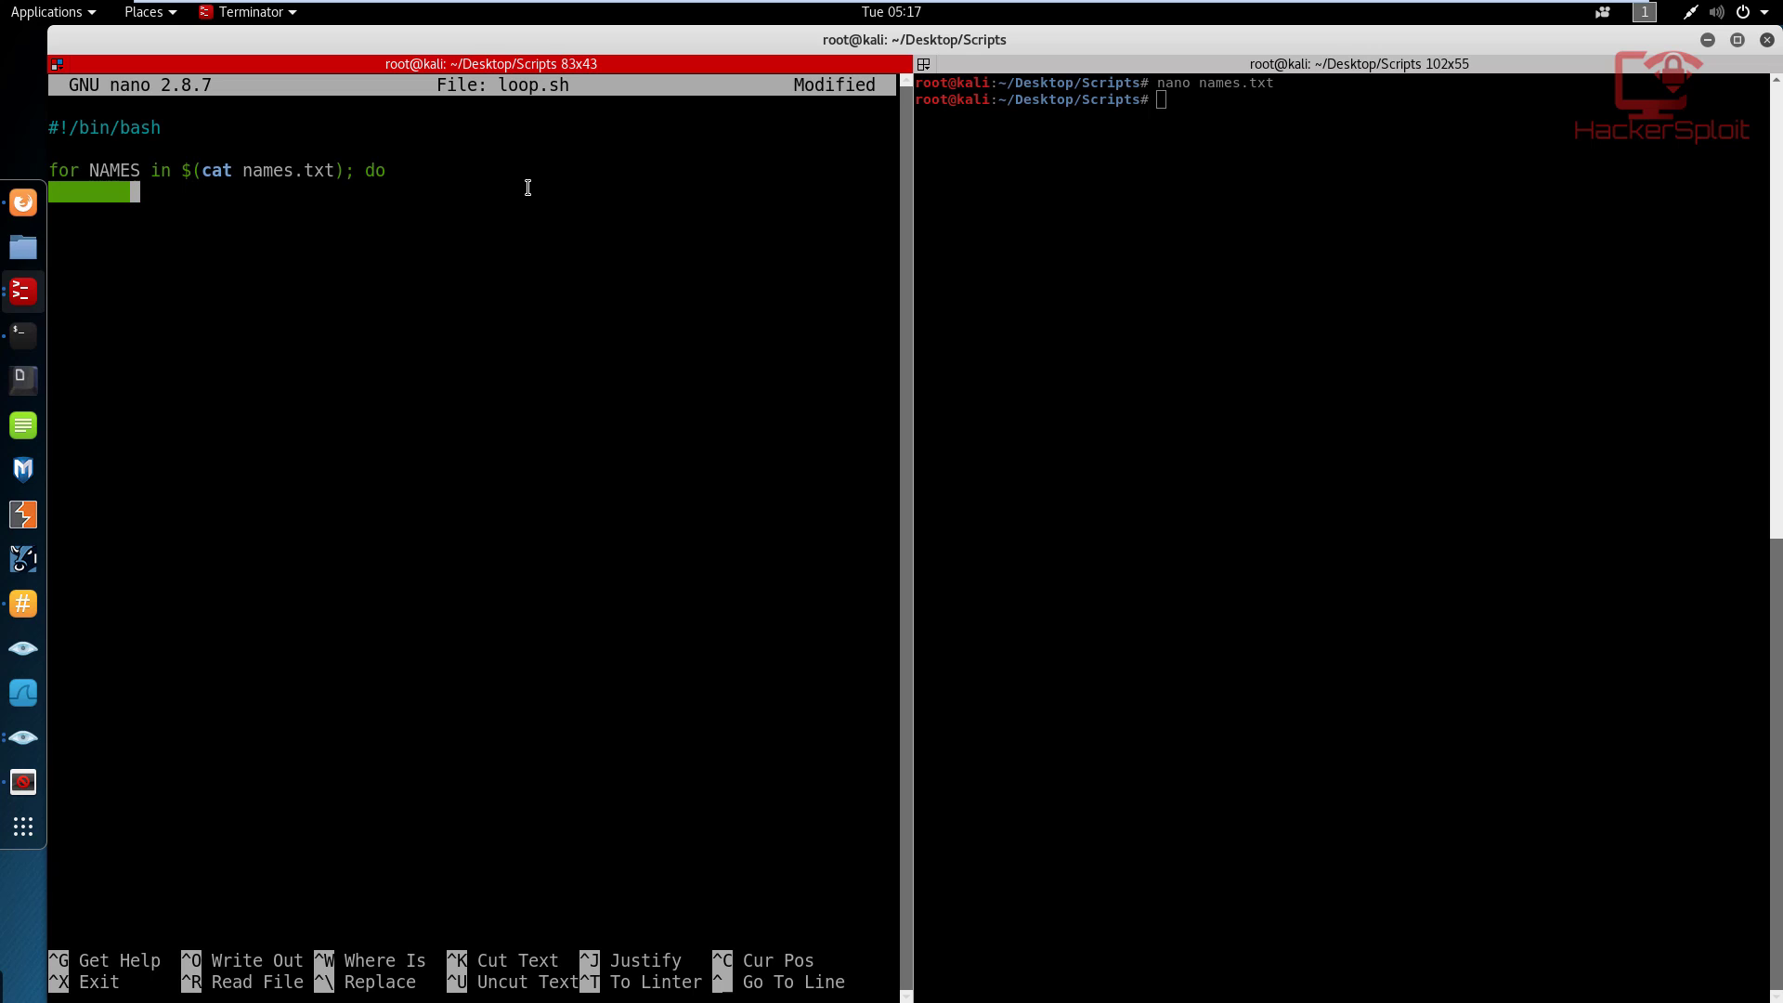
pyautogui.write('echo')
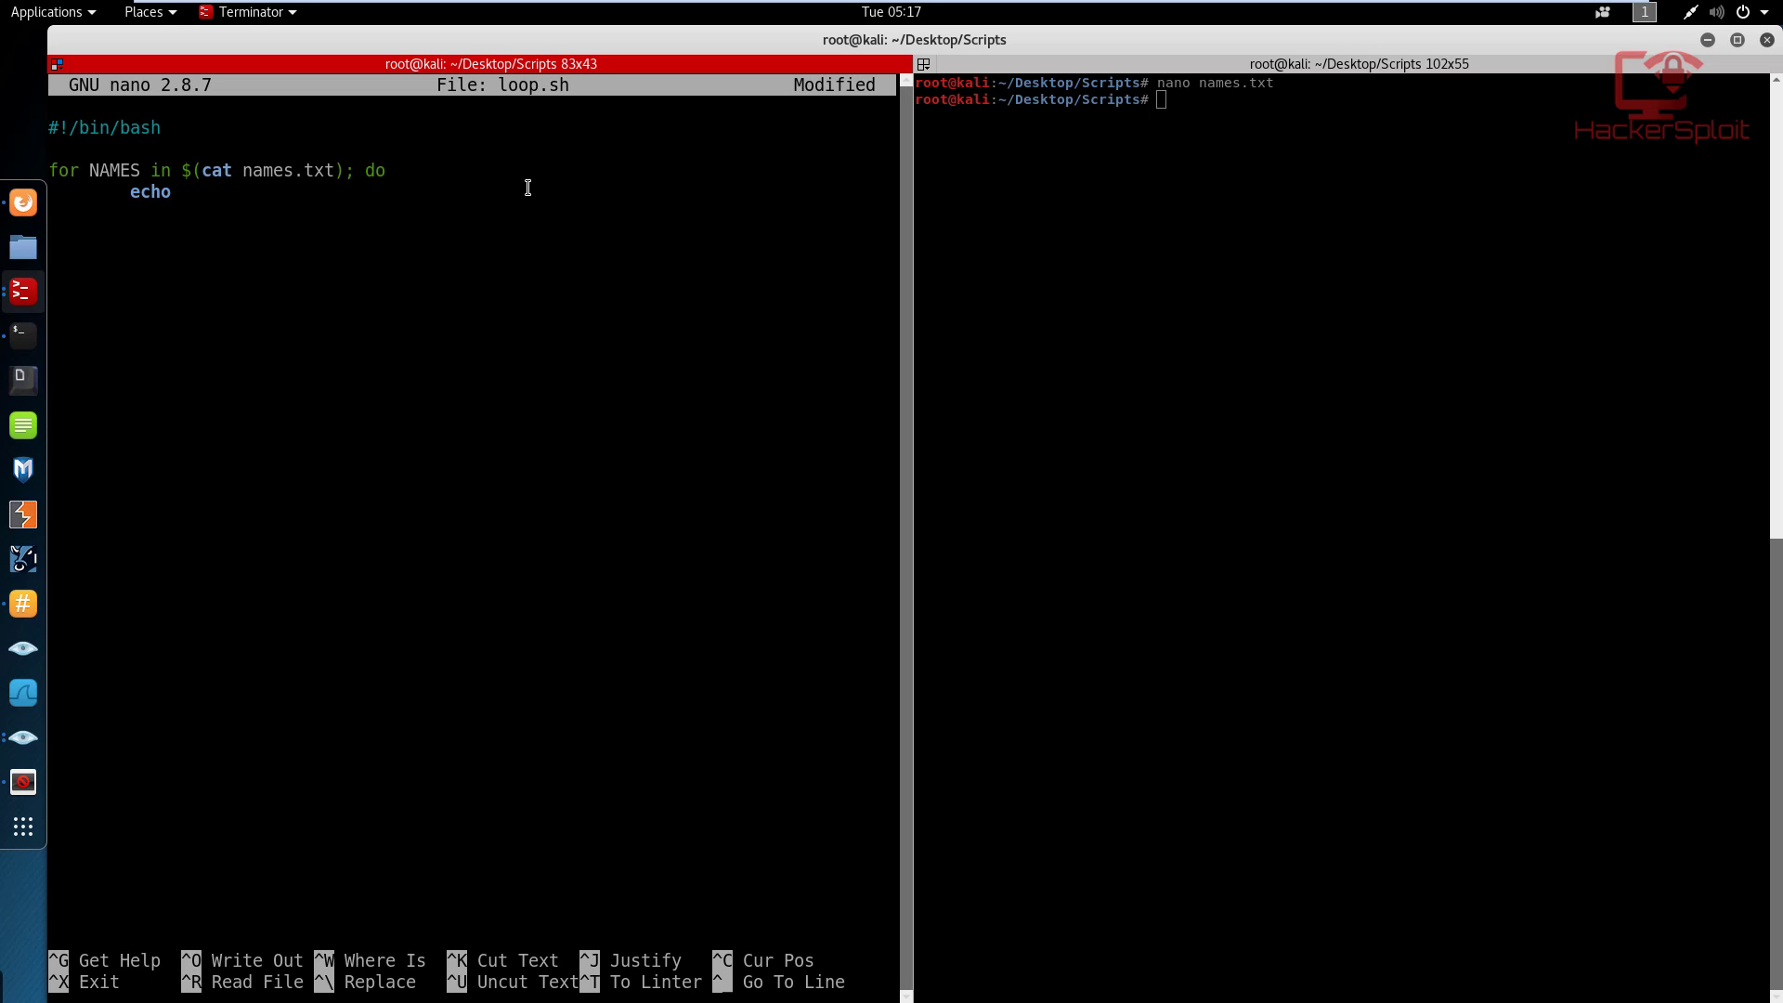
pyautogui.write('"The nam')
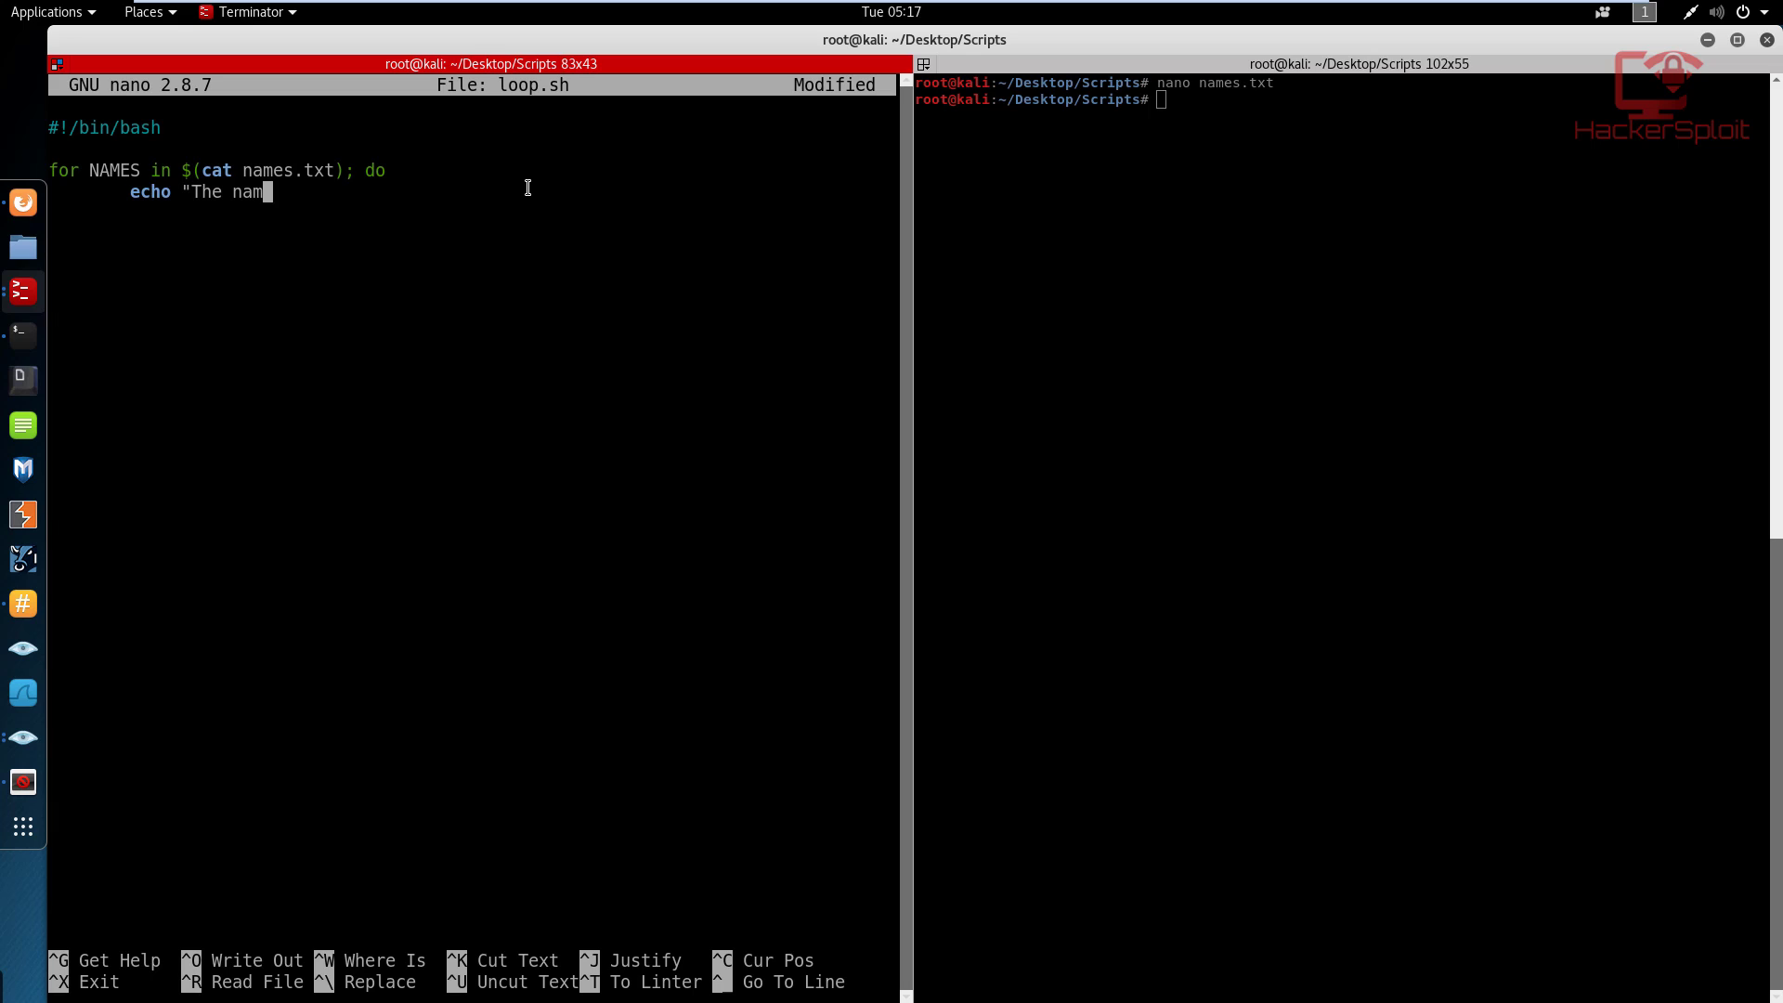
pyautogui.write('es are')
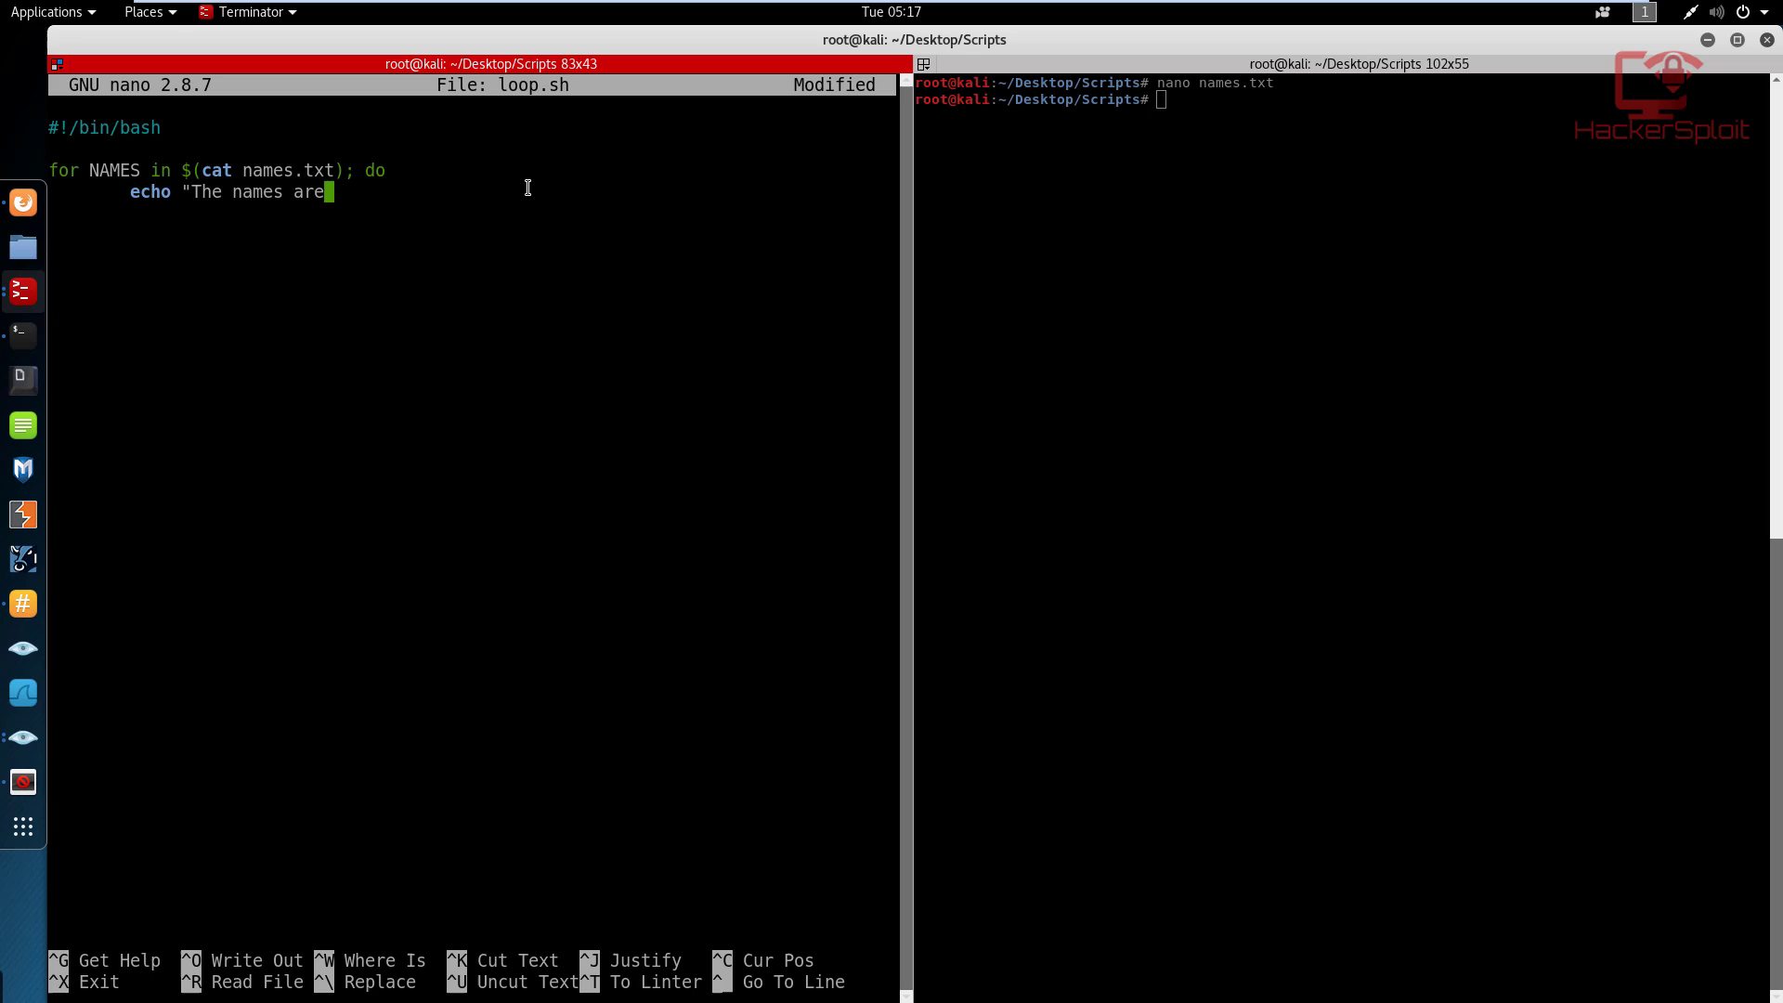
pyautogui.write(': $')
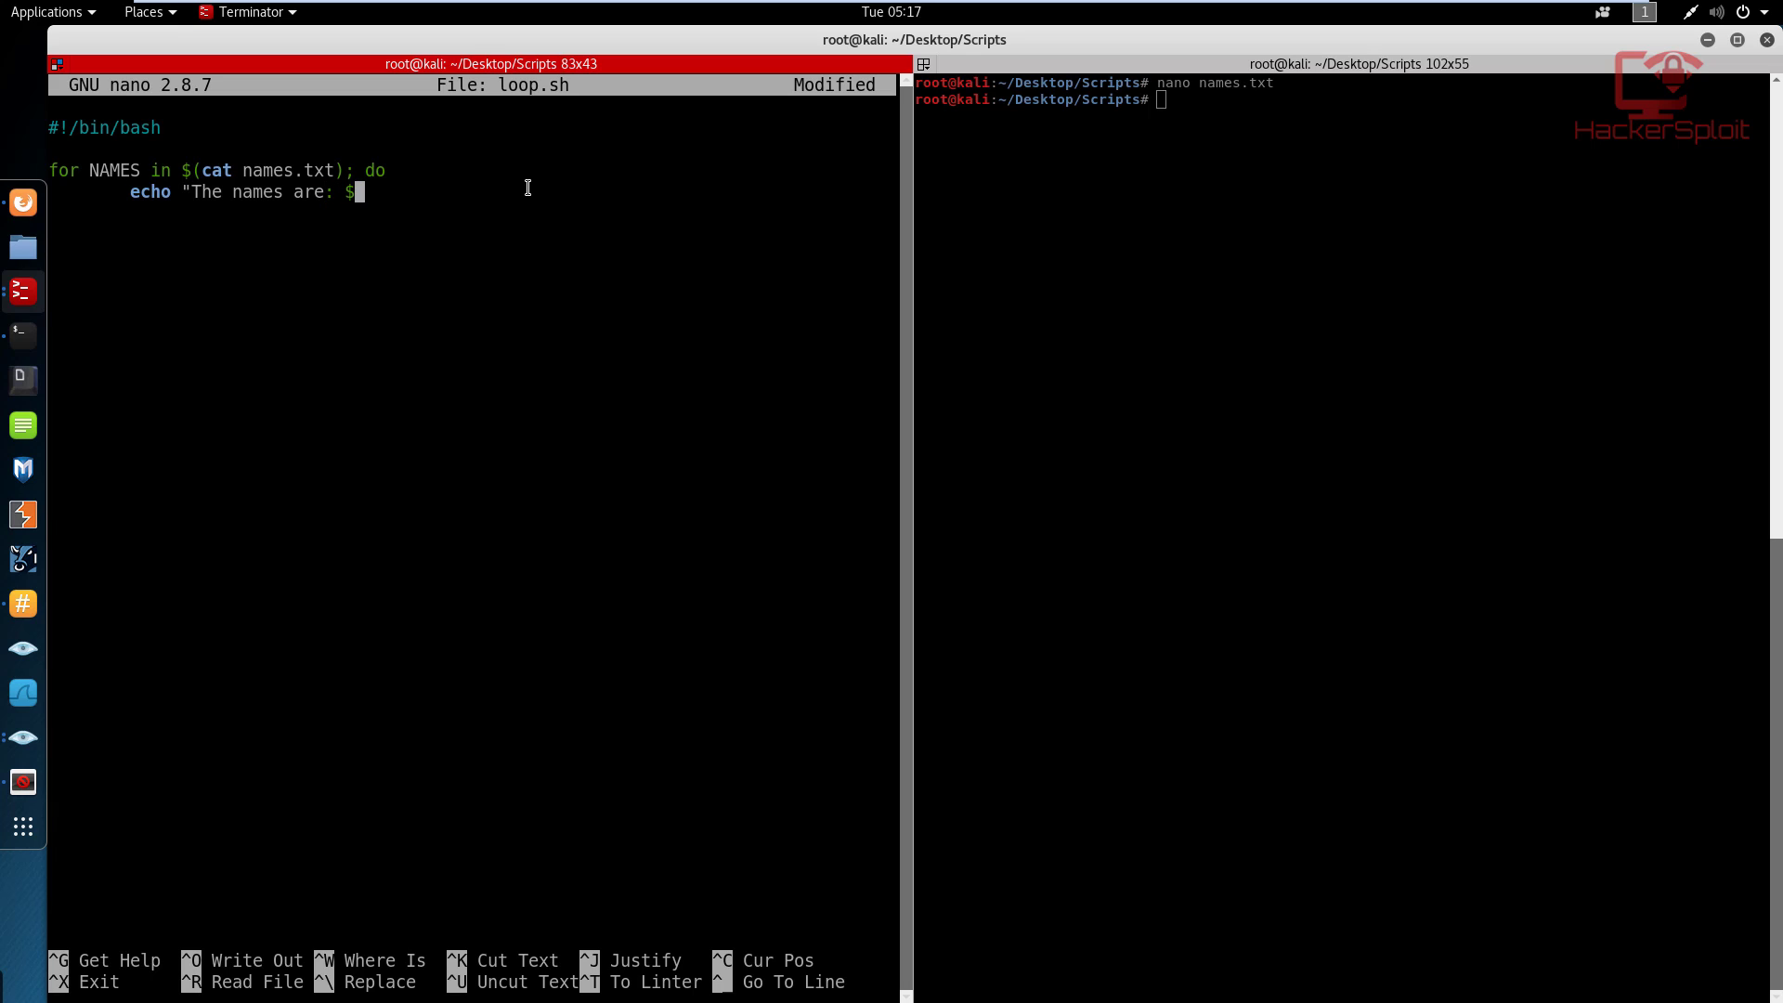
pyautogui.write('N')
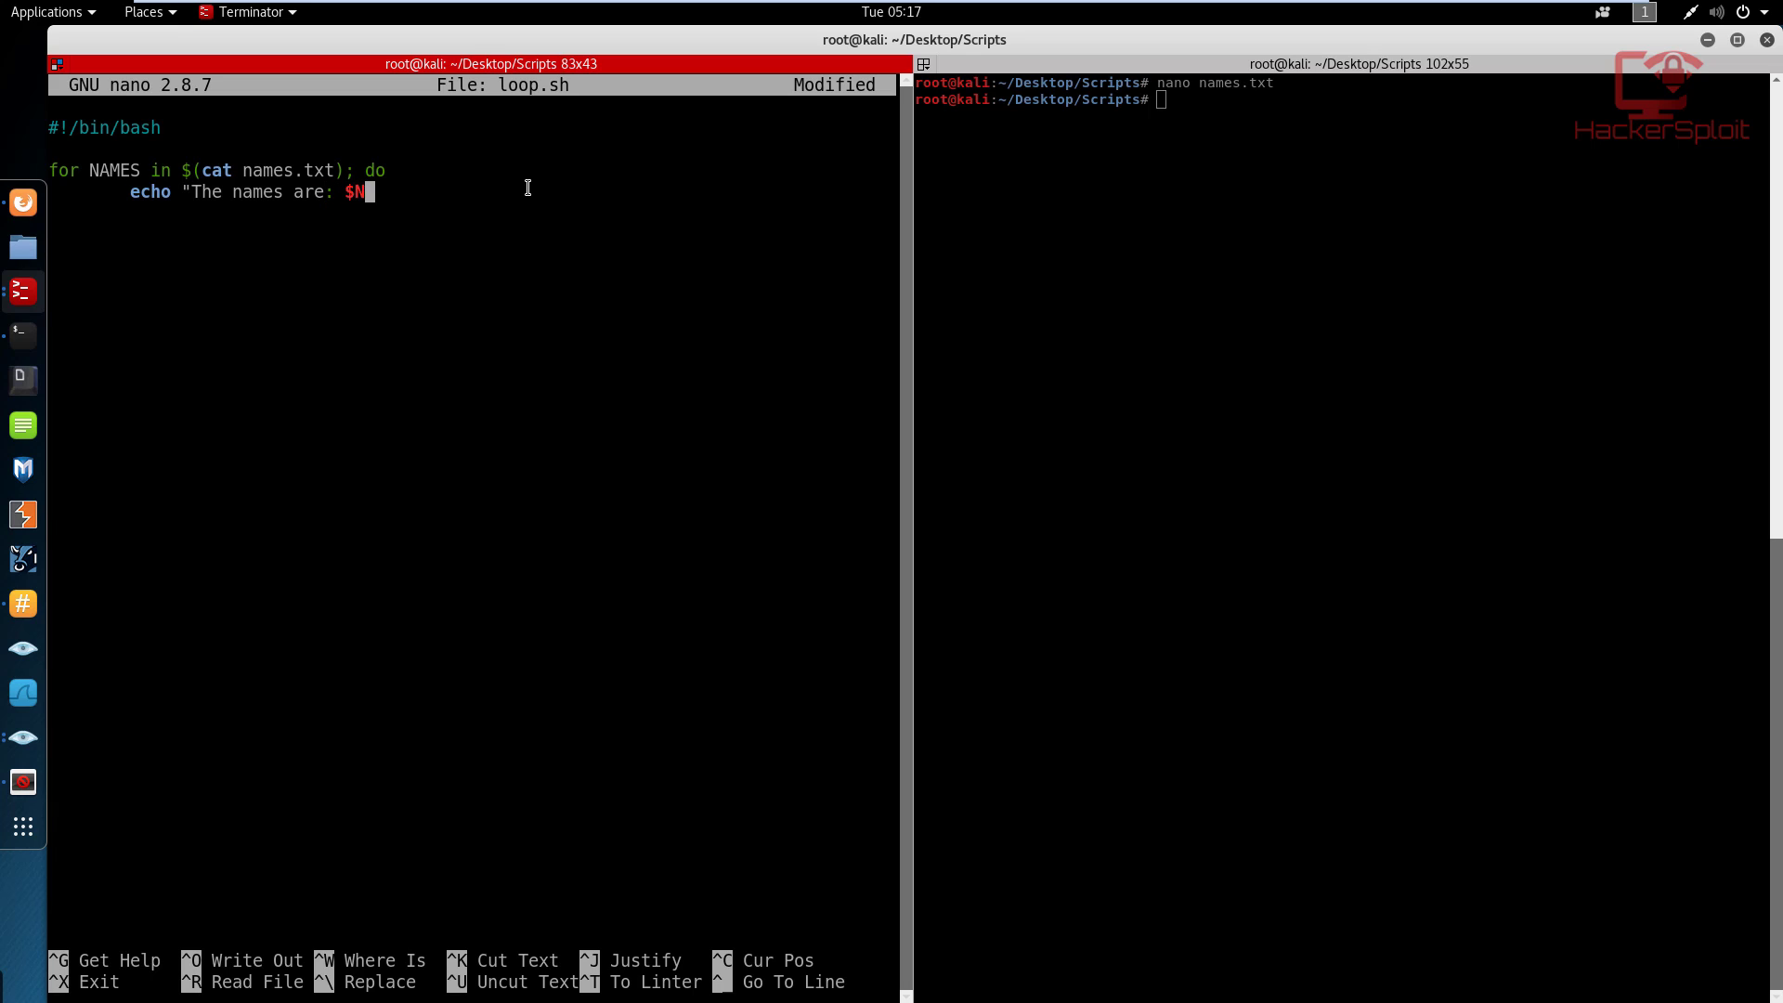
pyautogui.write('AMES"')
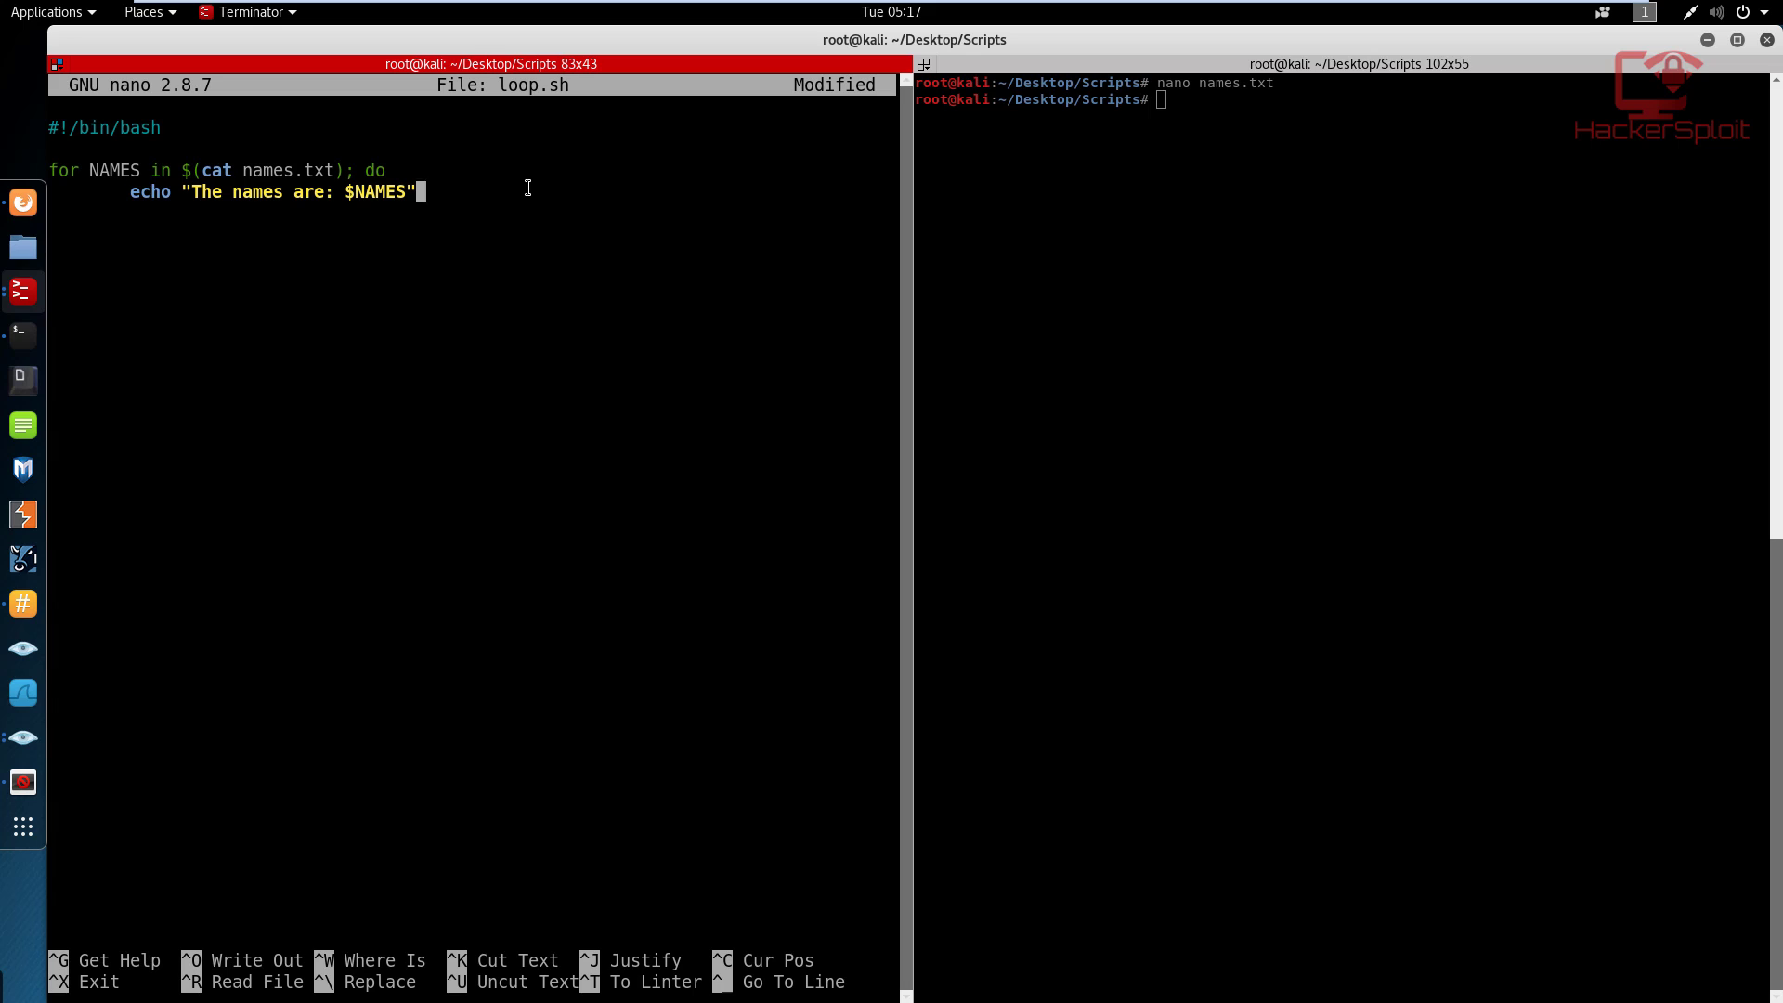
pyautogui.write('done')
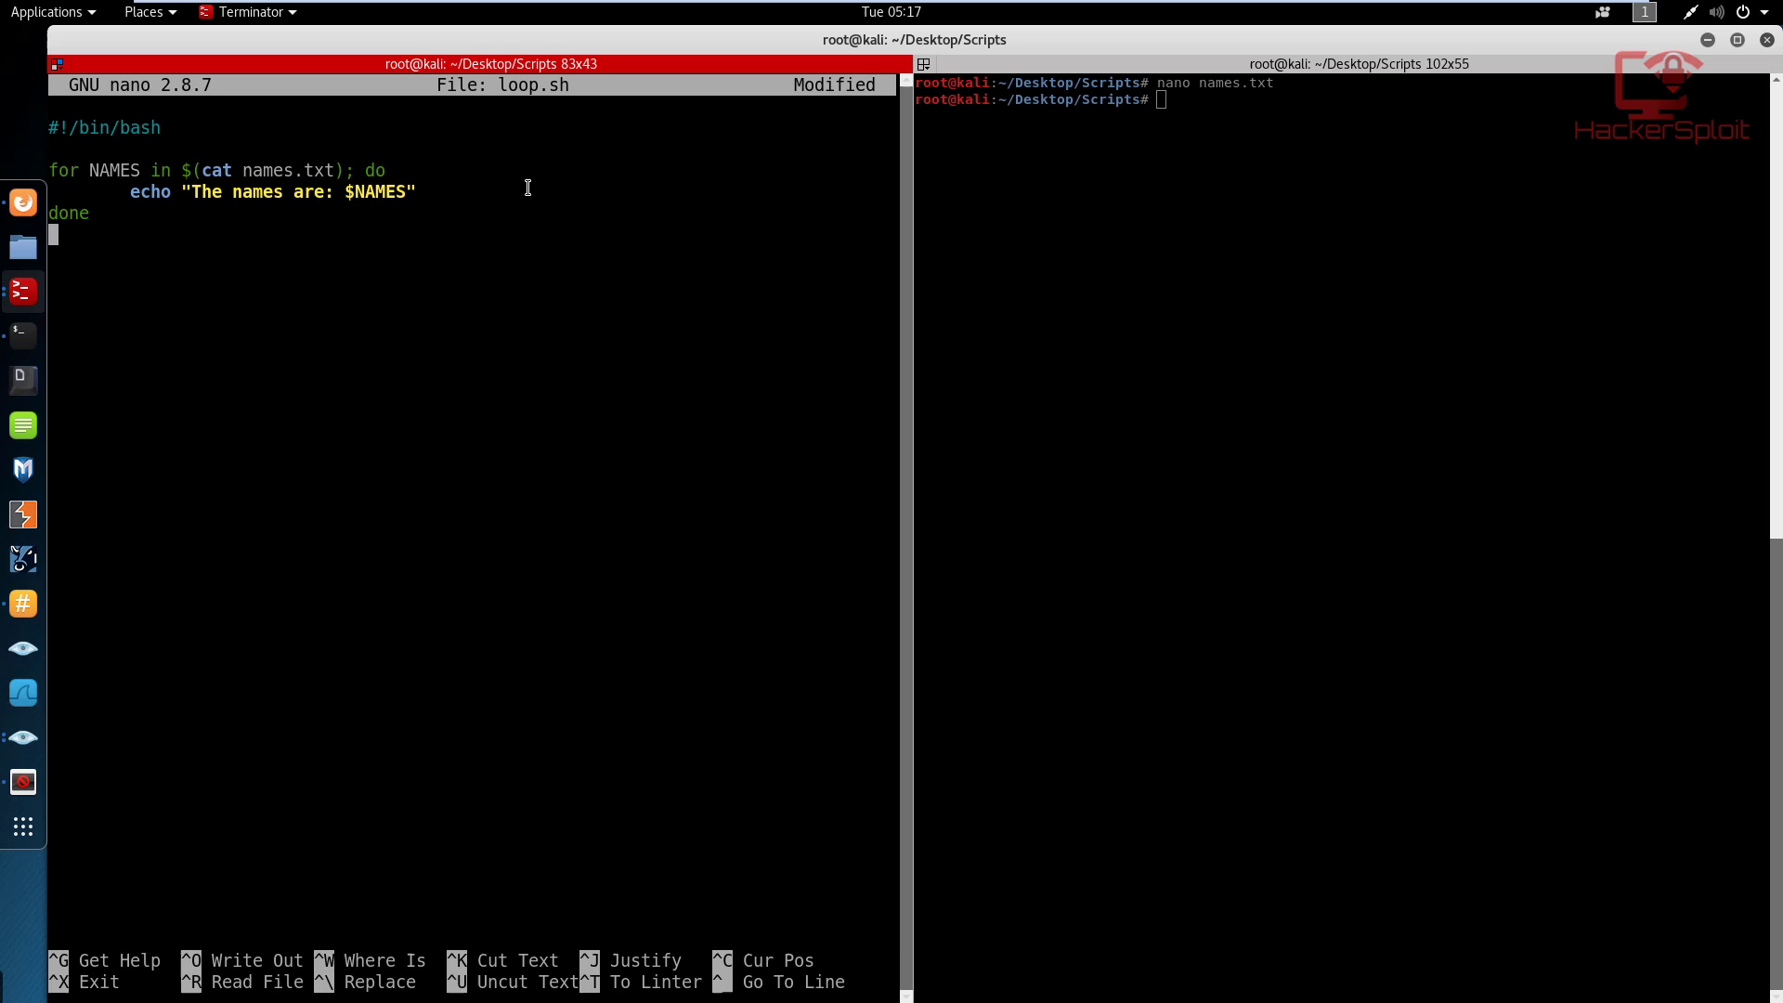
# Save the finished script as loop.sh and clear the terminal.
pyautogui.press('ctrl+o')
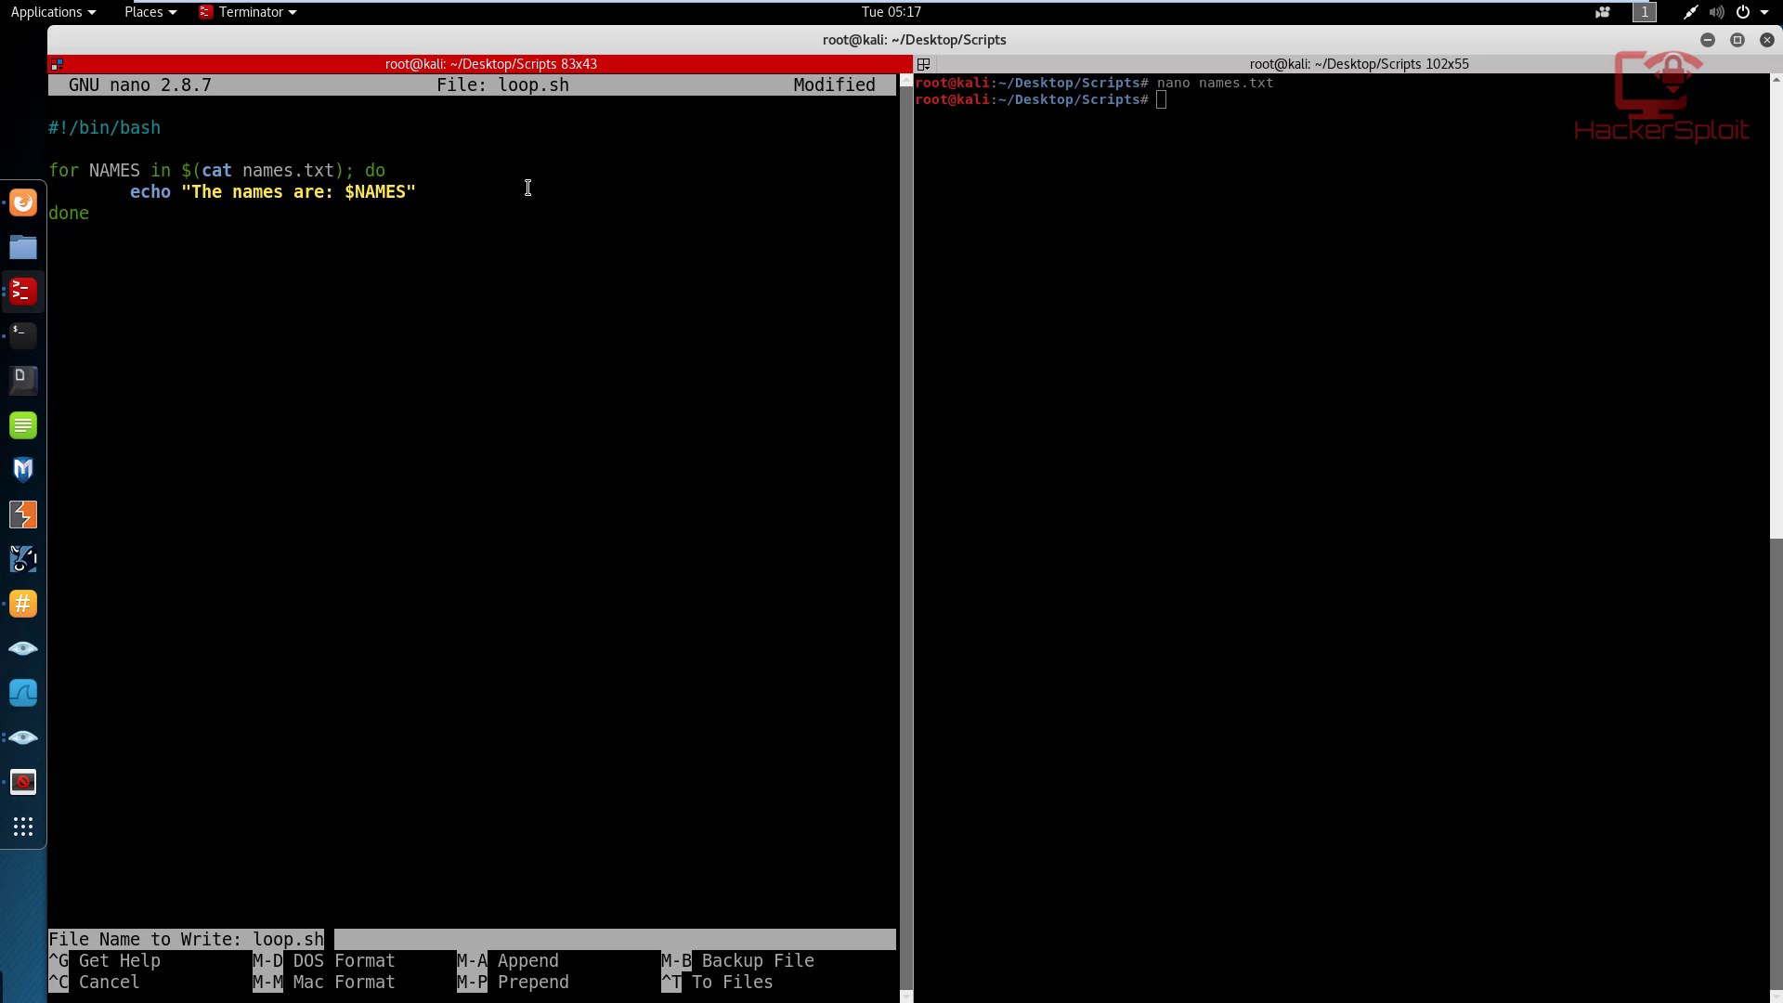
pyautogui.press('Return')
pyautogui.write('cle')
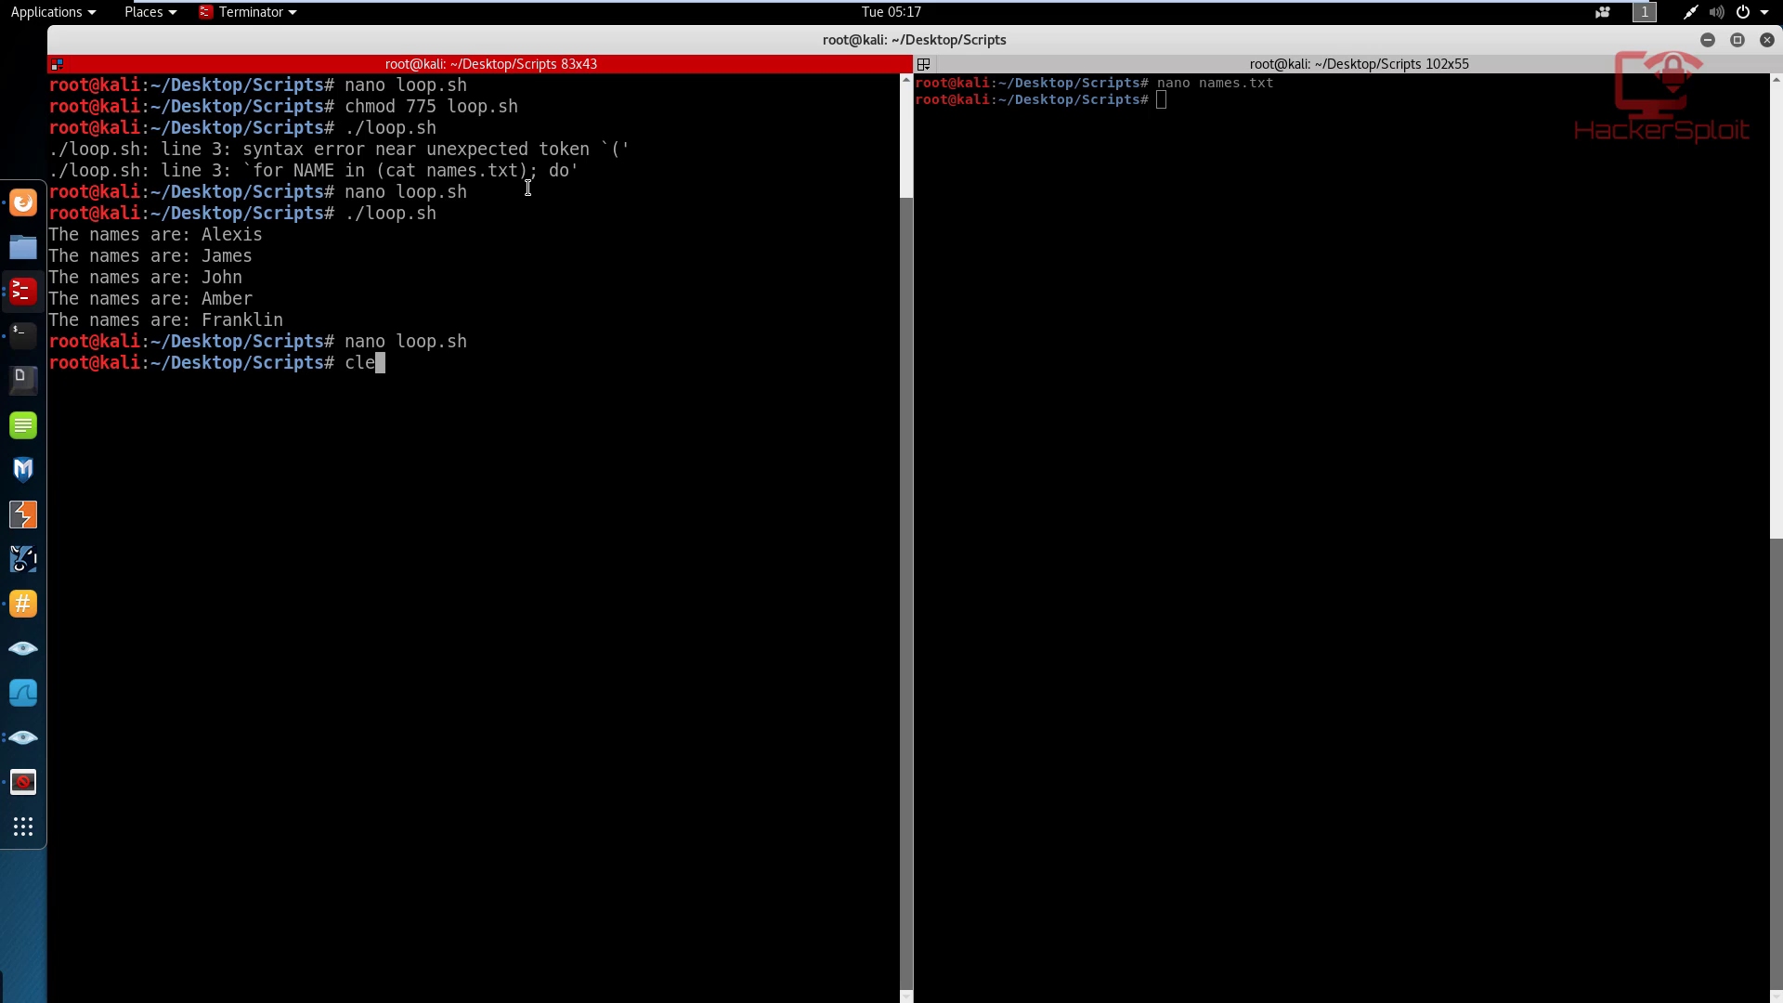
pyautogui.press('Return')
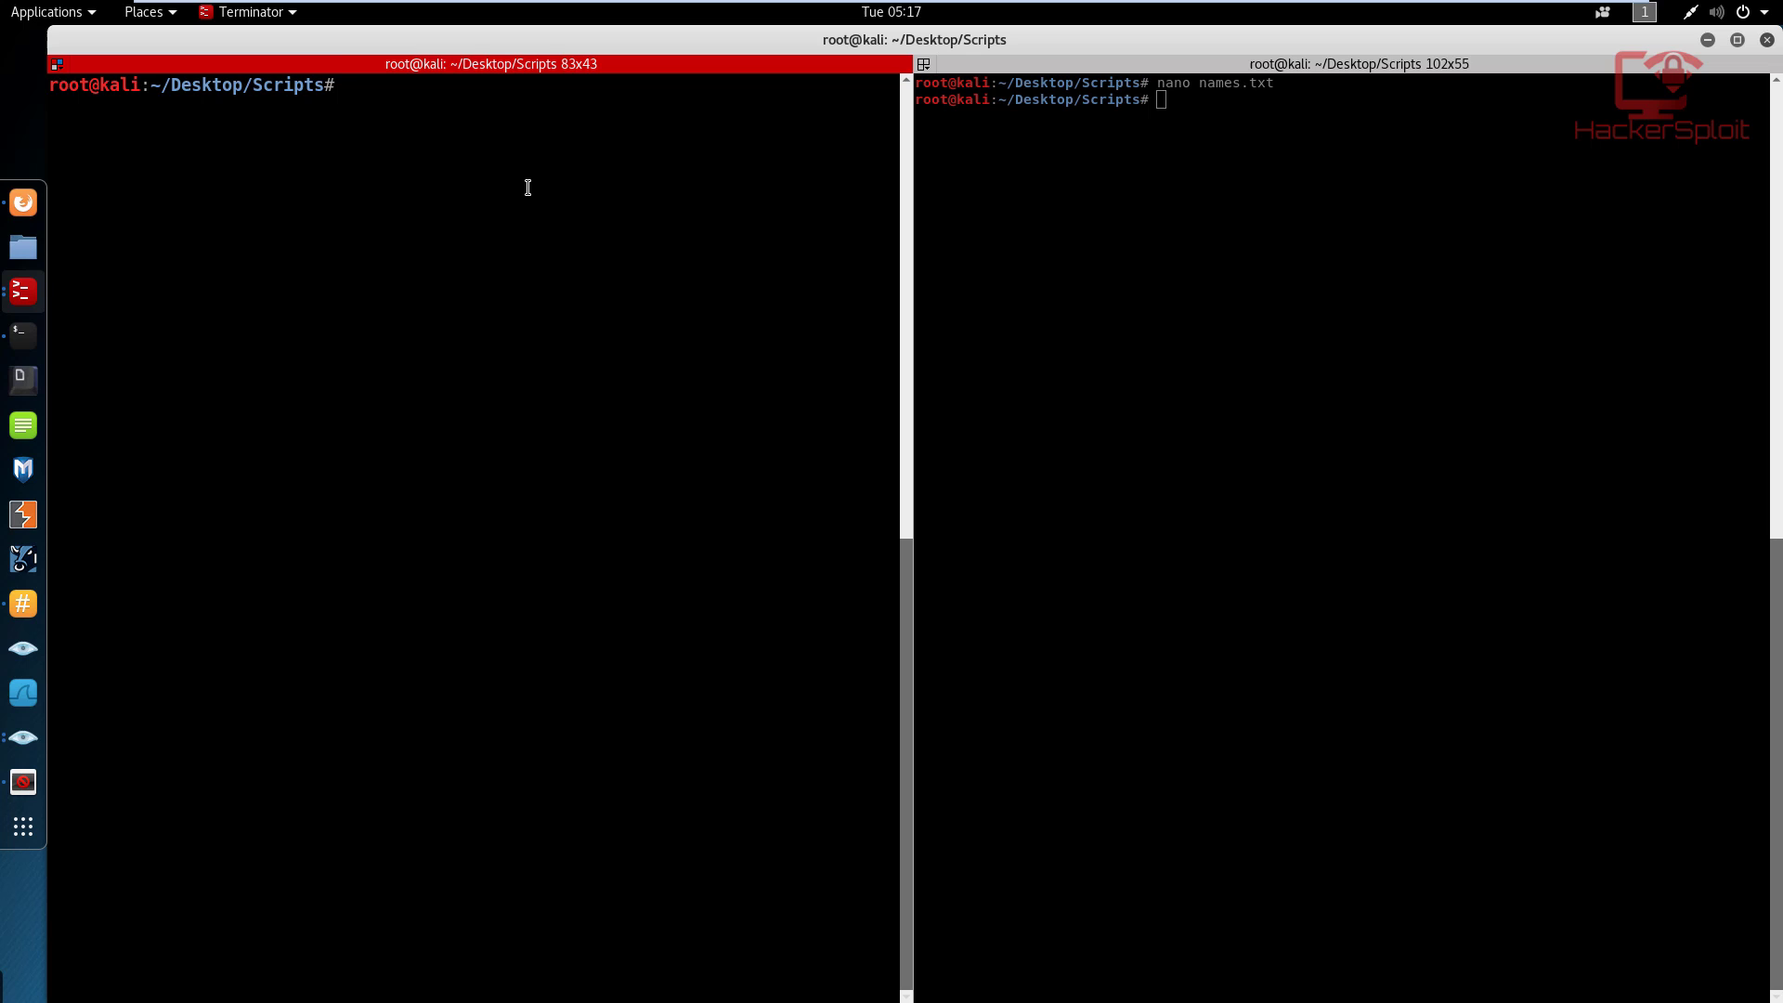
# Run ./loop.sh to print each name, then type clear.
pyautogui.write('.')
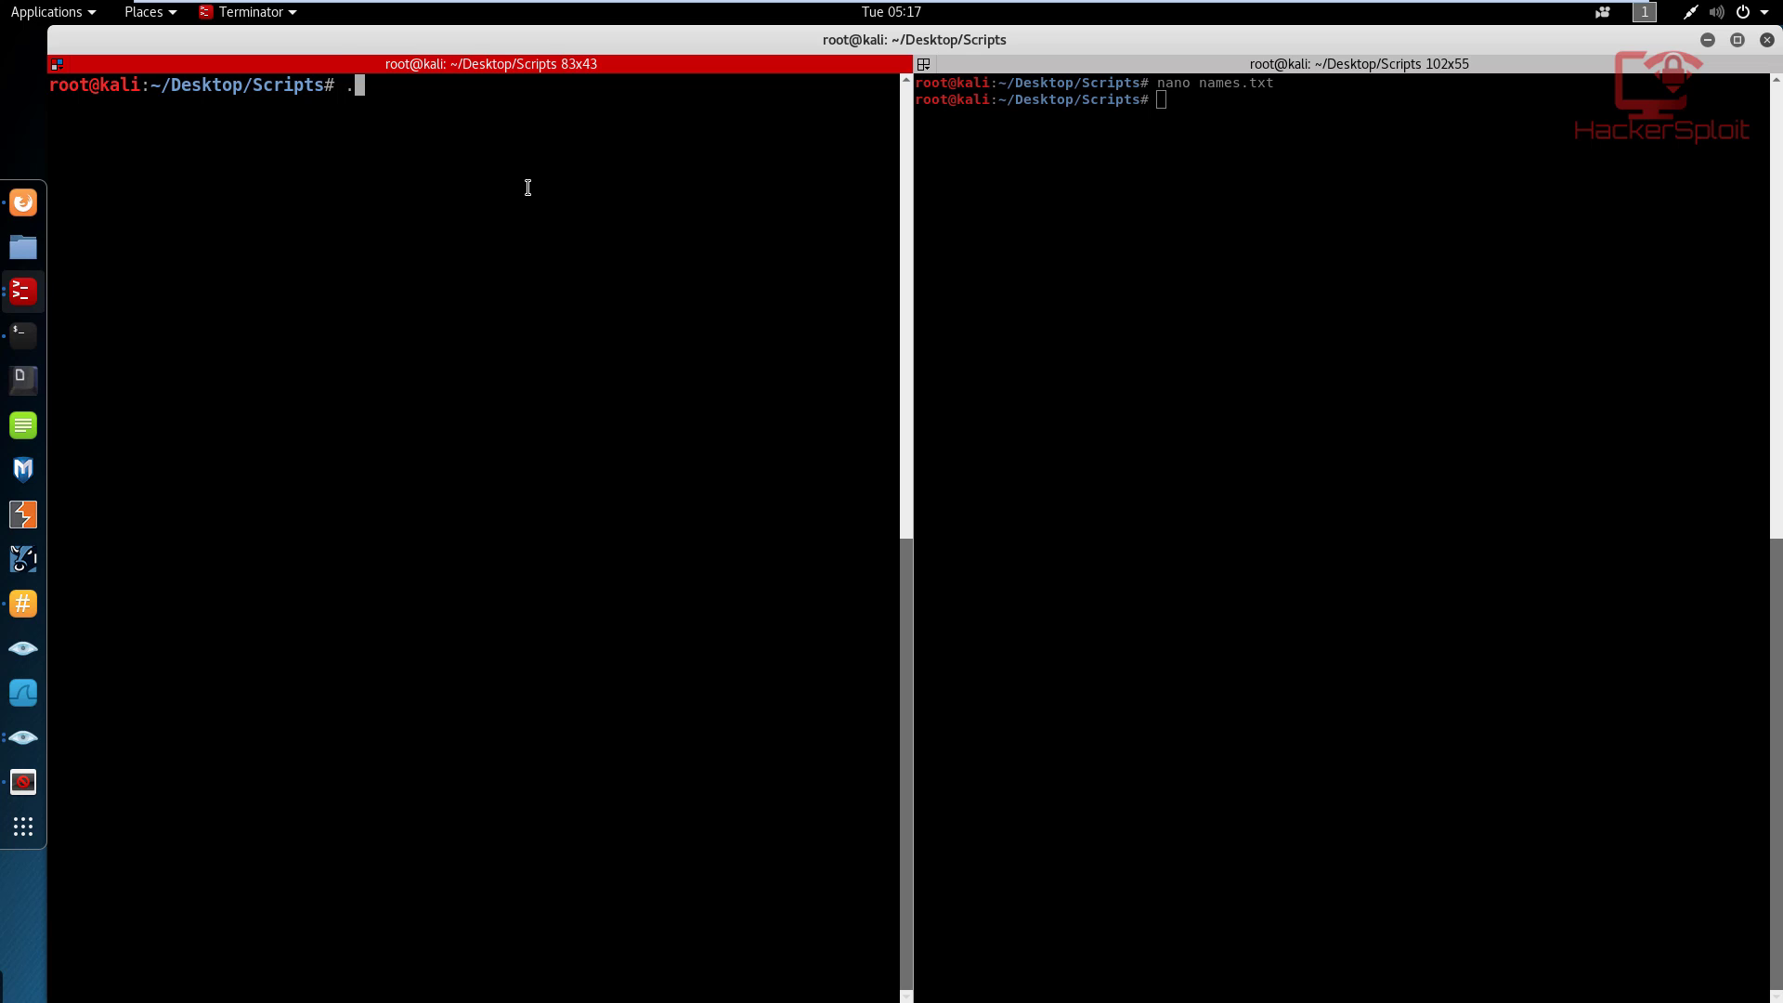
pyautogui.write('/')
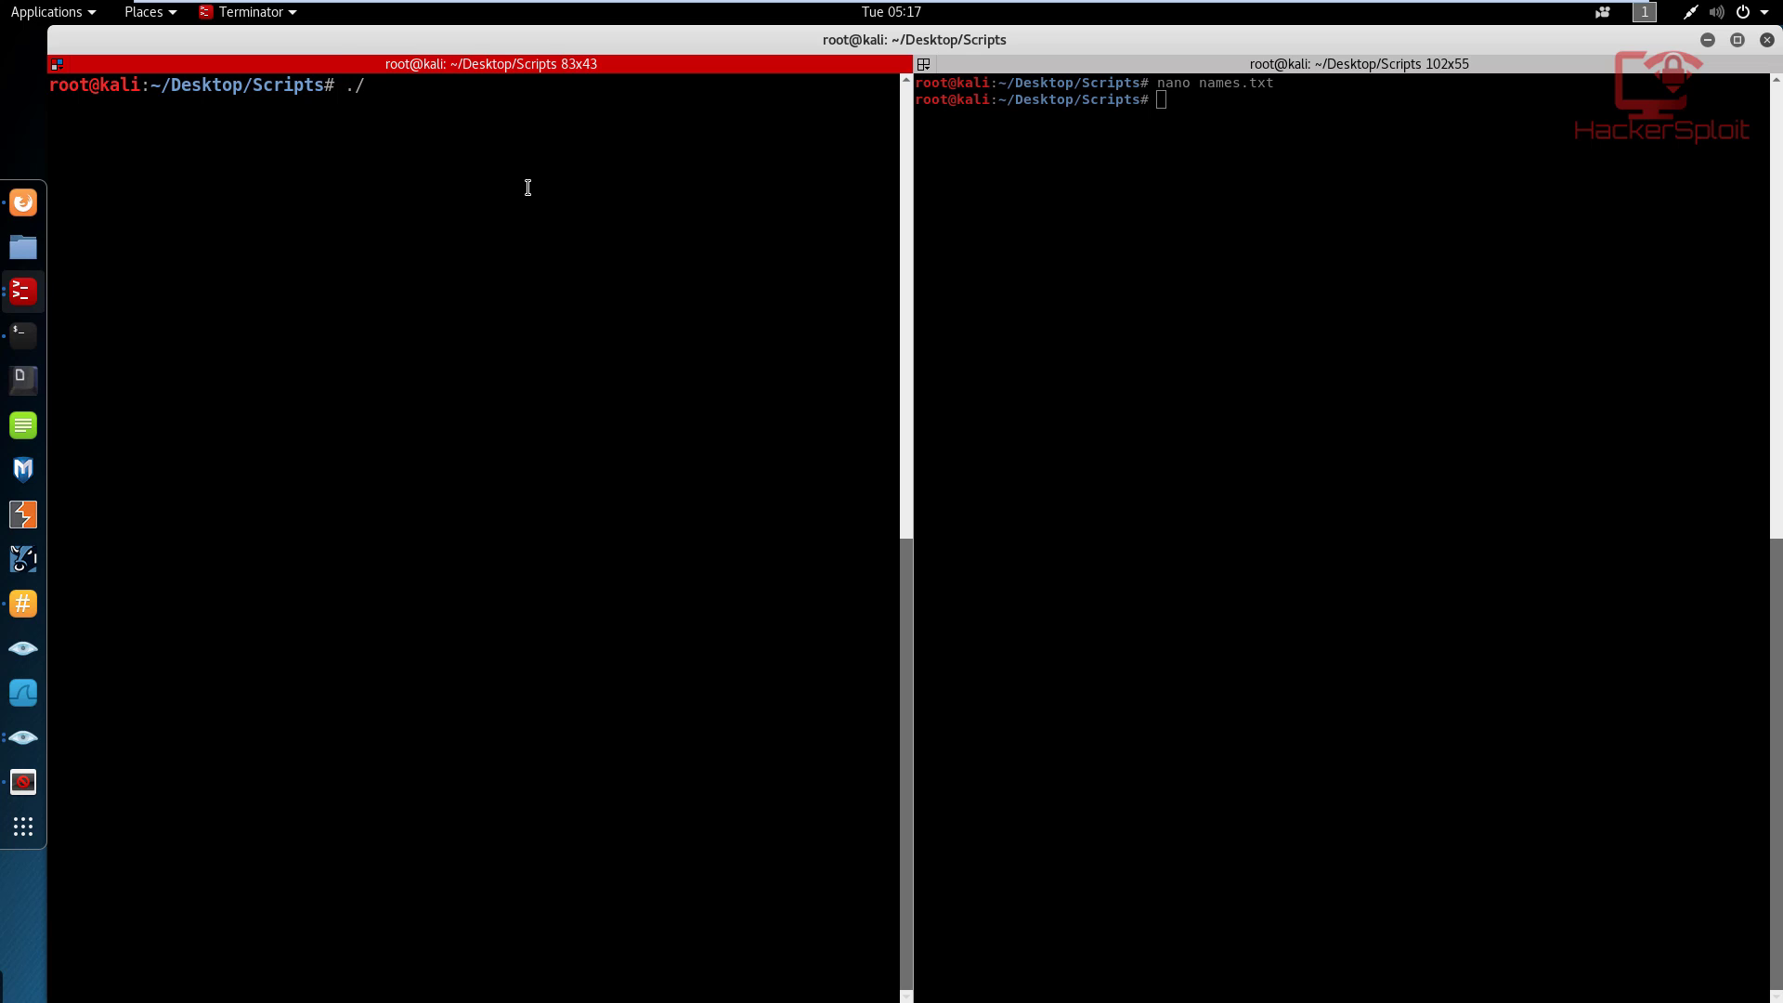
pyautogui.write('loop.sh')
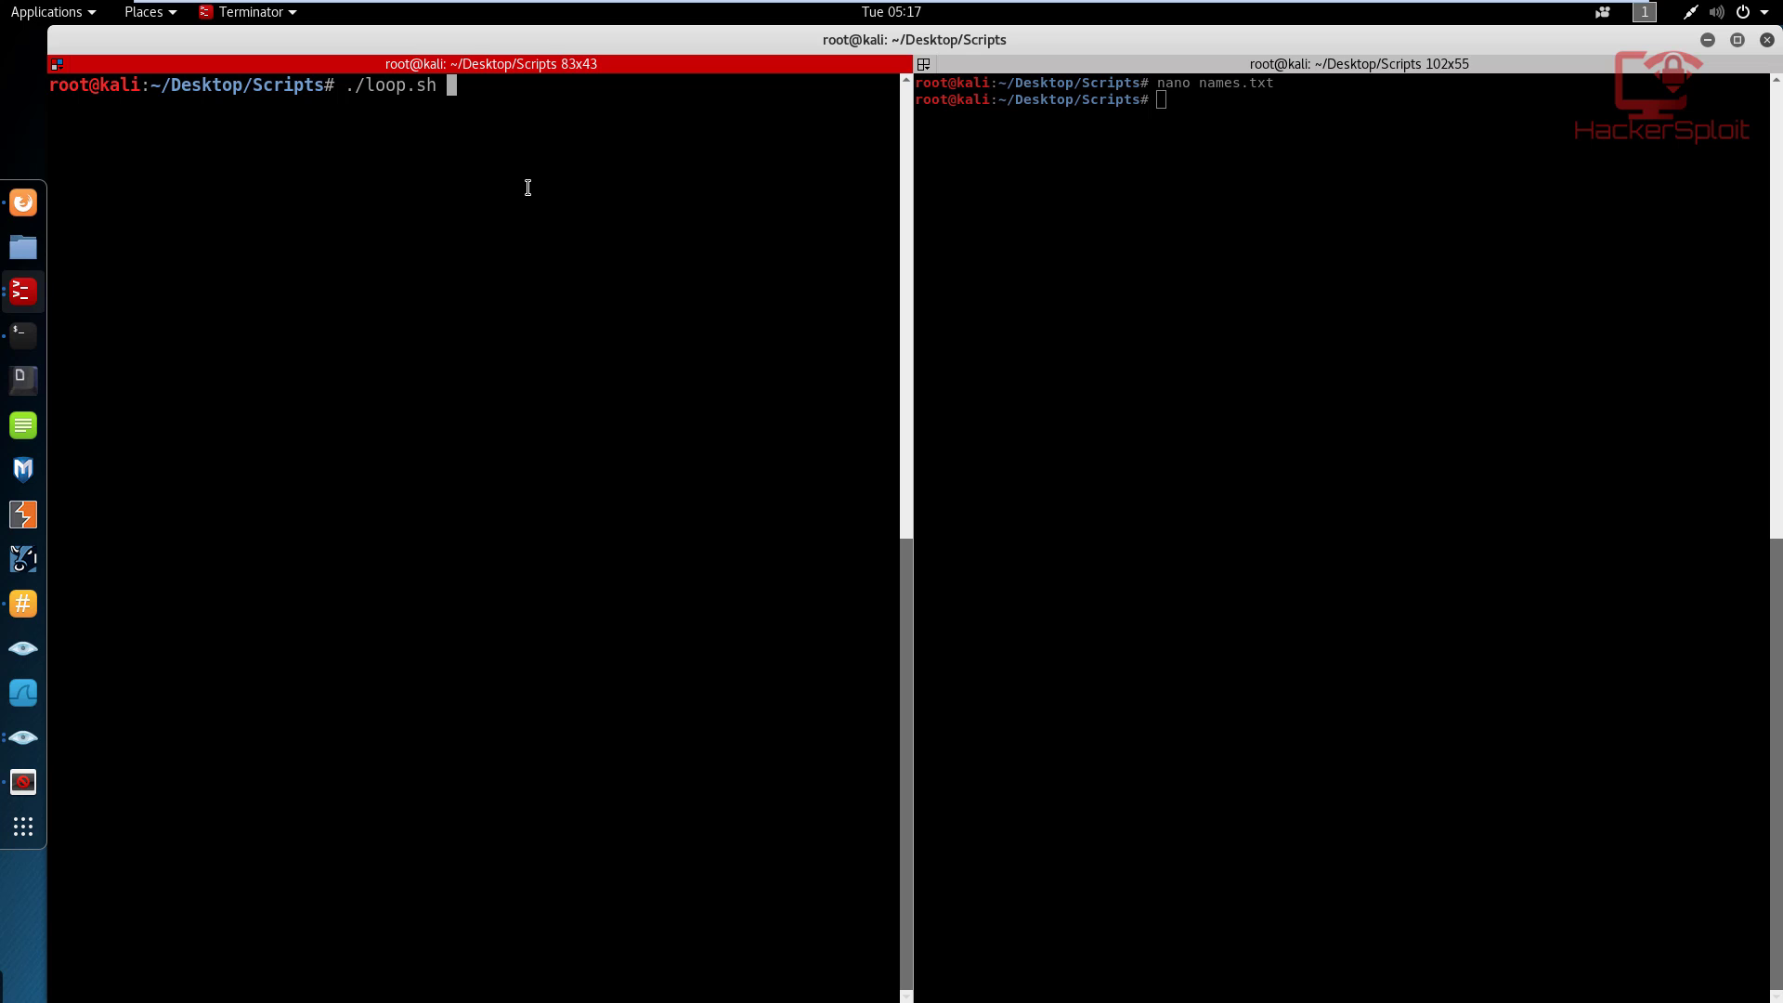
pyautogui.press('Return')
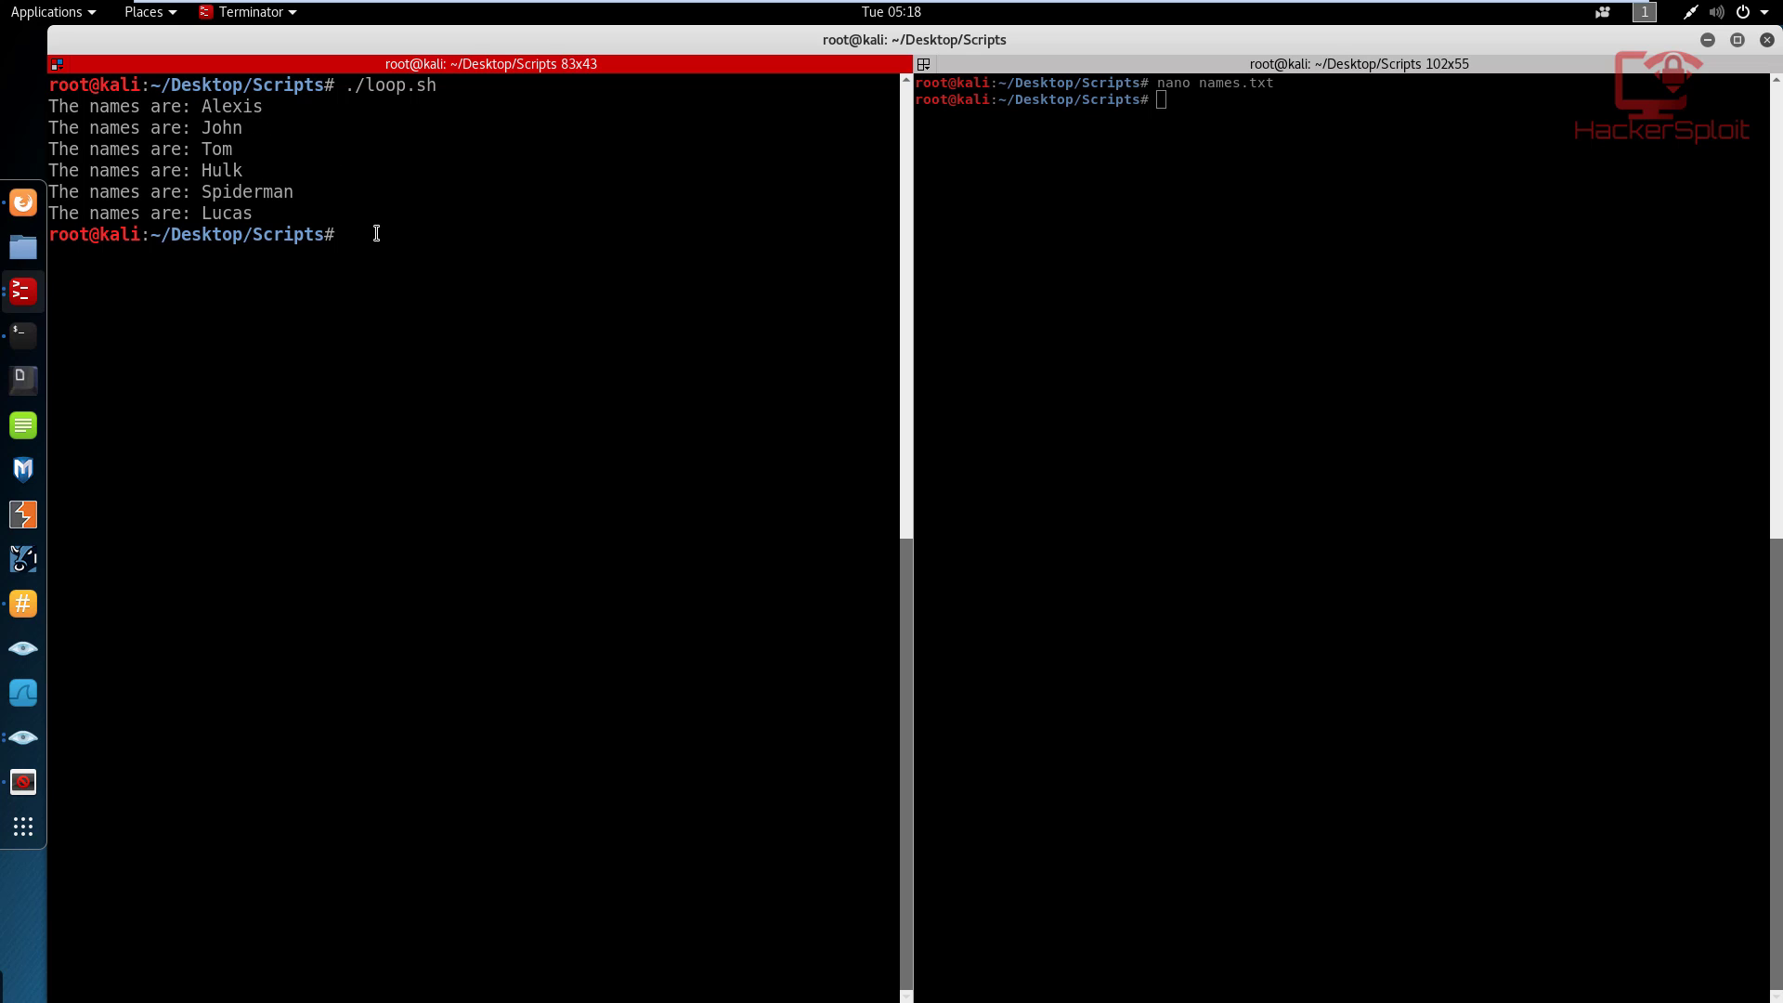
pyautogui.moveTo(335, 214)
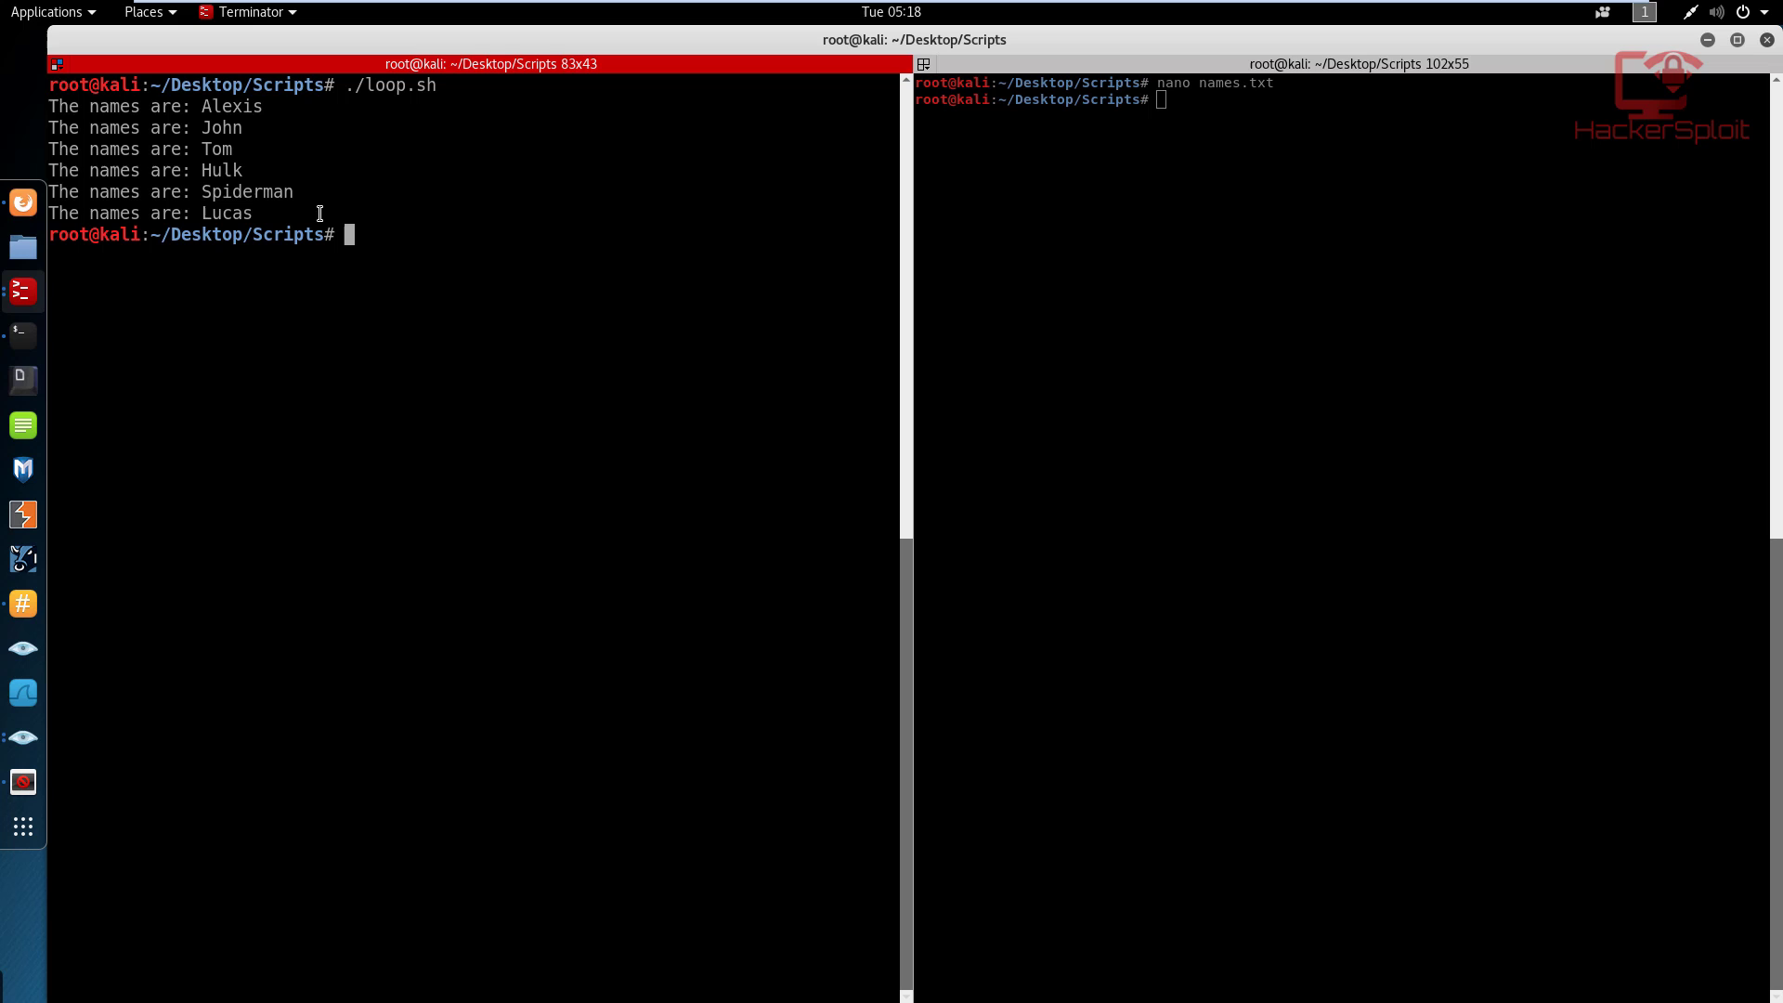
pyautogui.write('clear')
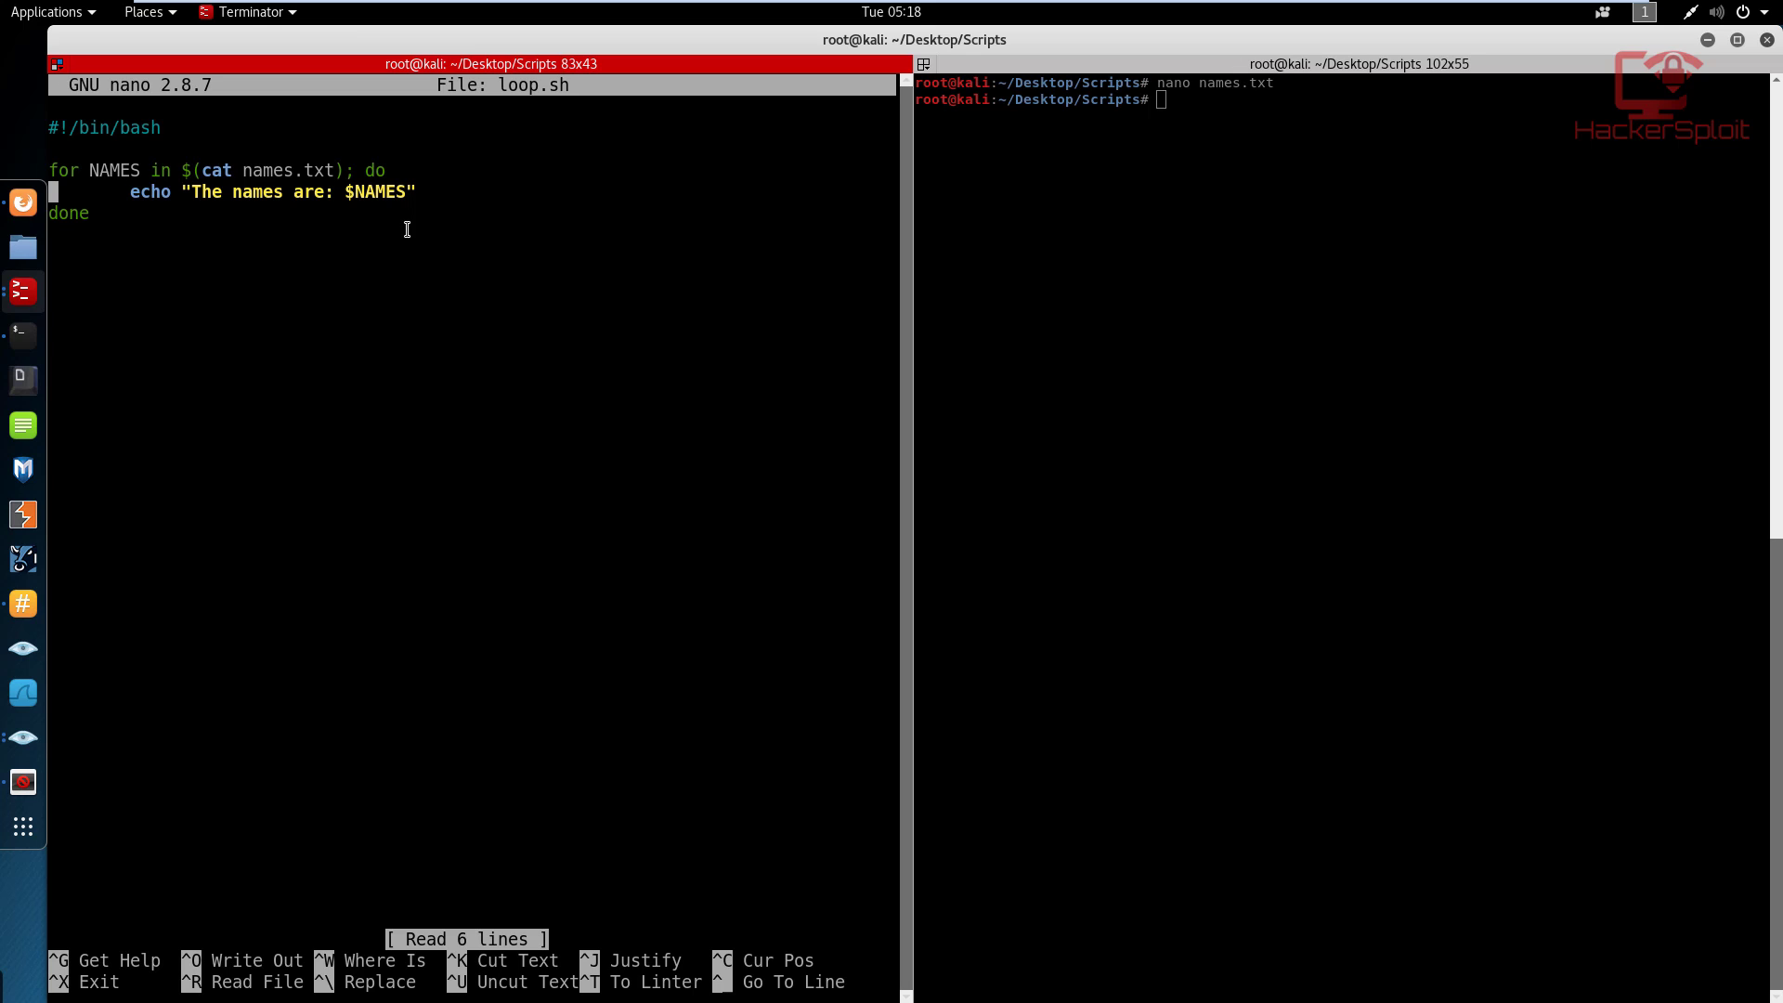
pyautogui.moveTo(113, 177)
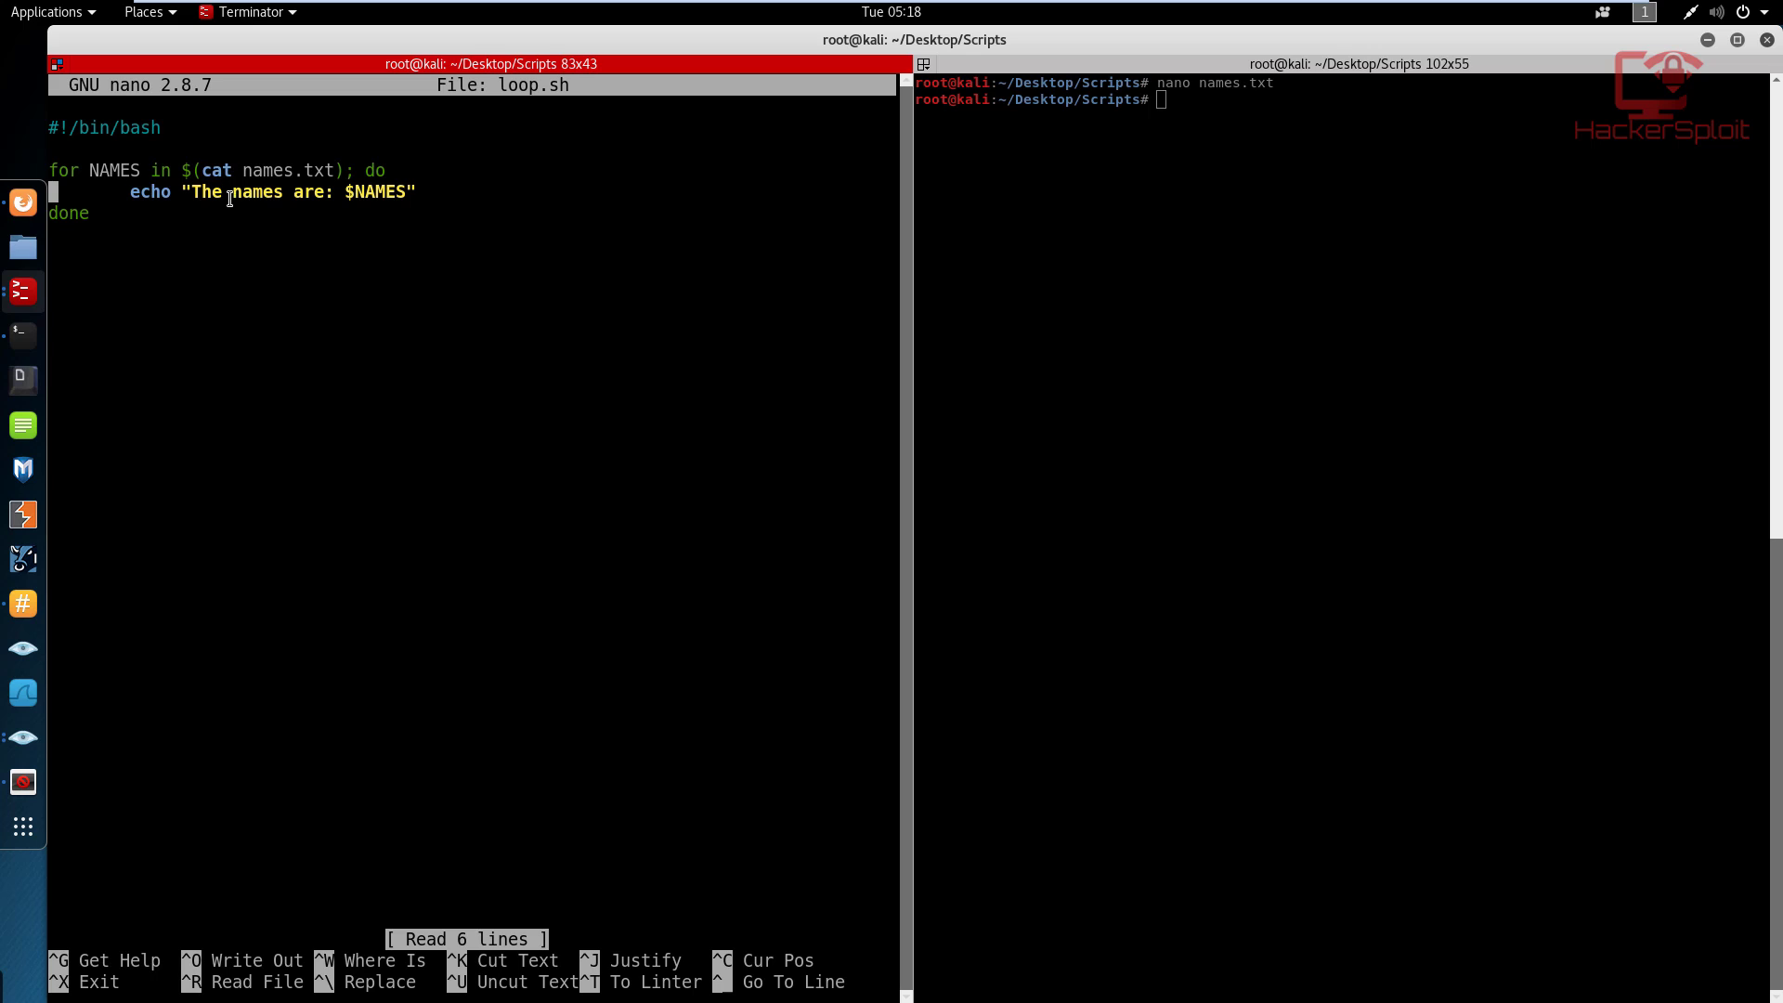
pyautogui.moveTo(229, 186)
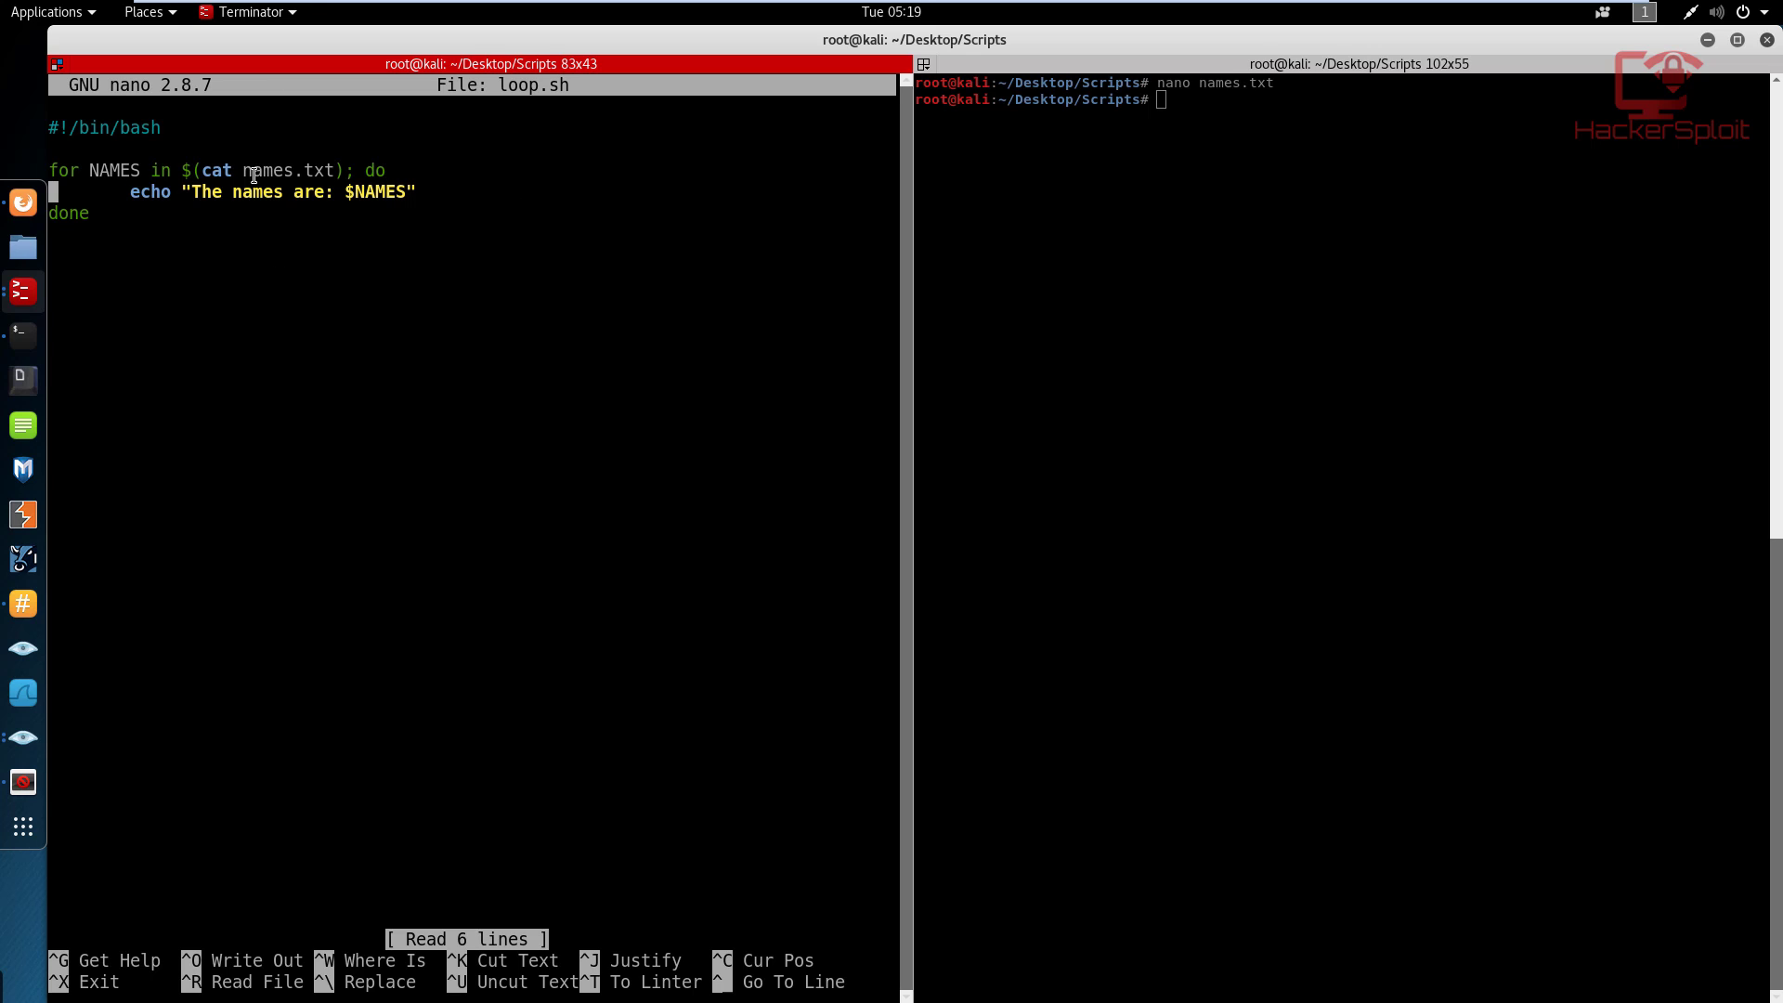
pyautogui.moveTo(396, 246)
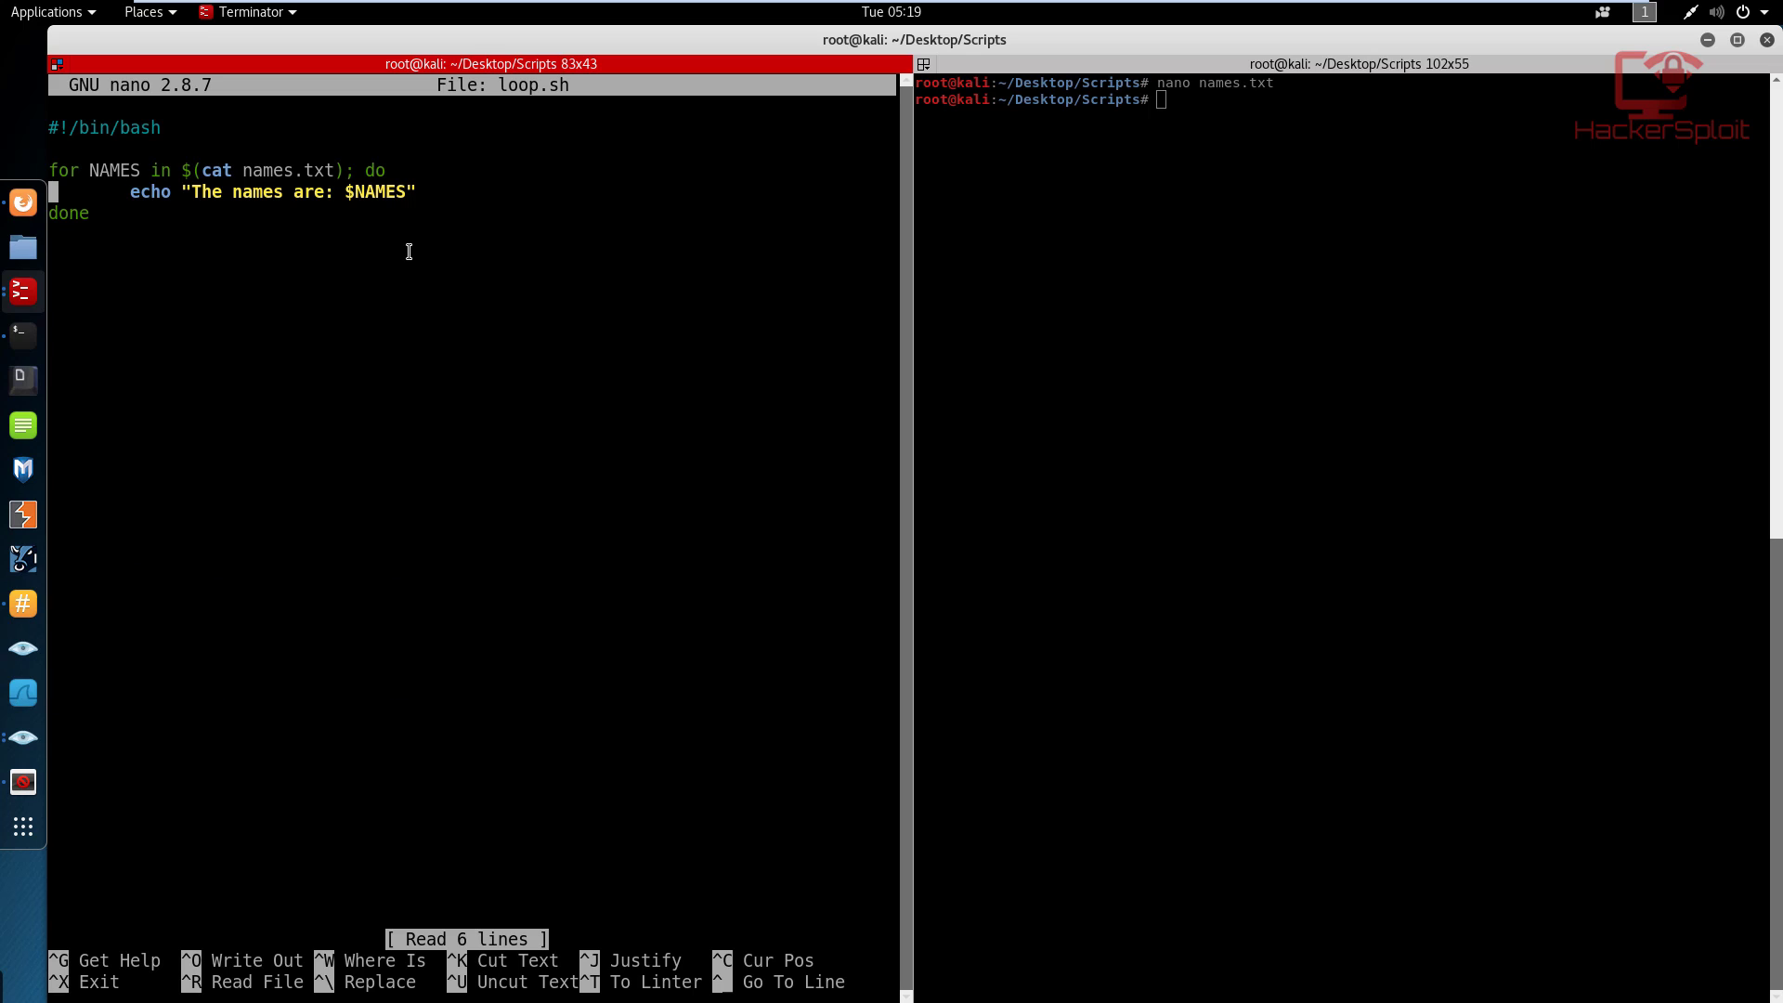
pyautogui.moveTo(406, 265)
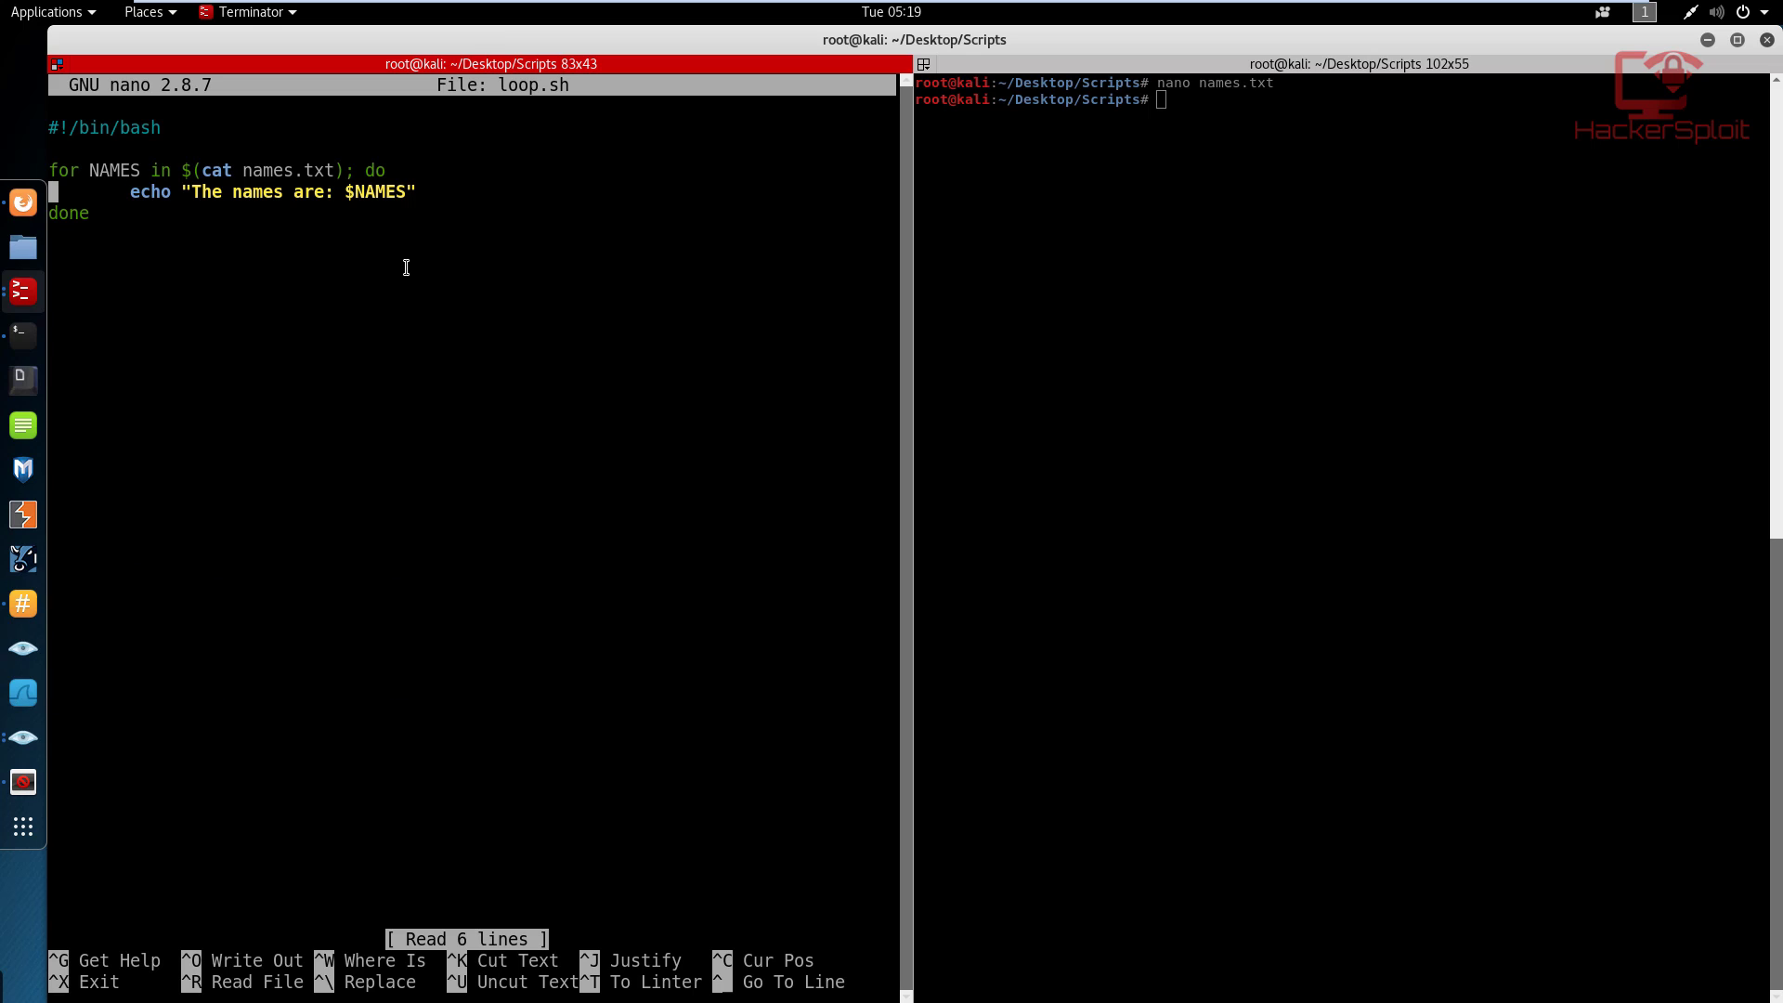